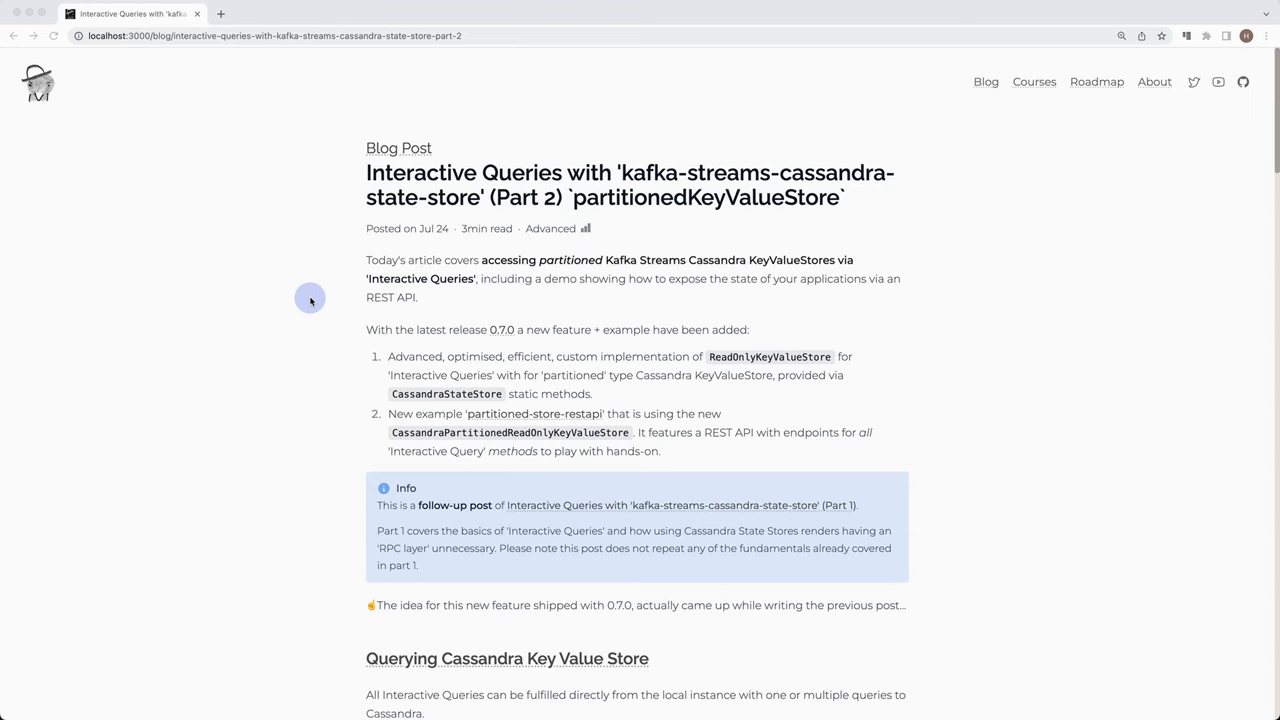
mouse_move(312, 282)
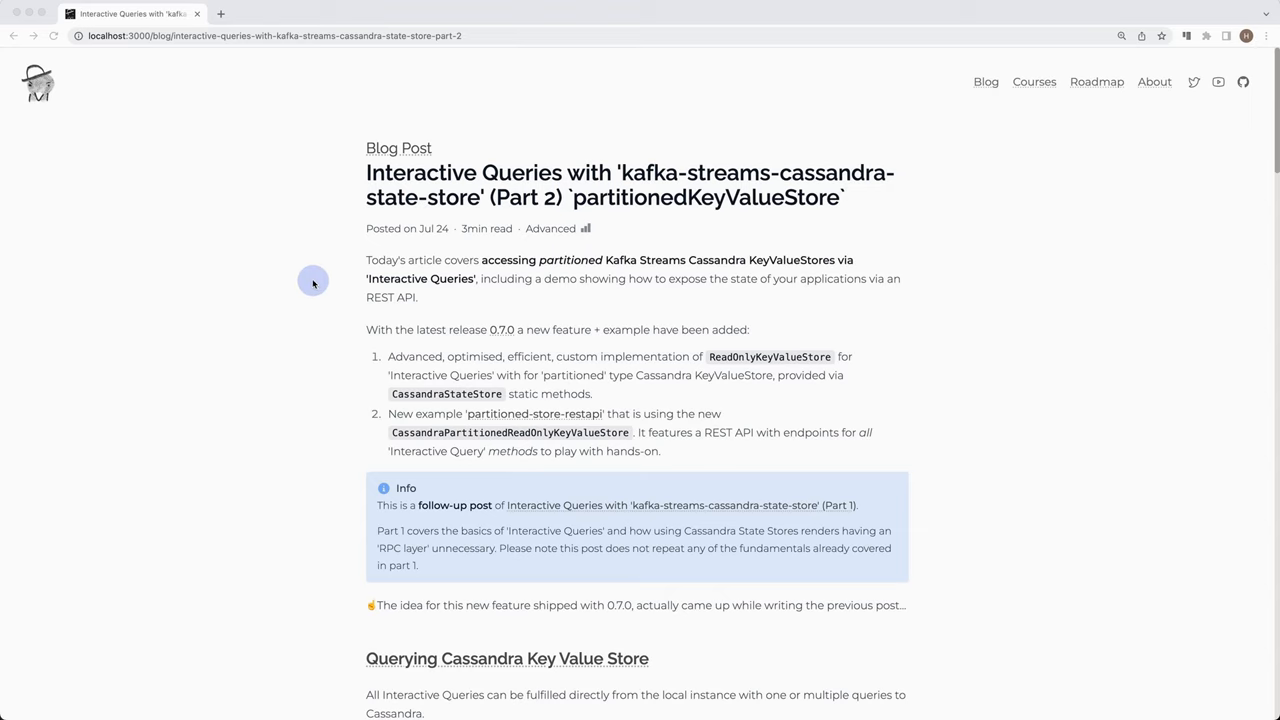
mouse_move(324, 334)
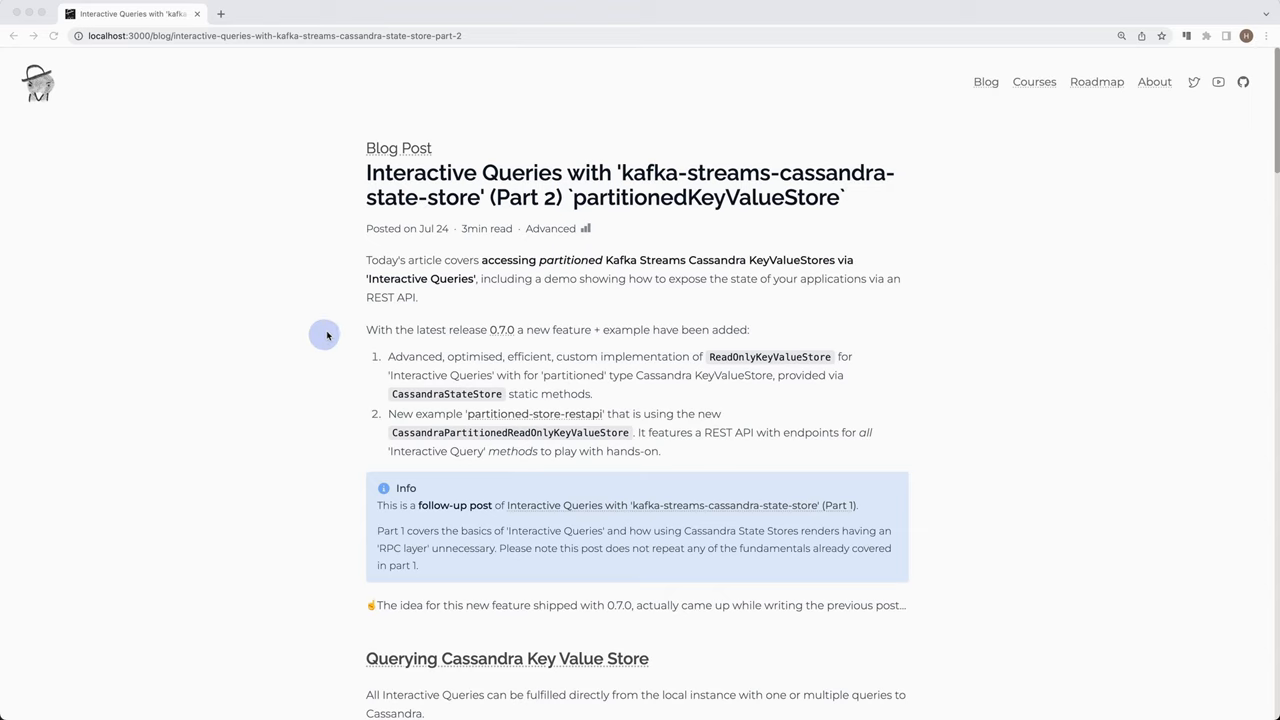
mouse_move(338, 300)
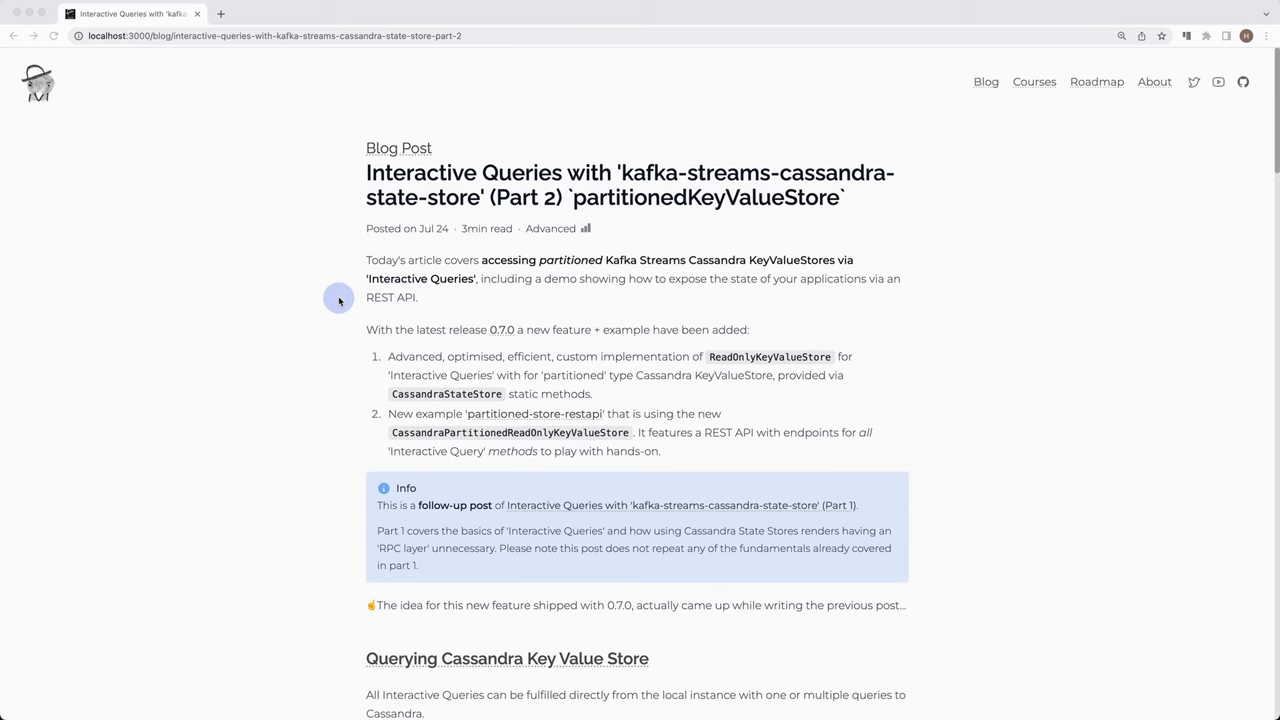
mouse_move(302, 370)
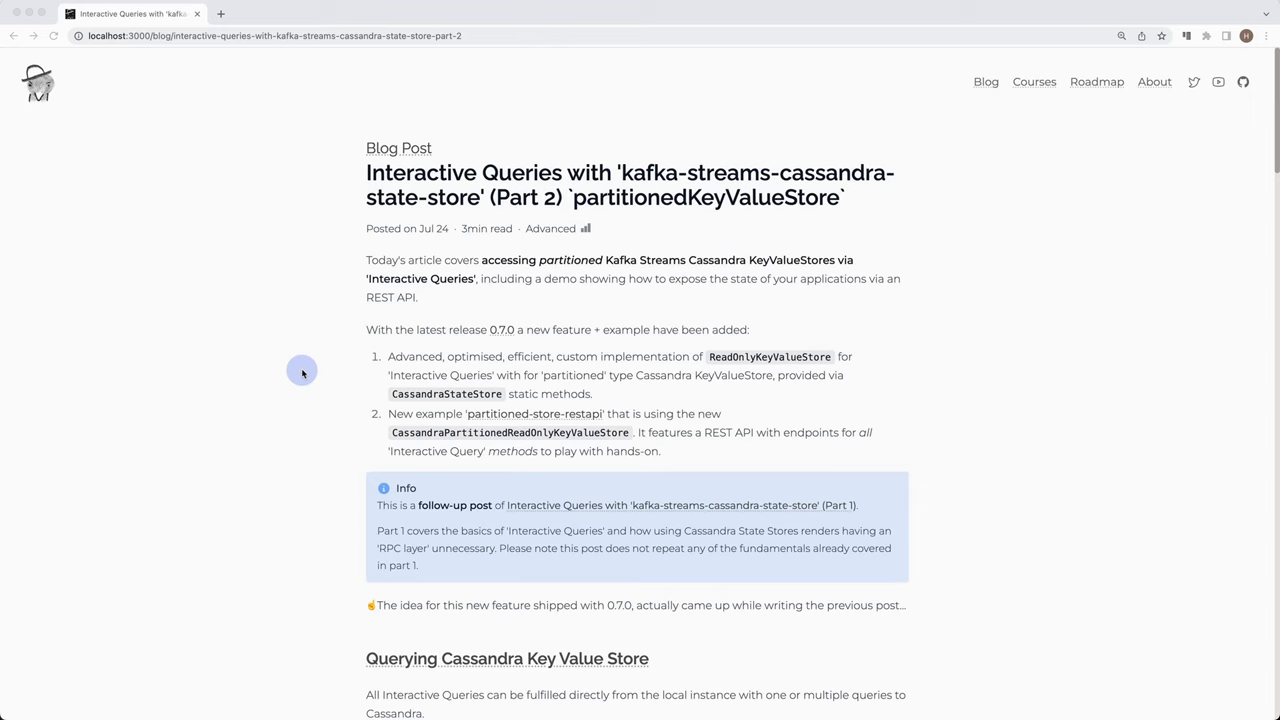
Scroll the post down to the Querying Cassandra Key Value Store diagram and partitionedKeyValueStore code sample.
scroll(down, 3)
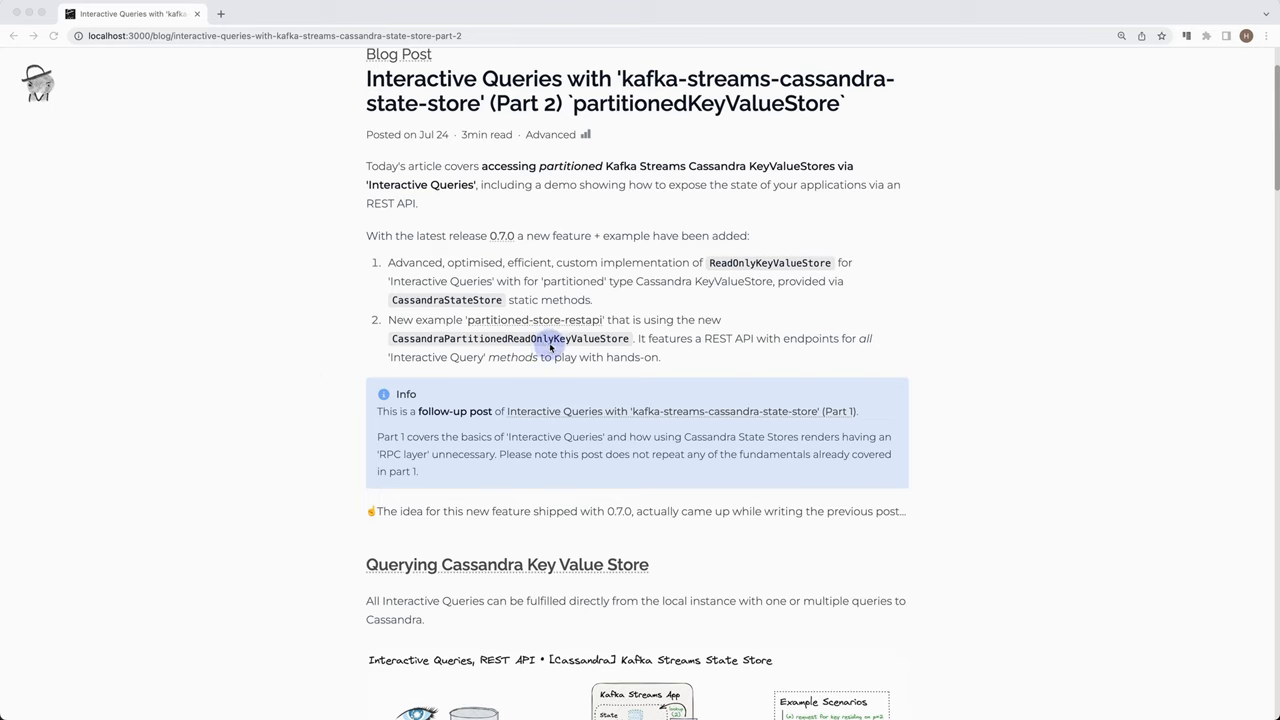
mouse_move(374, 360)
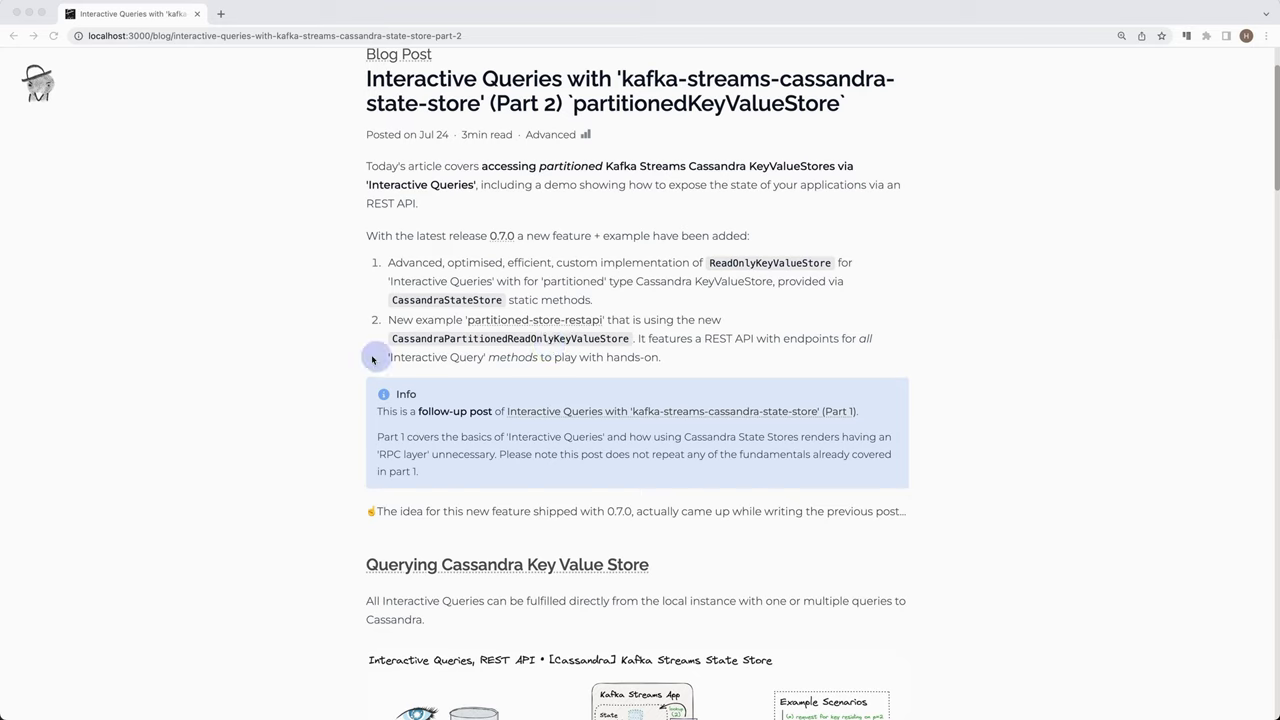
mouse_move(324, 364)
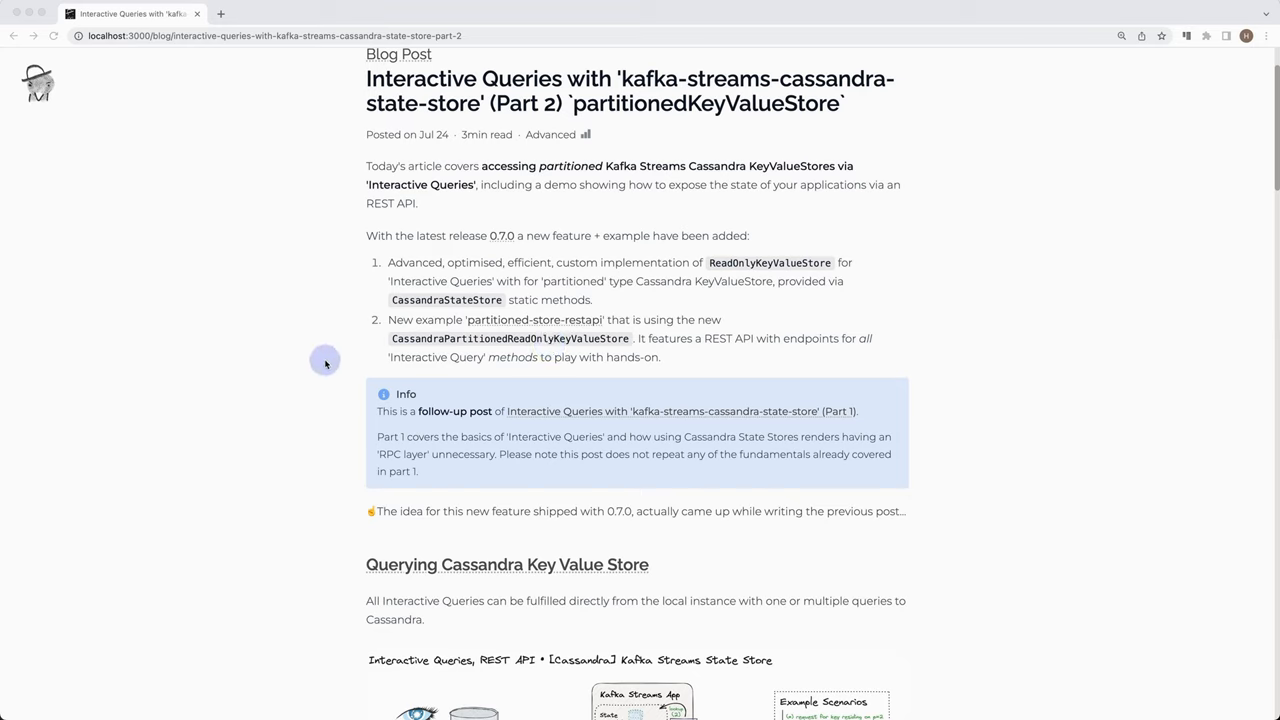
mouse_move(328, 384)
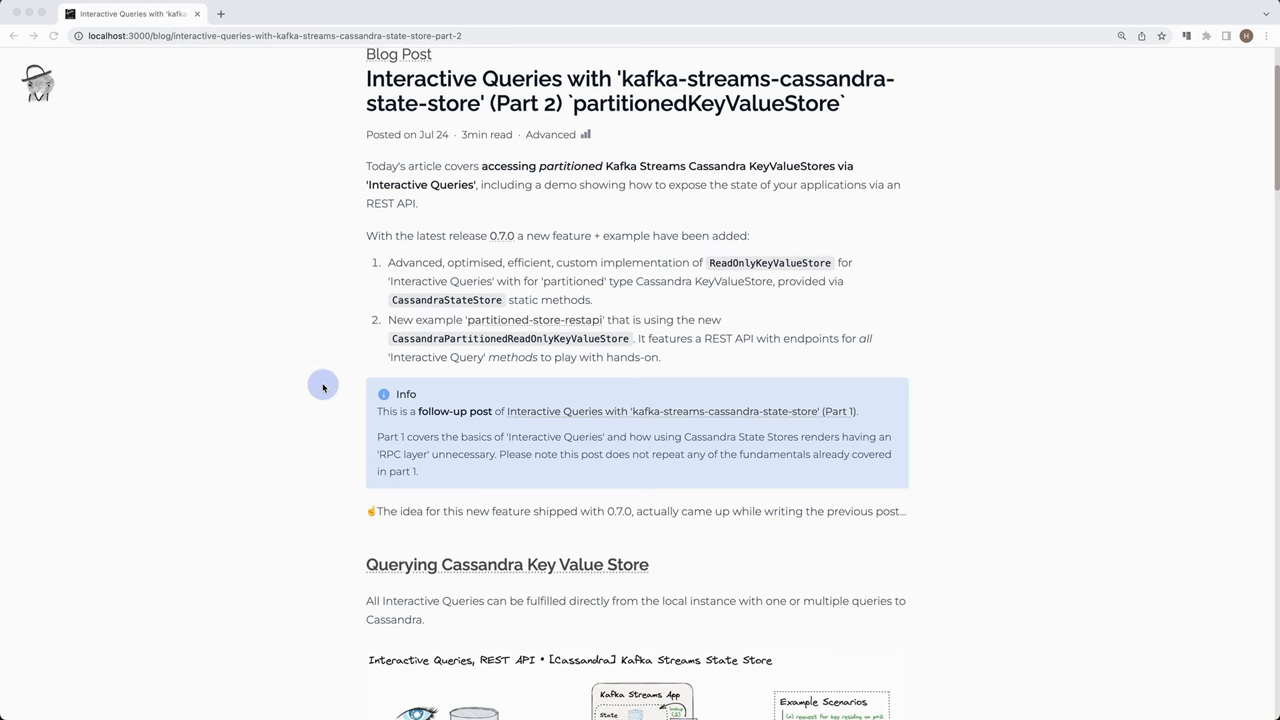
scroll(down, 3)
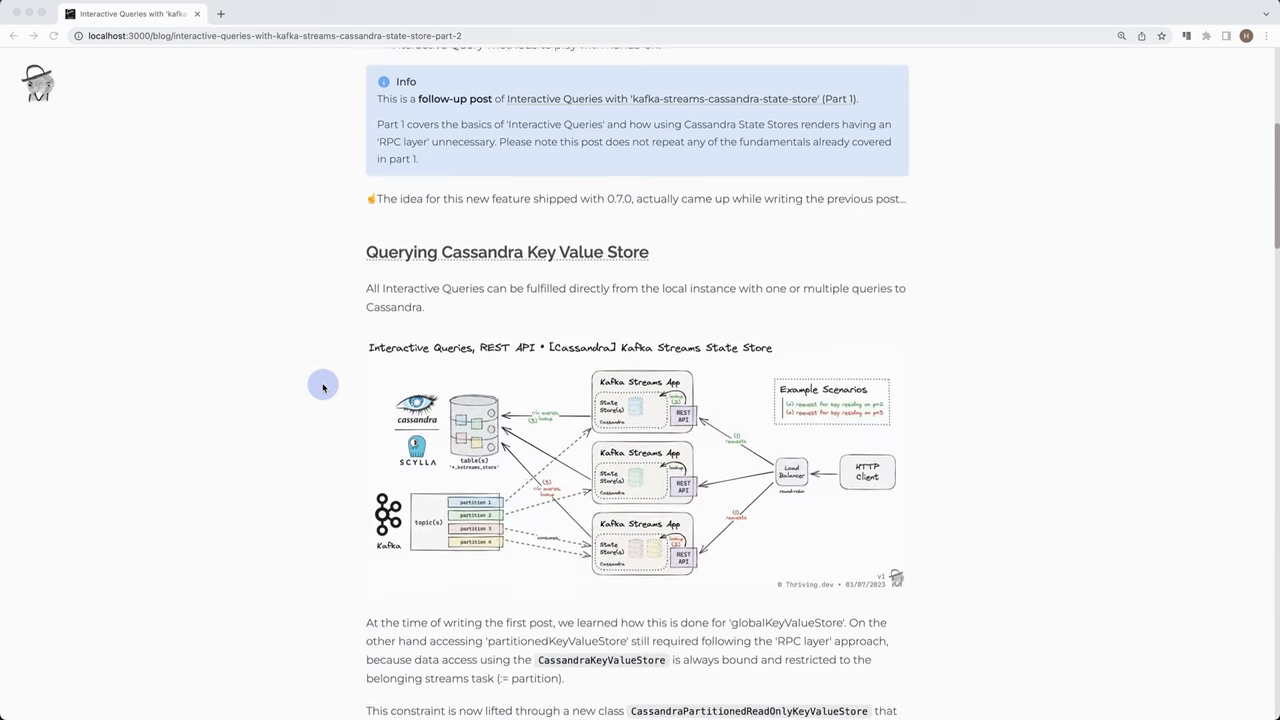
scroll(down, 3)
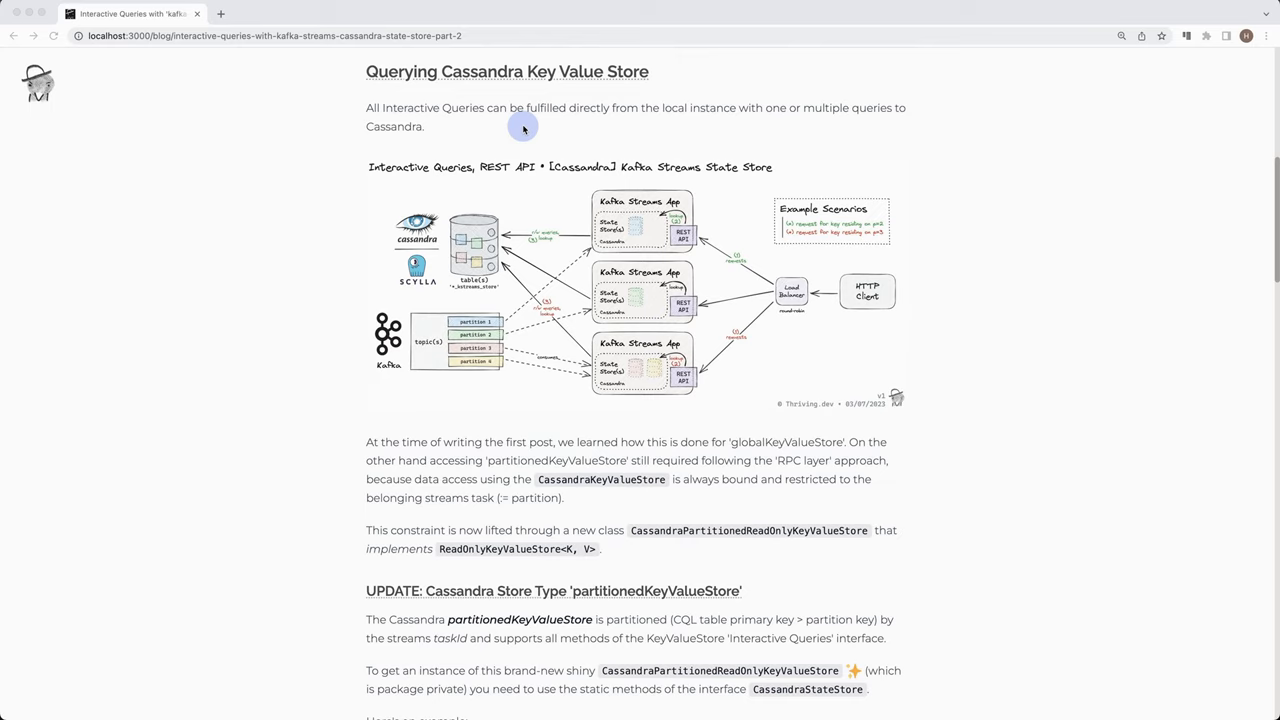
mouse_move(688, 124)
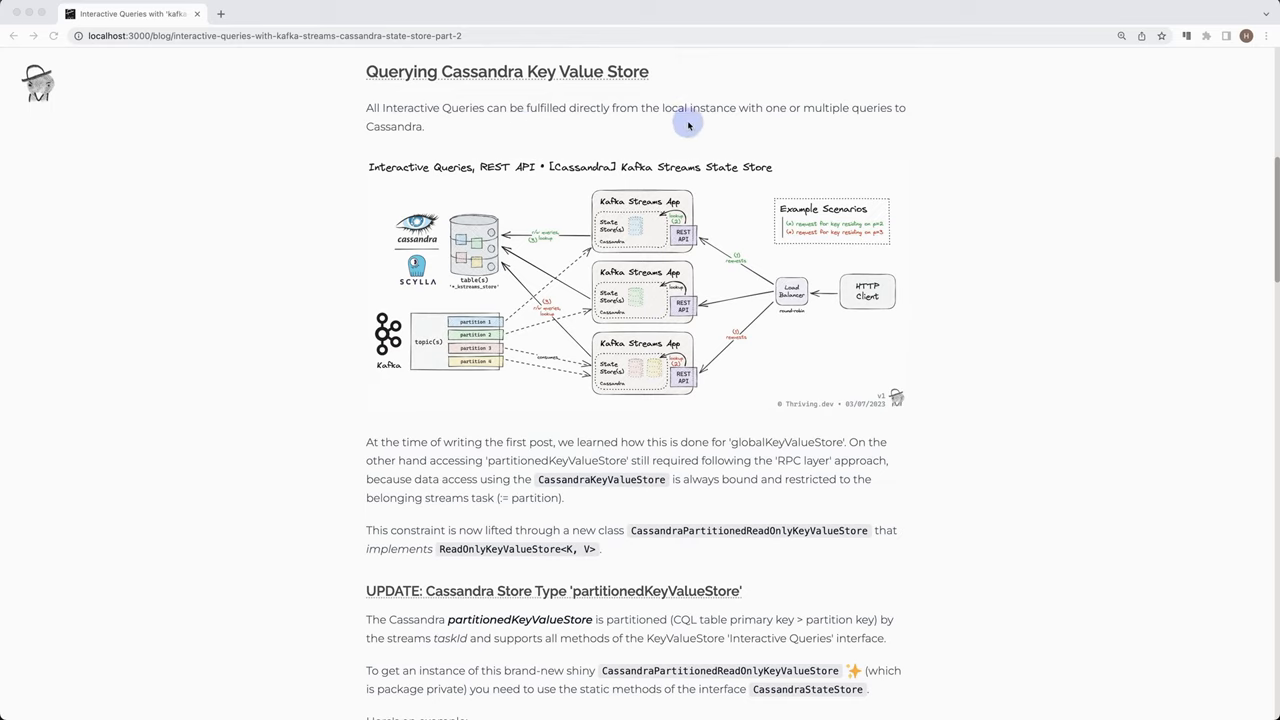
mouse_move(690, 138)
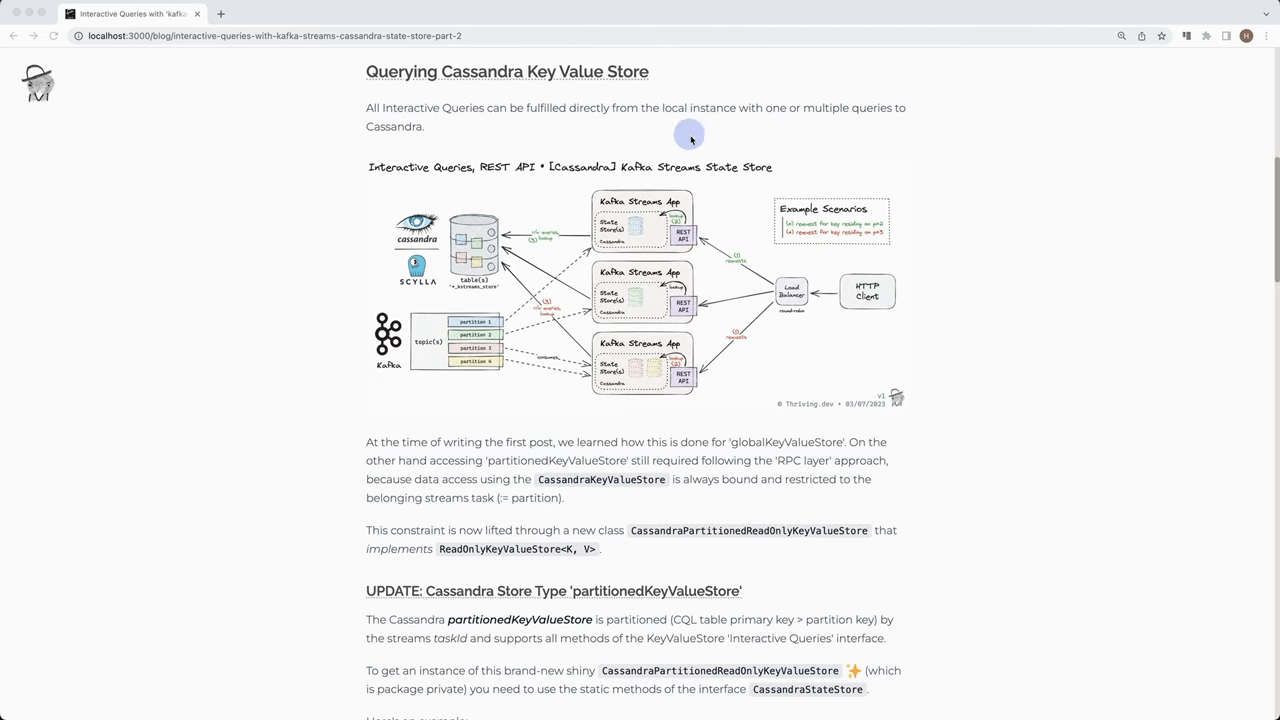
mouse_move(492, 252)
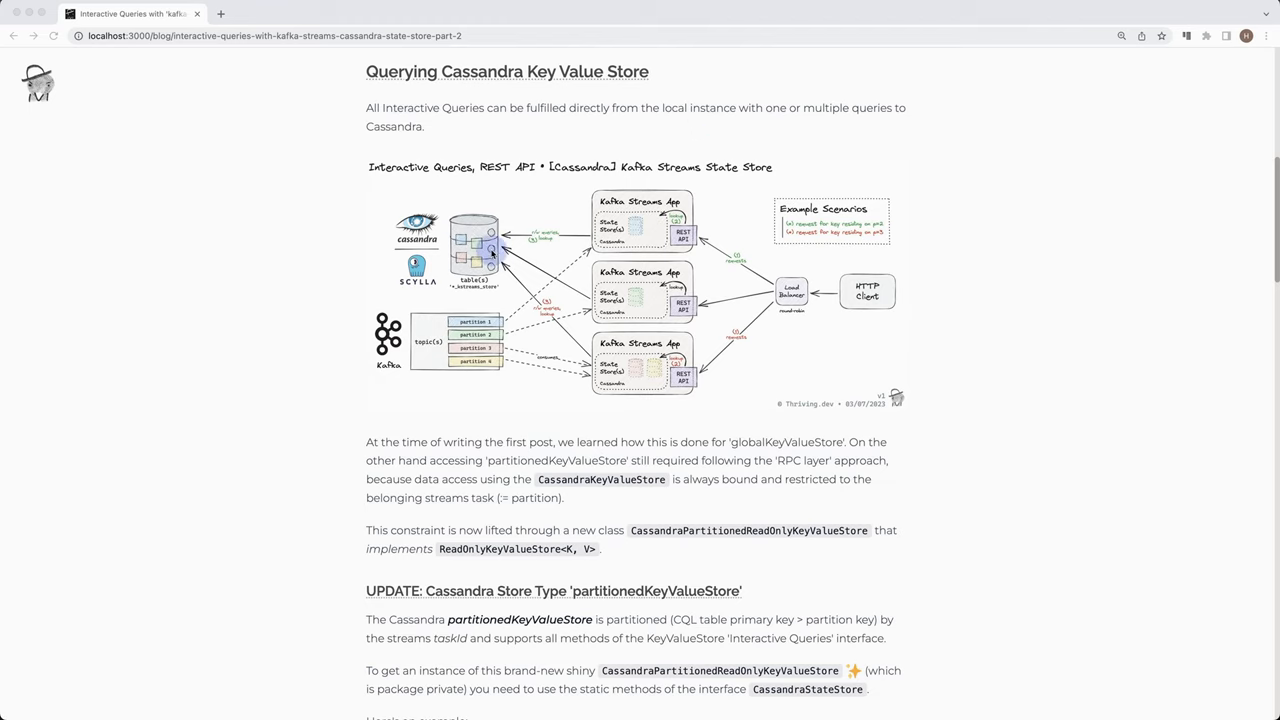
mouse_move(232, 224)
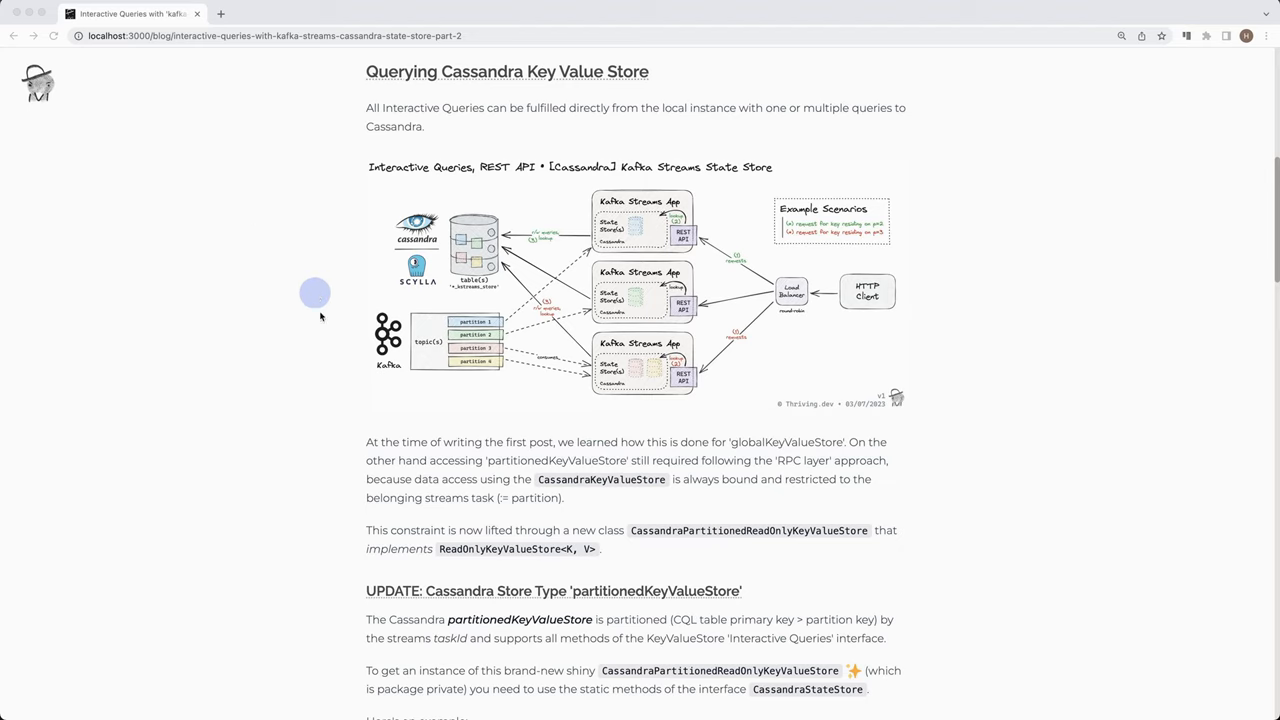
mouse_move(324, 332)
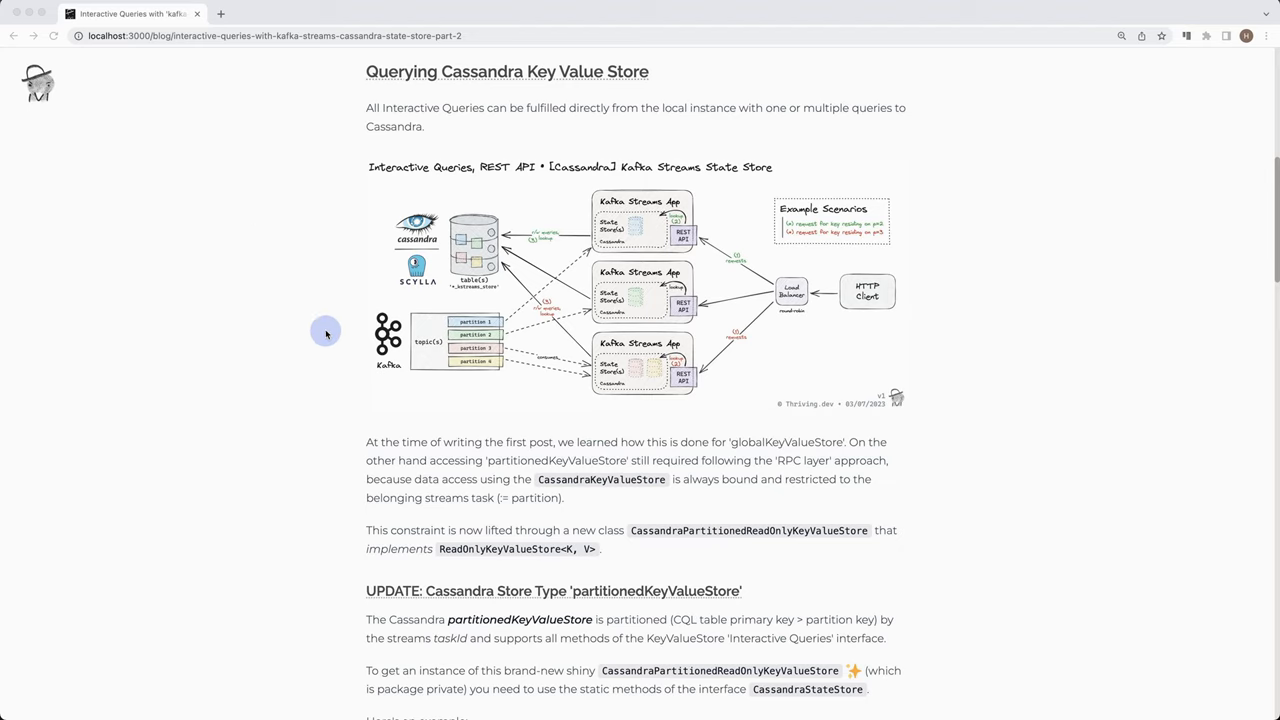
scroll(down, 3)
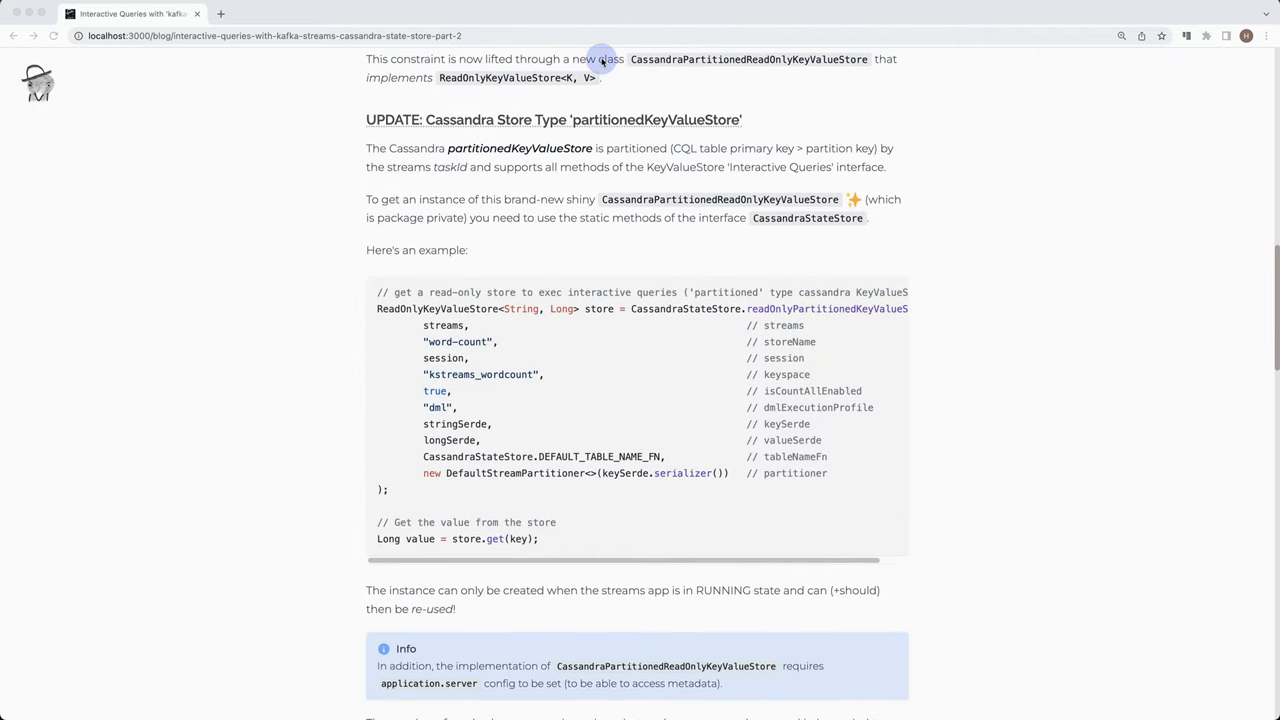
scroll(down, 3)
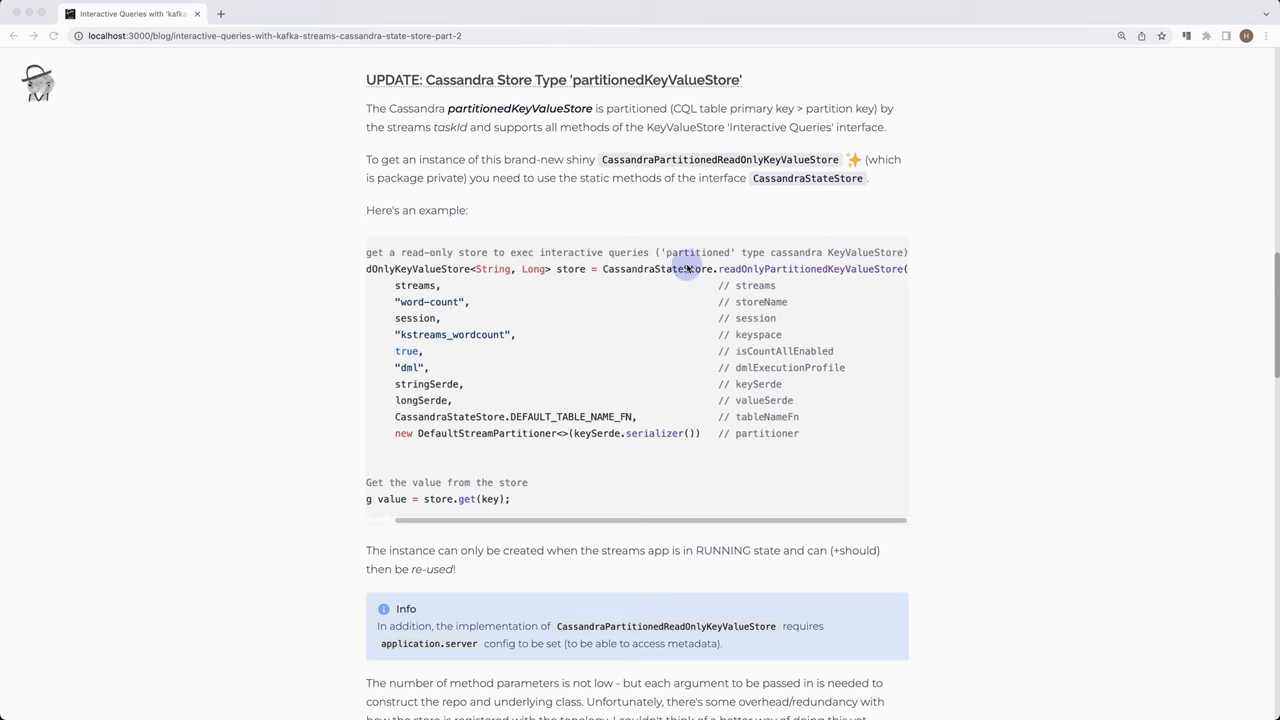
mouse_move(622, 272)
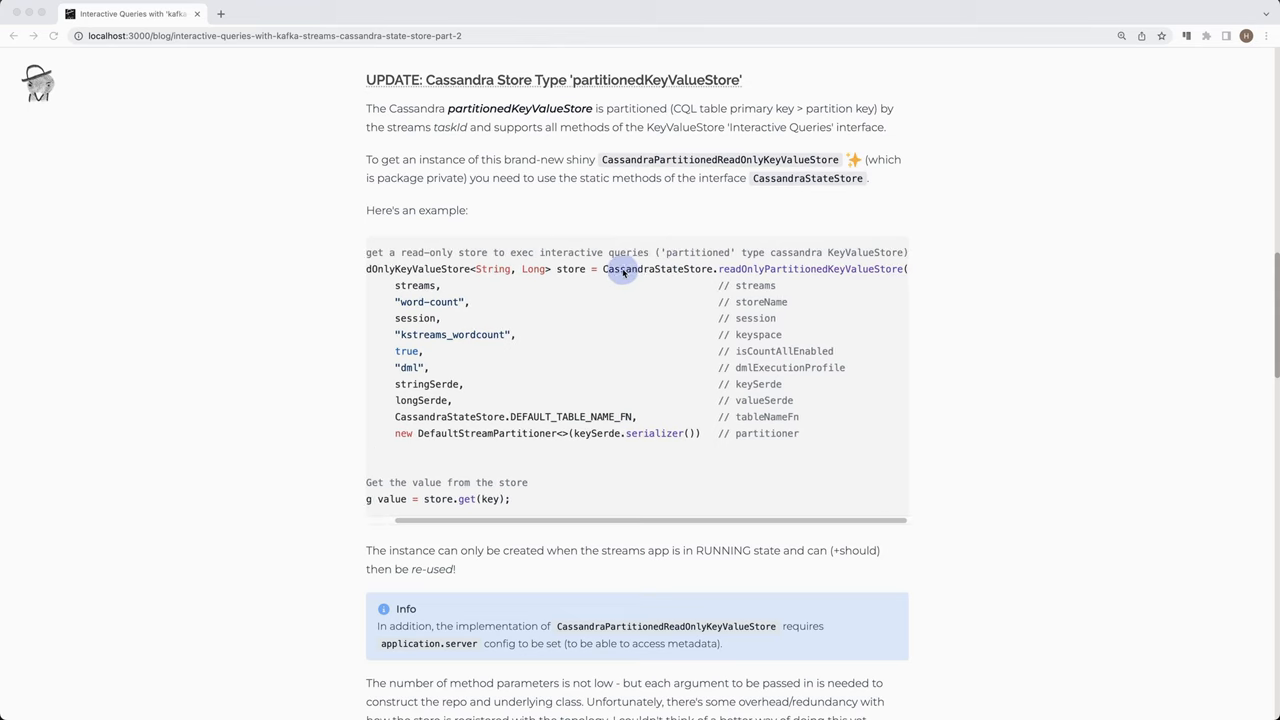
mouse_move(696, 300)
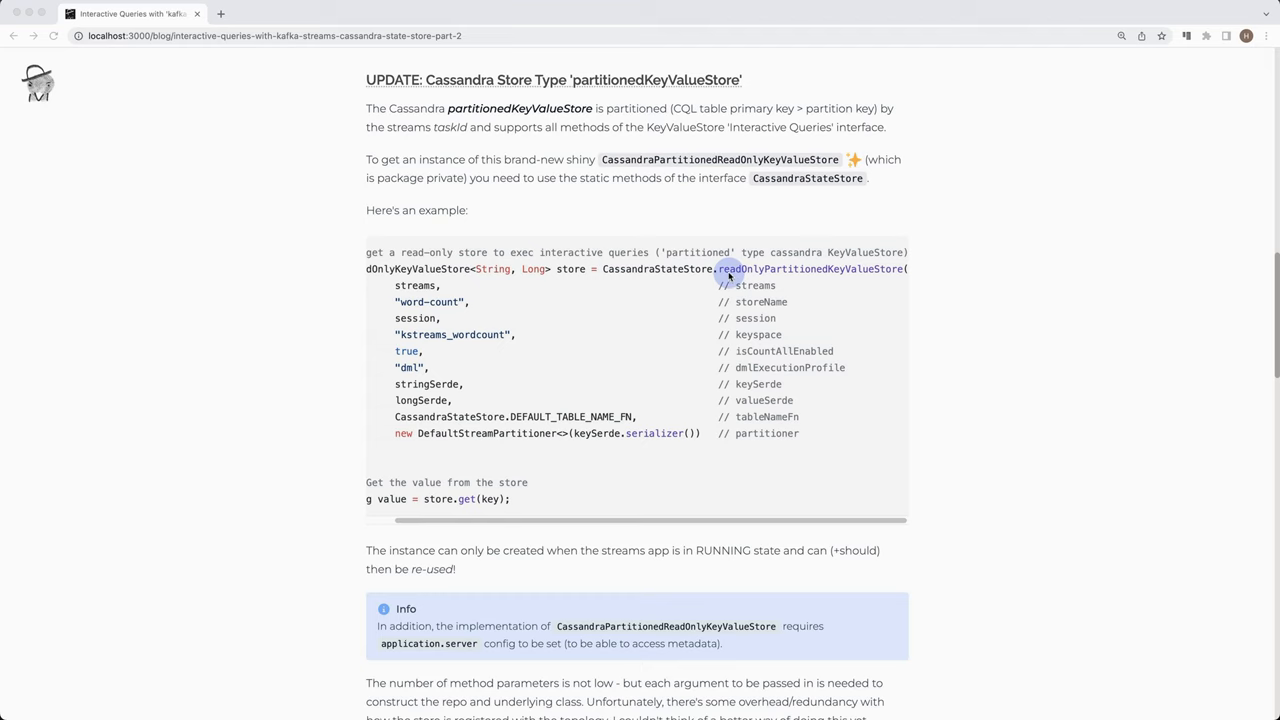
mouse_move(662, 288)
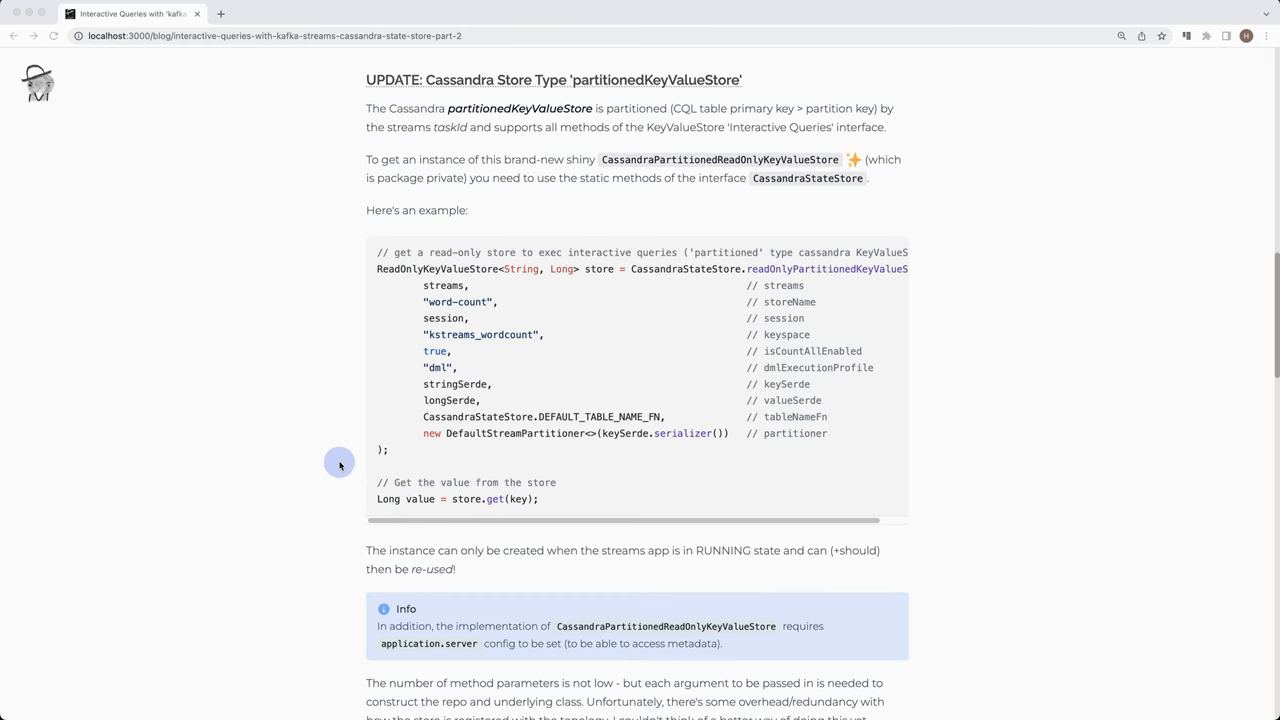
scroll(down, 3)
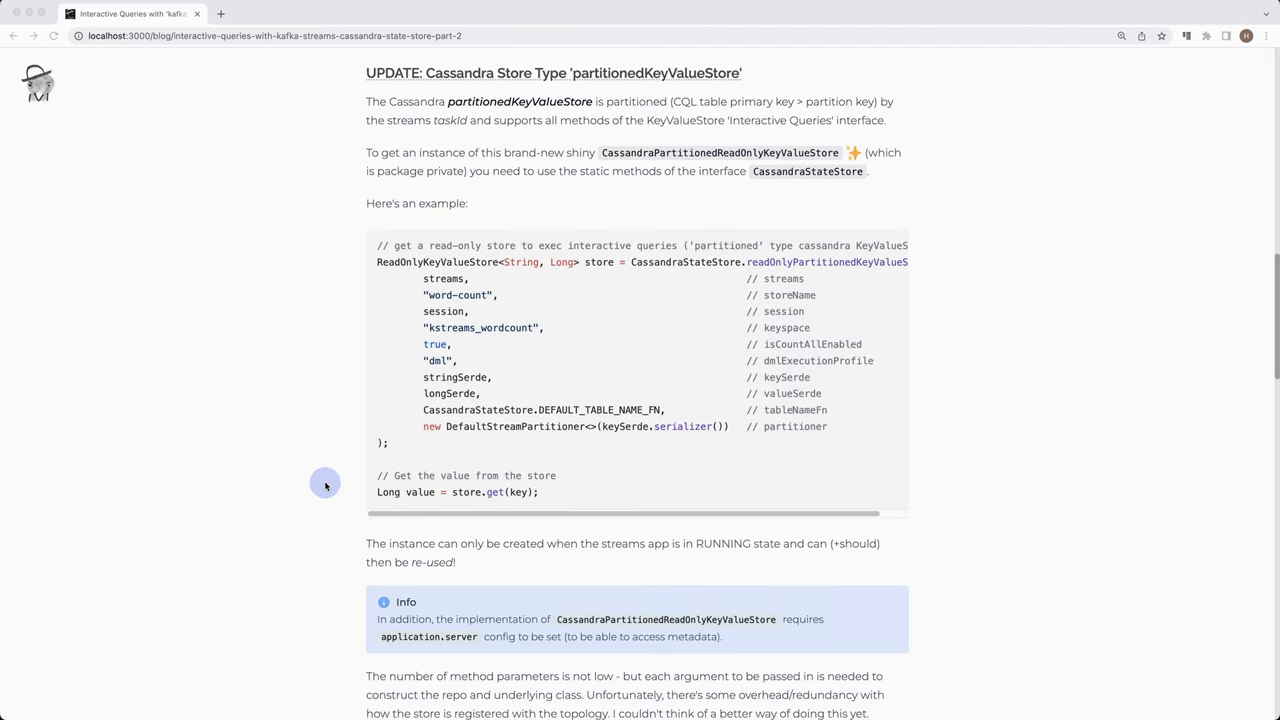
scroll(down, 3)
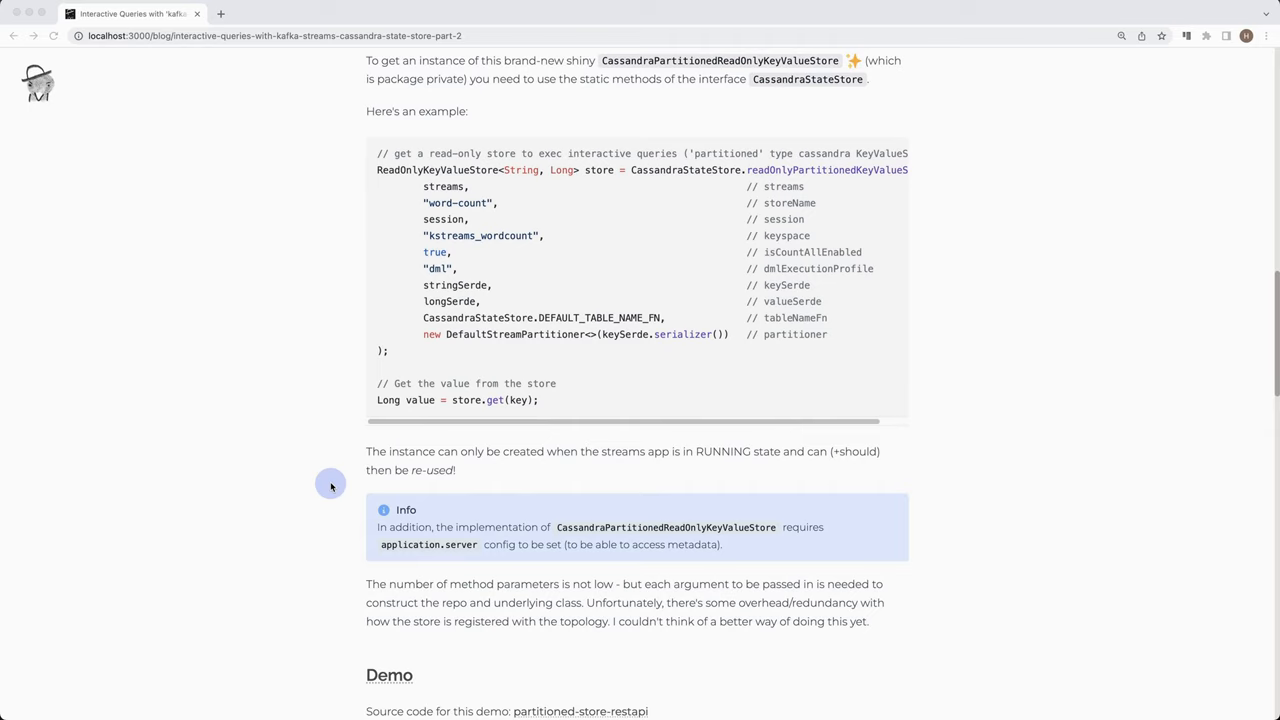
mouse_move(344, 478)
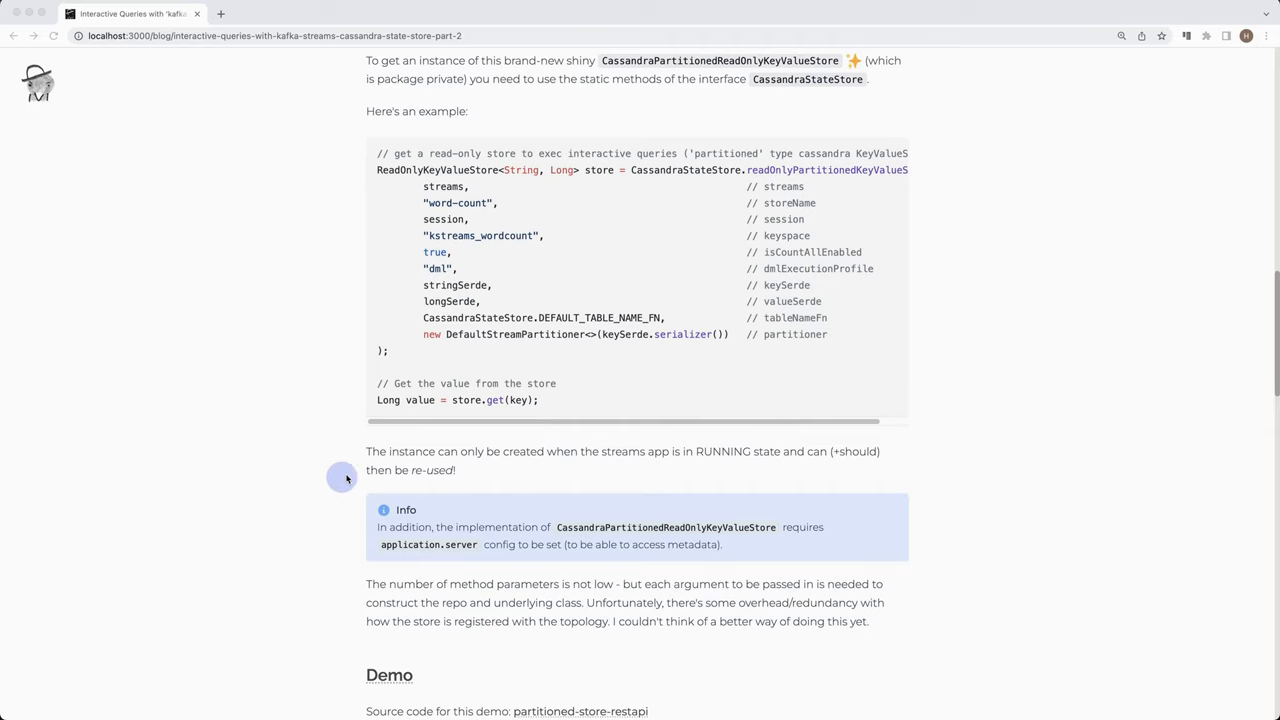
mouse_move(474, 220)
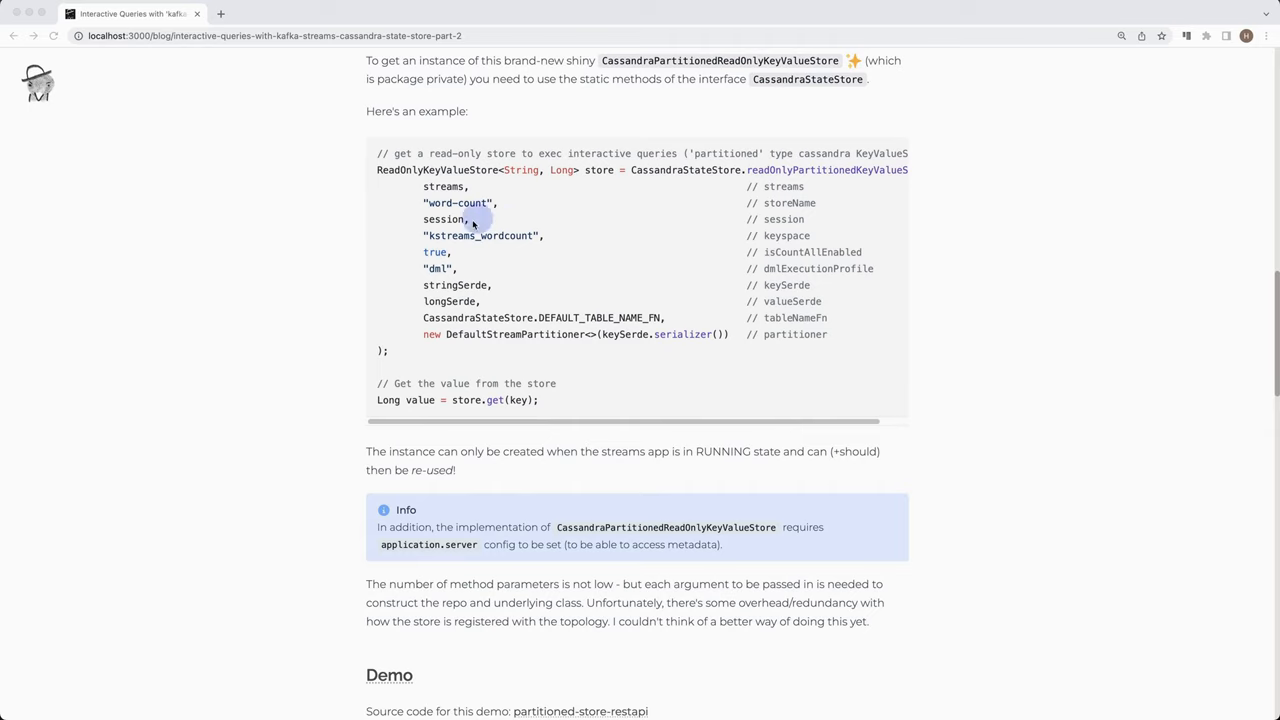
mouse_move(616, 480)
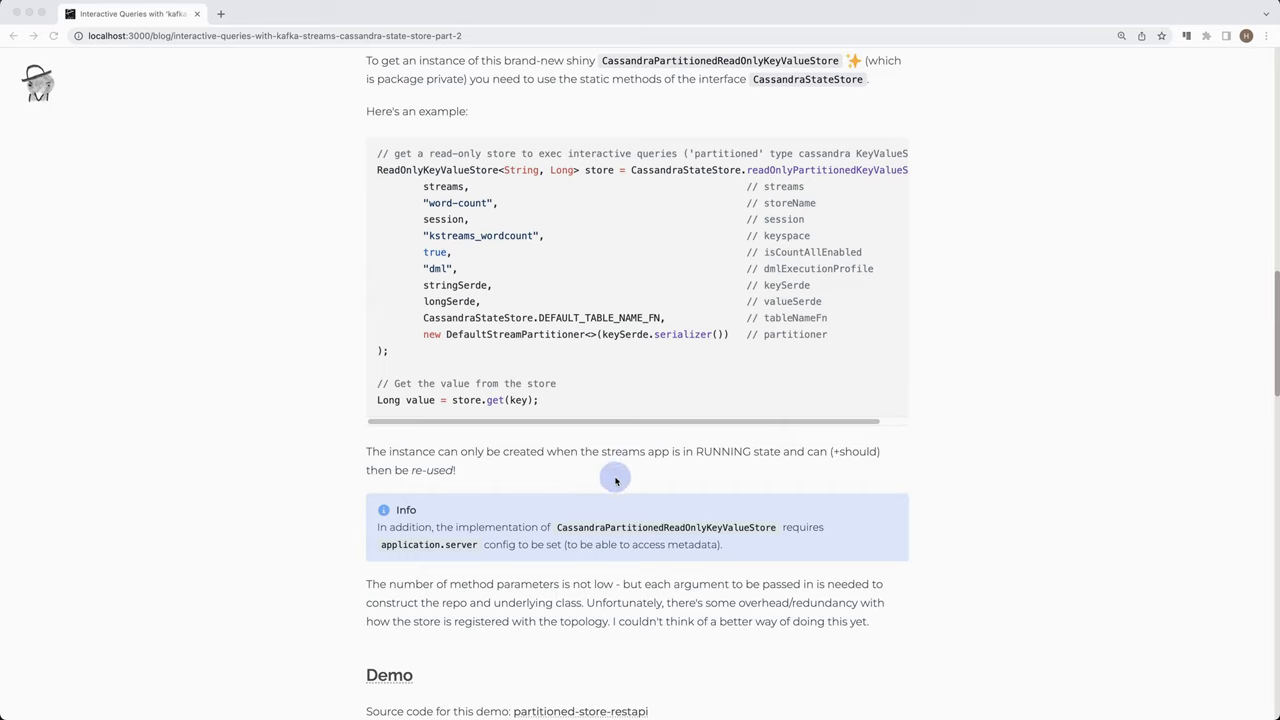
mouse_move(710, 456)
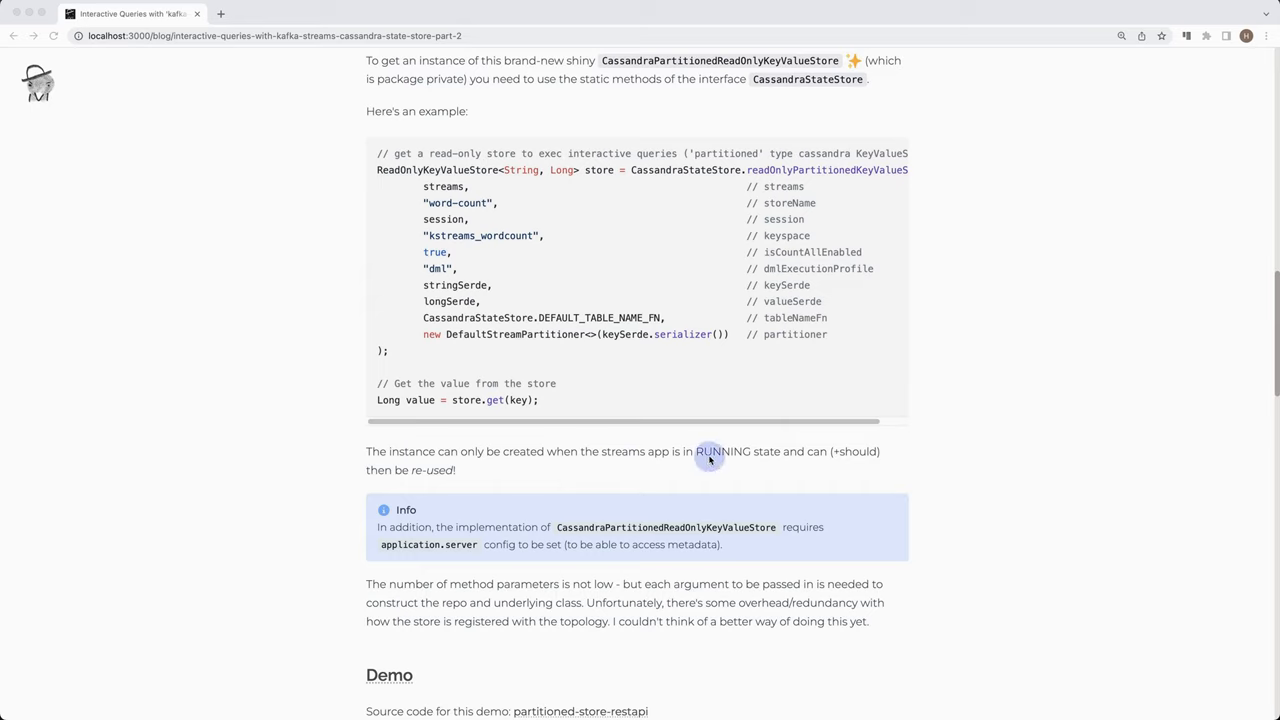
mouse_move(660, 202)
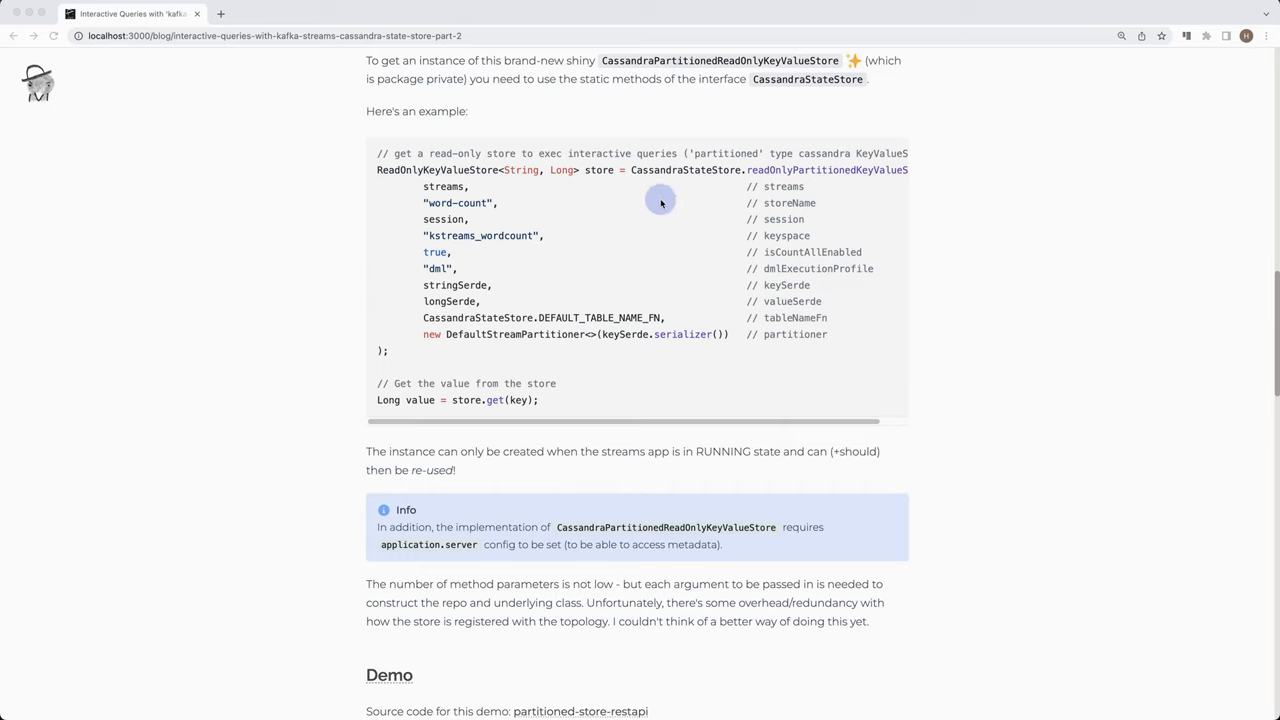
double_click(720, 60)
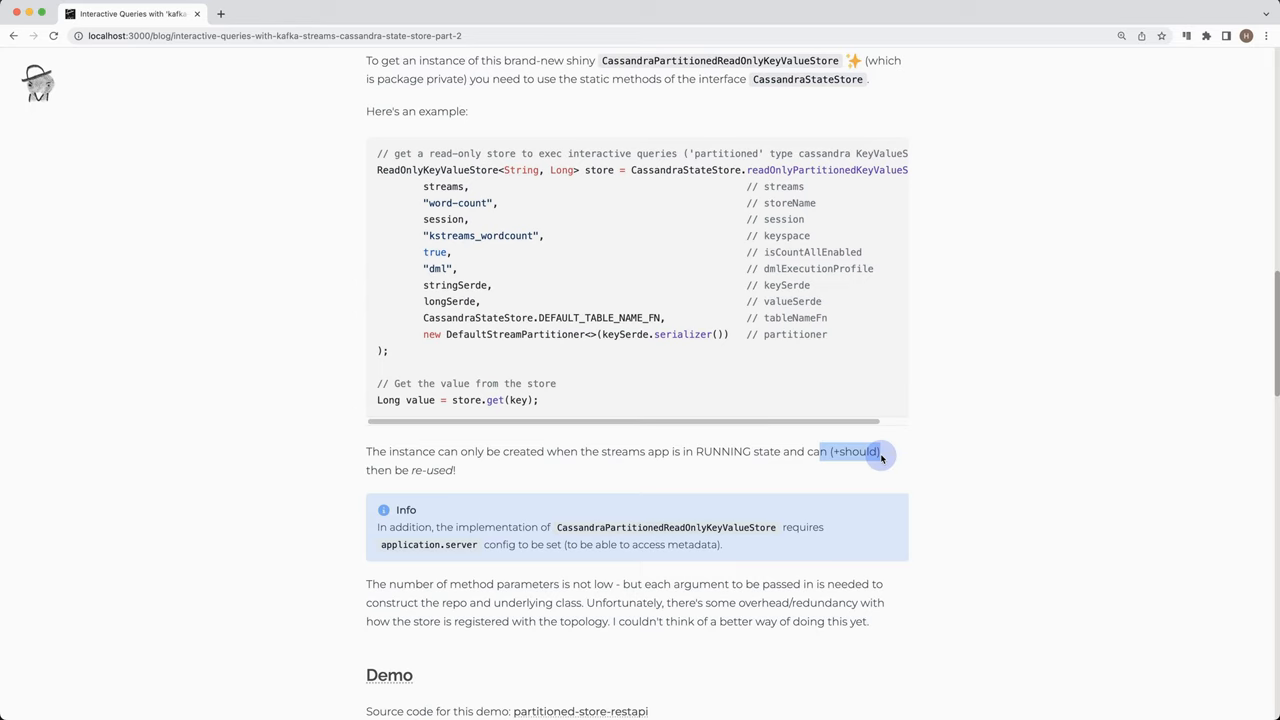
mouse_move(640, 460)
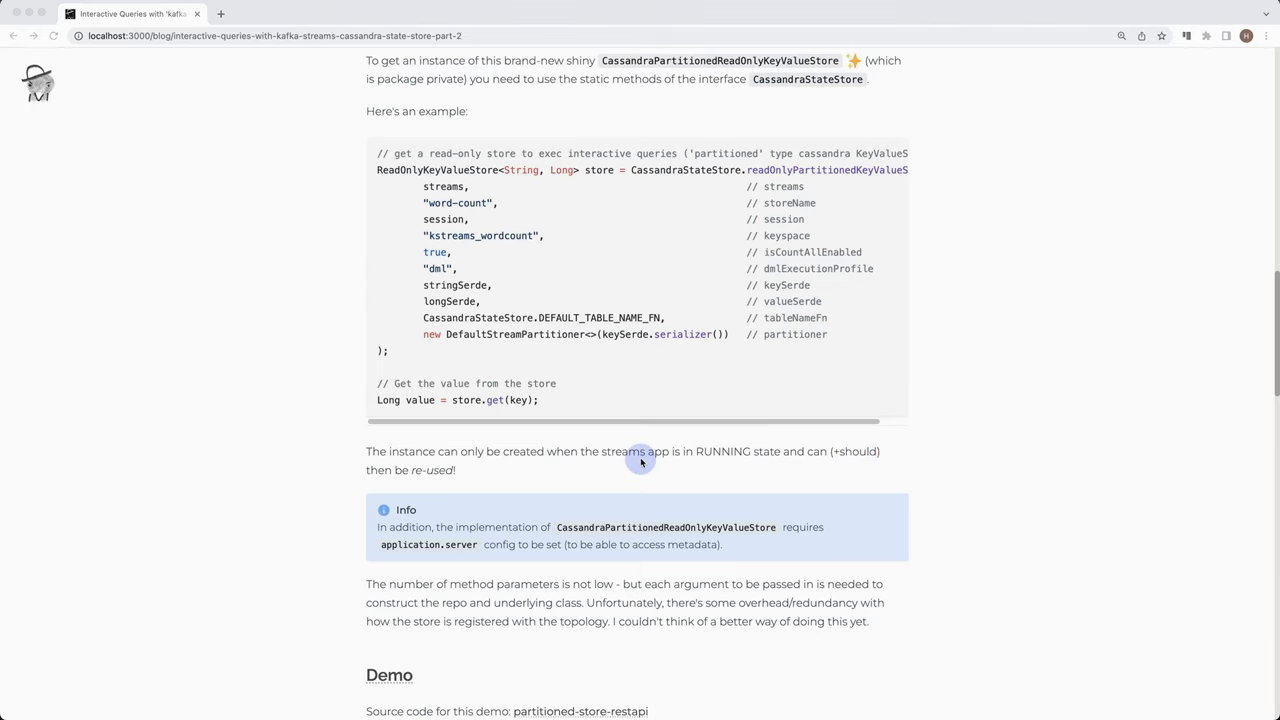
mouse_move(580, 478)
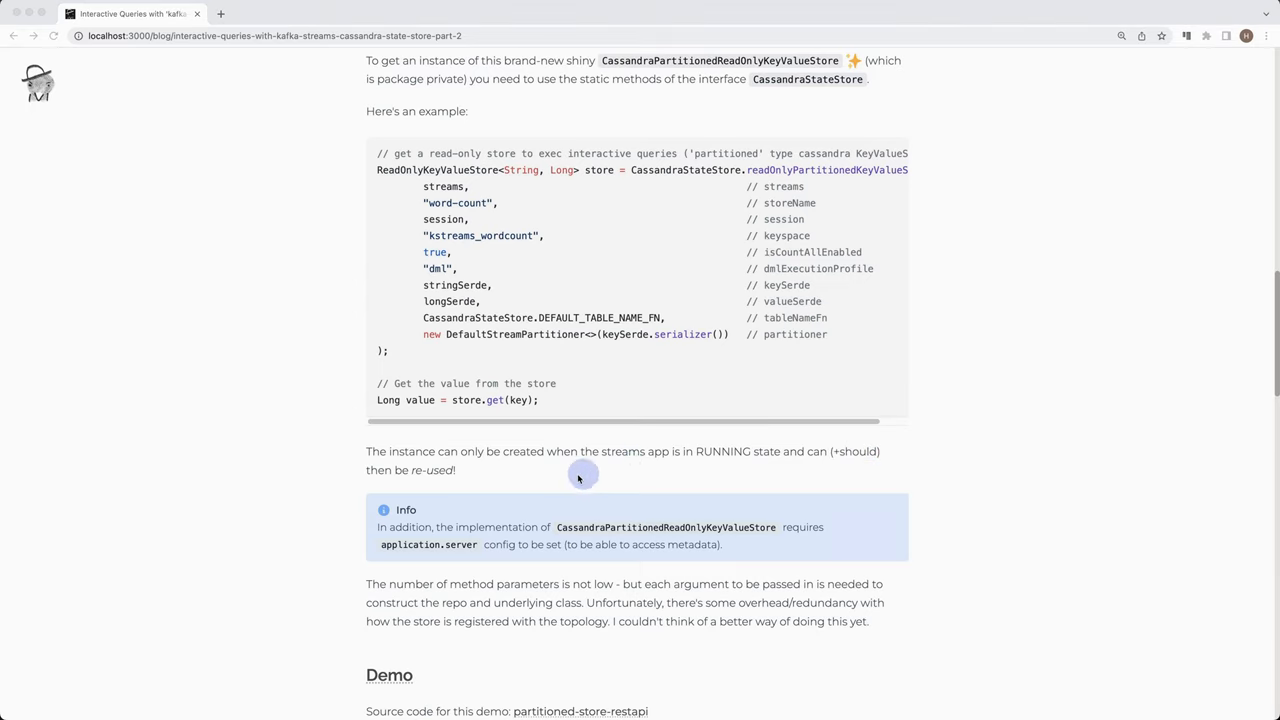
mouse_move(498, 532)
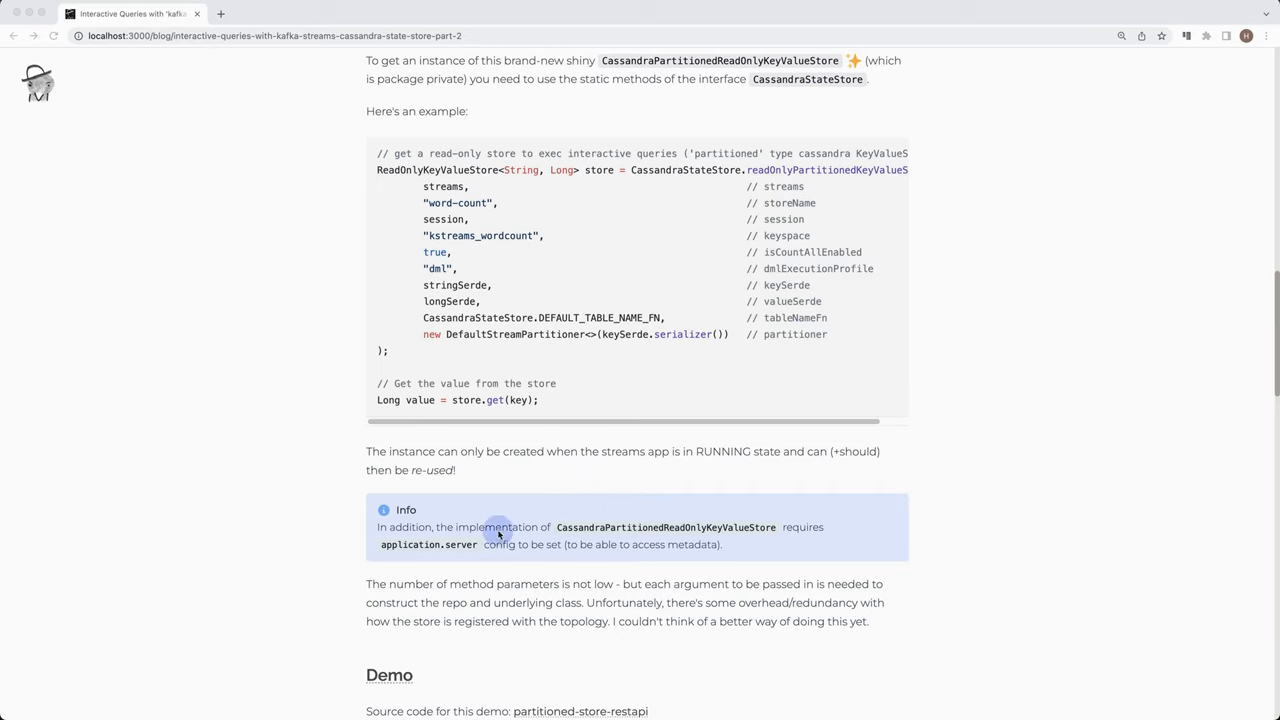
mouse_move(438, 544)
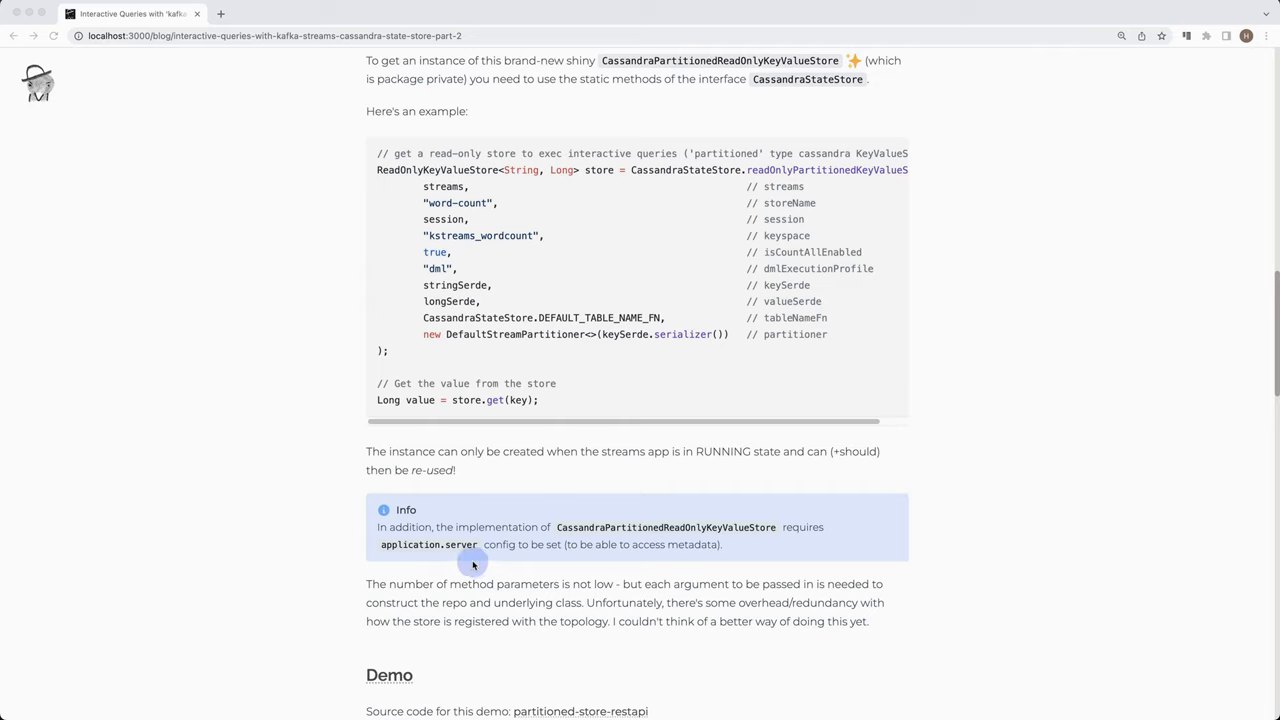
mouse_move(588, 562)
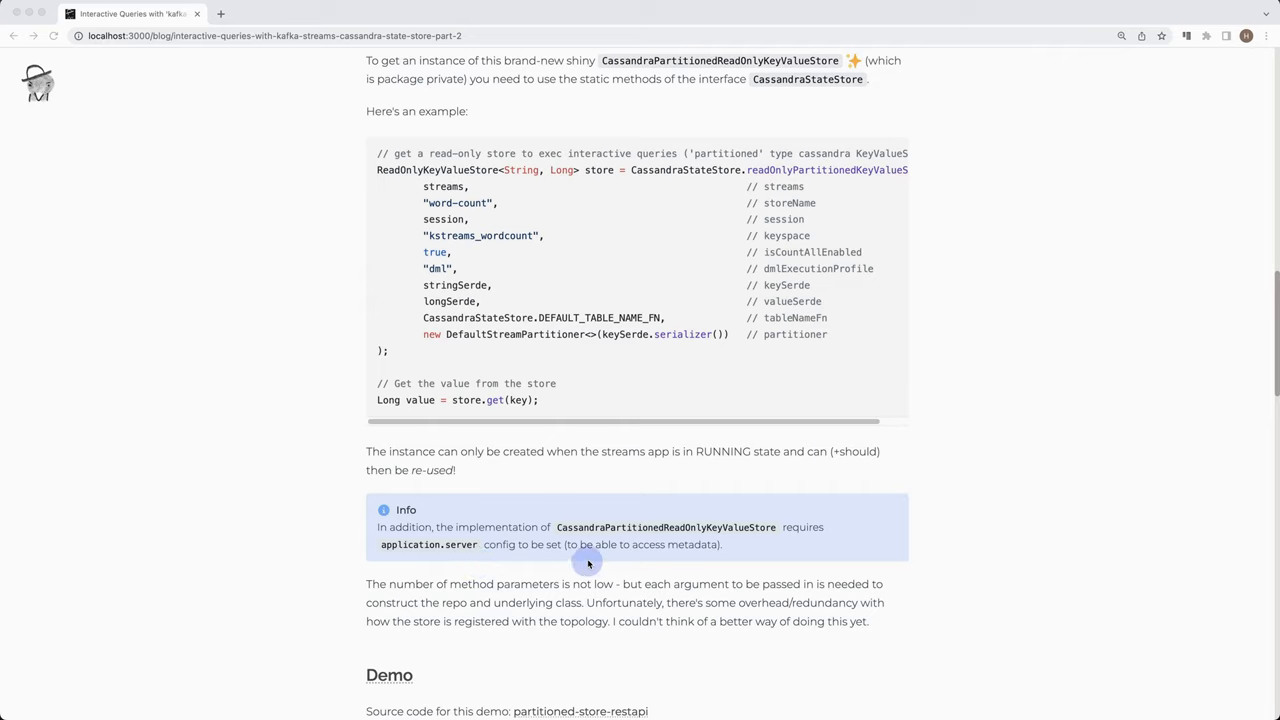
mouse_move(656, 560)
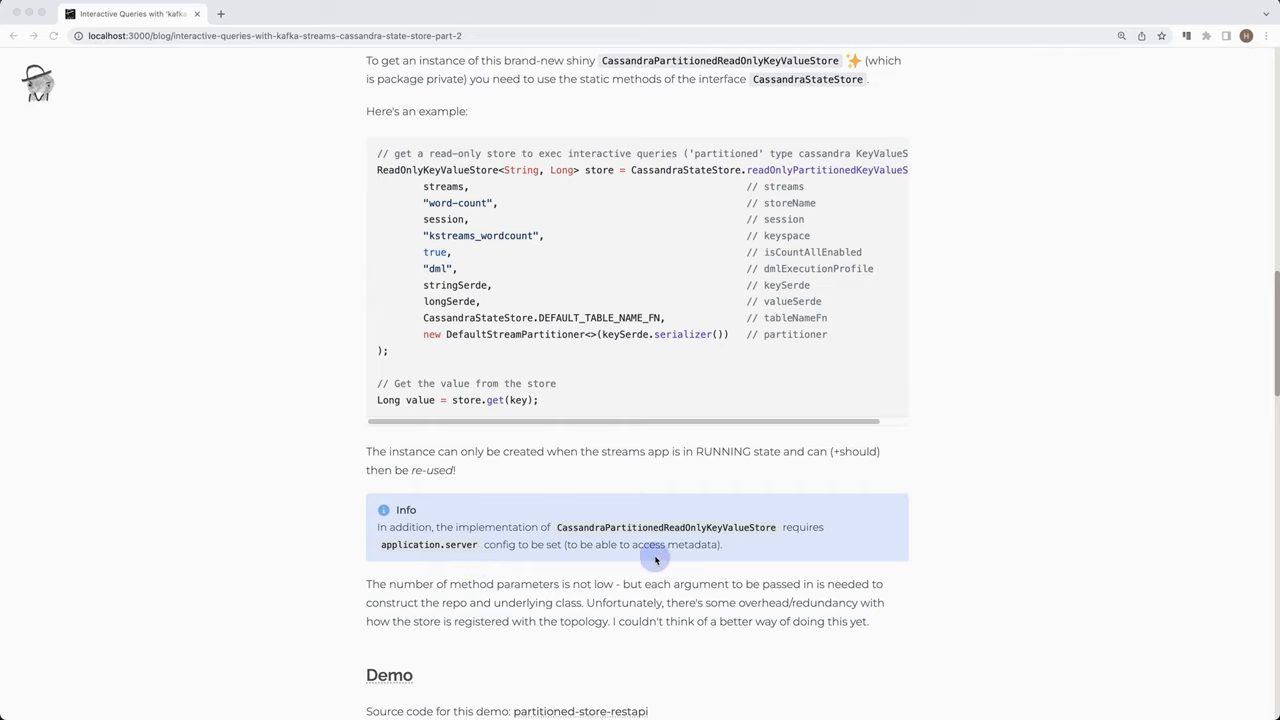
mouse_move(704, 558)
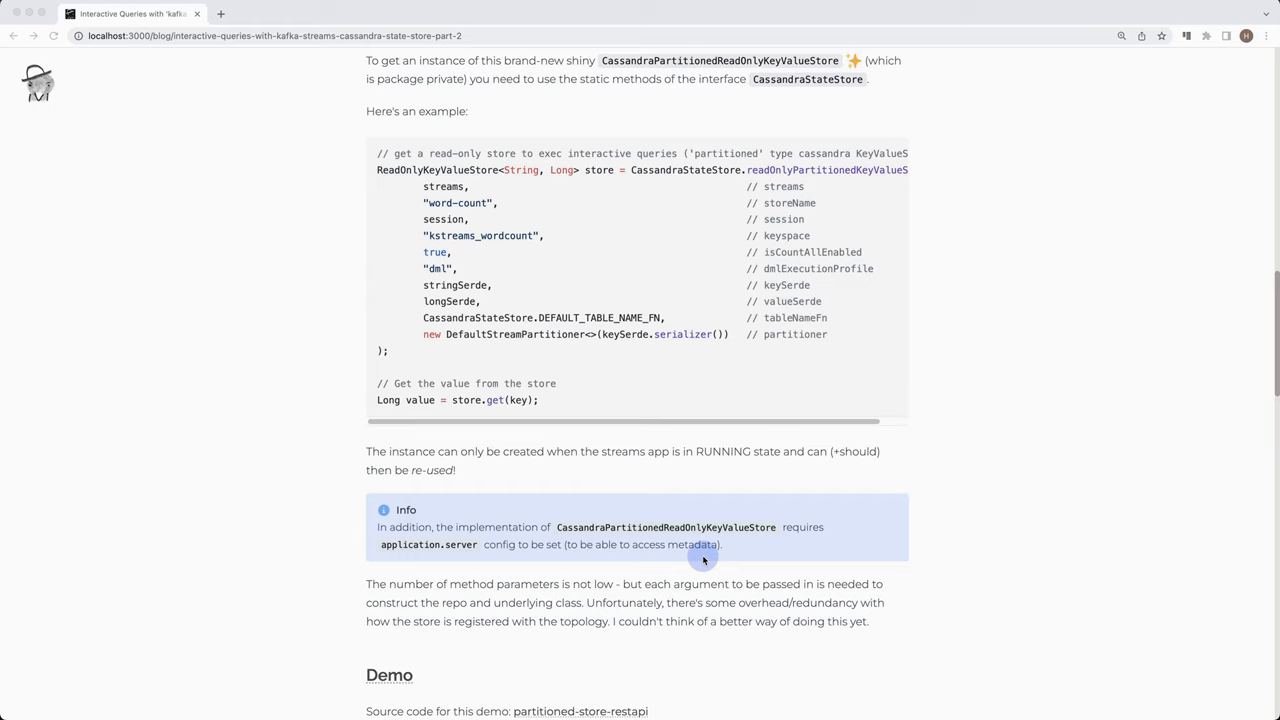
mouse_move(322, 544)
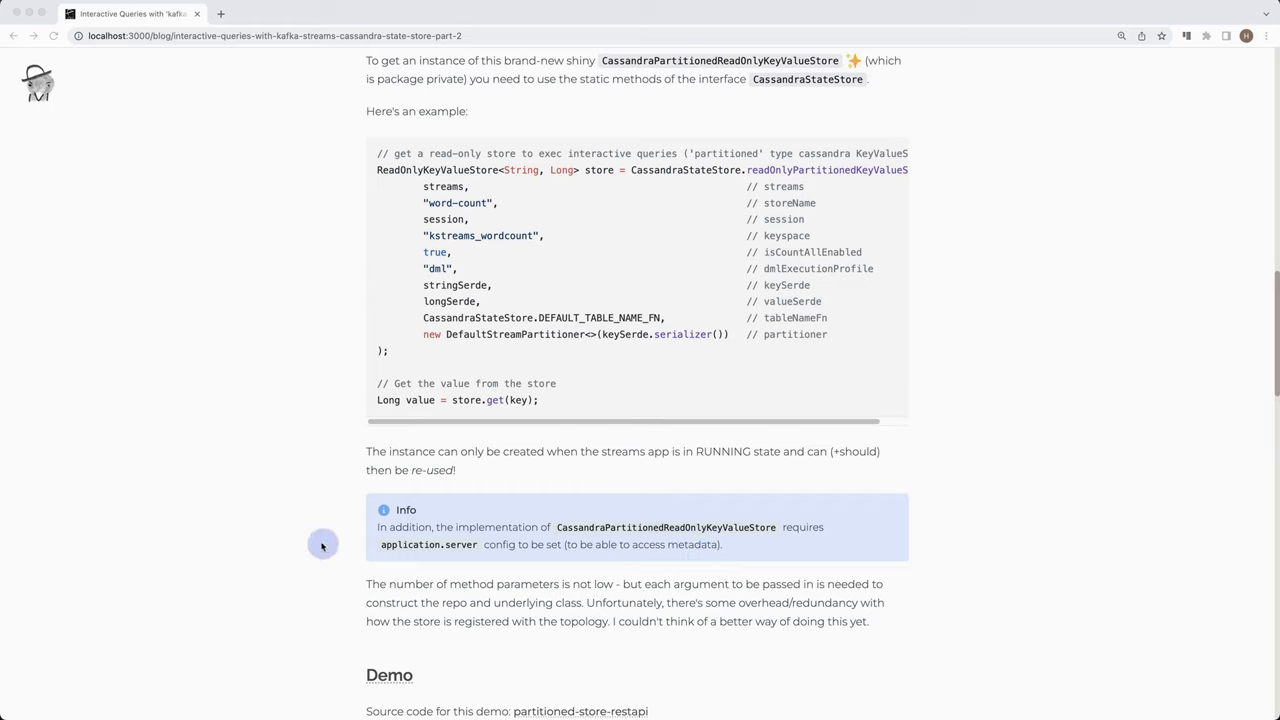
mouse_move(22, 308)
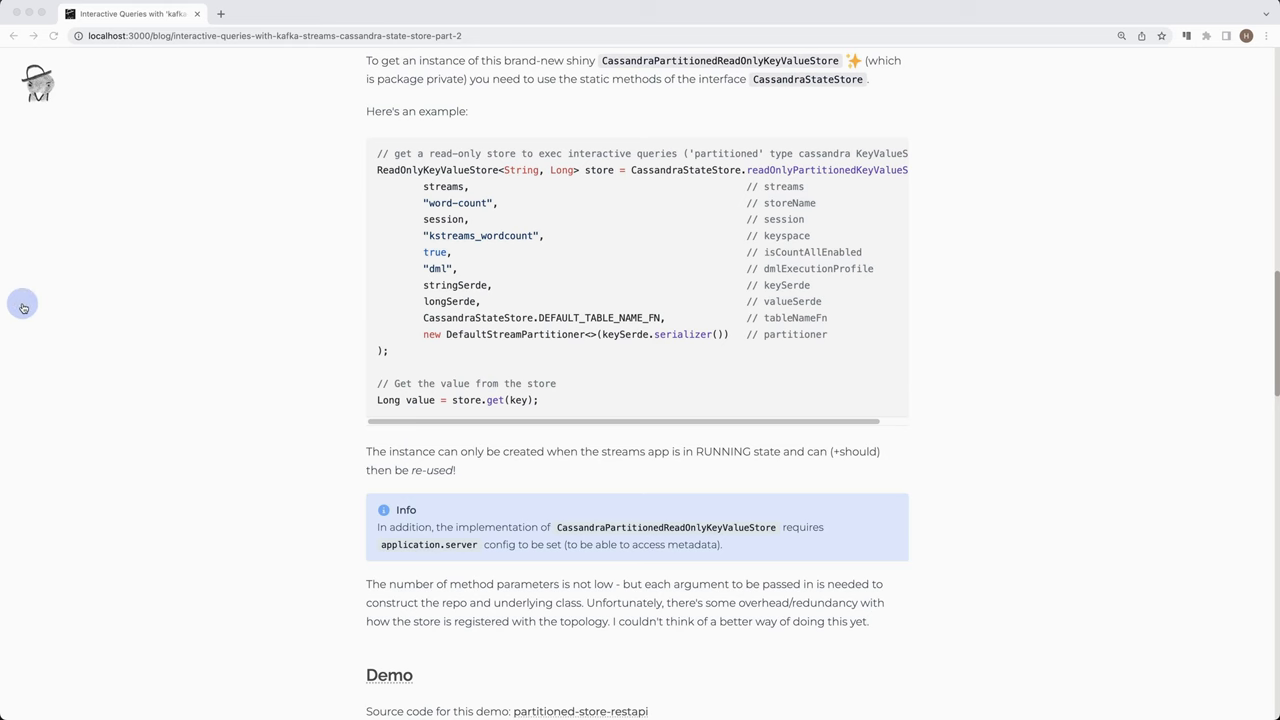
Open the partitioned-store-restapi repo README, reach 'run example' and copy 'docker-compose up -d'.
click(580, 712)
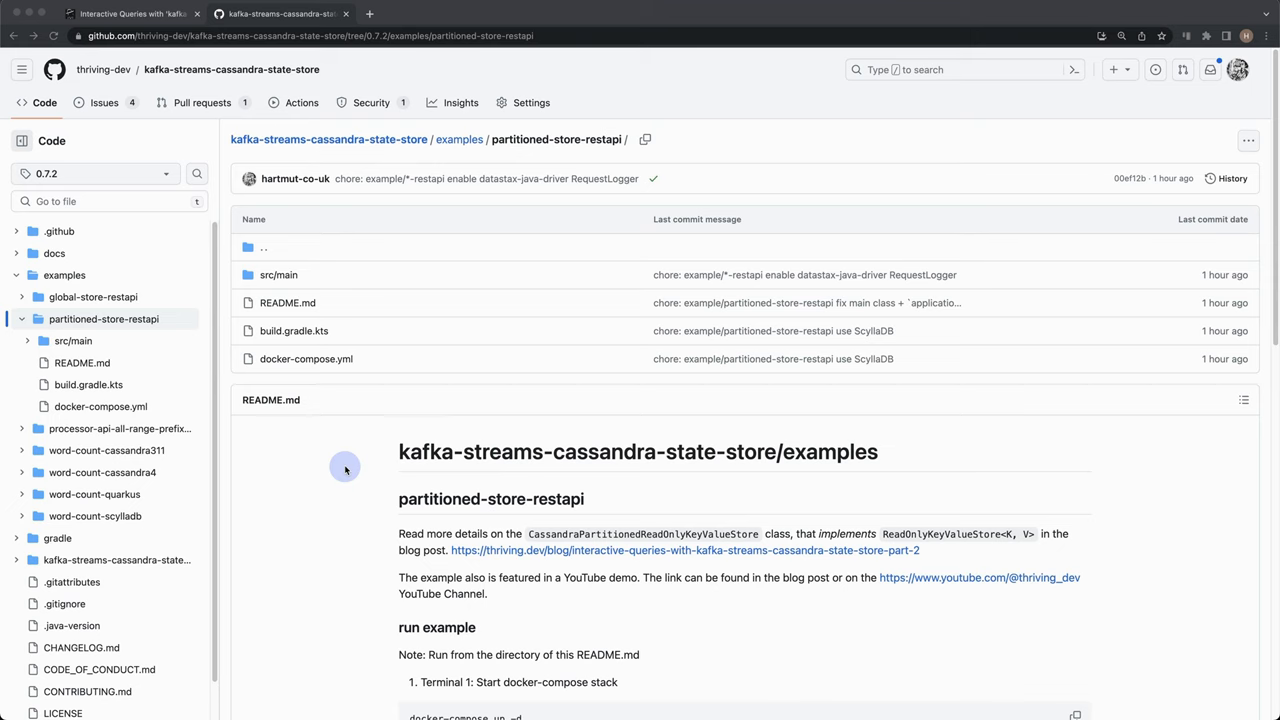
mouse_move(236, 470)
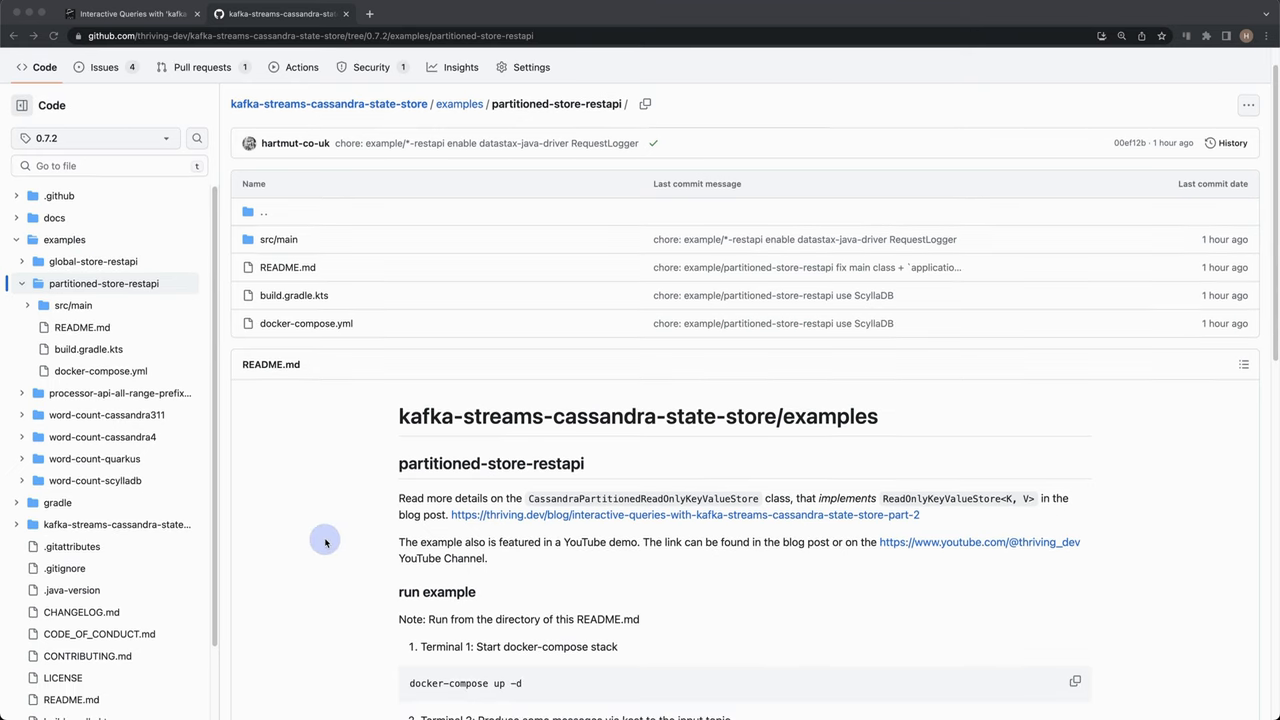
scroll(down, 3)
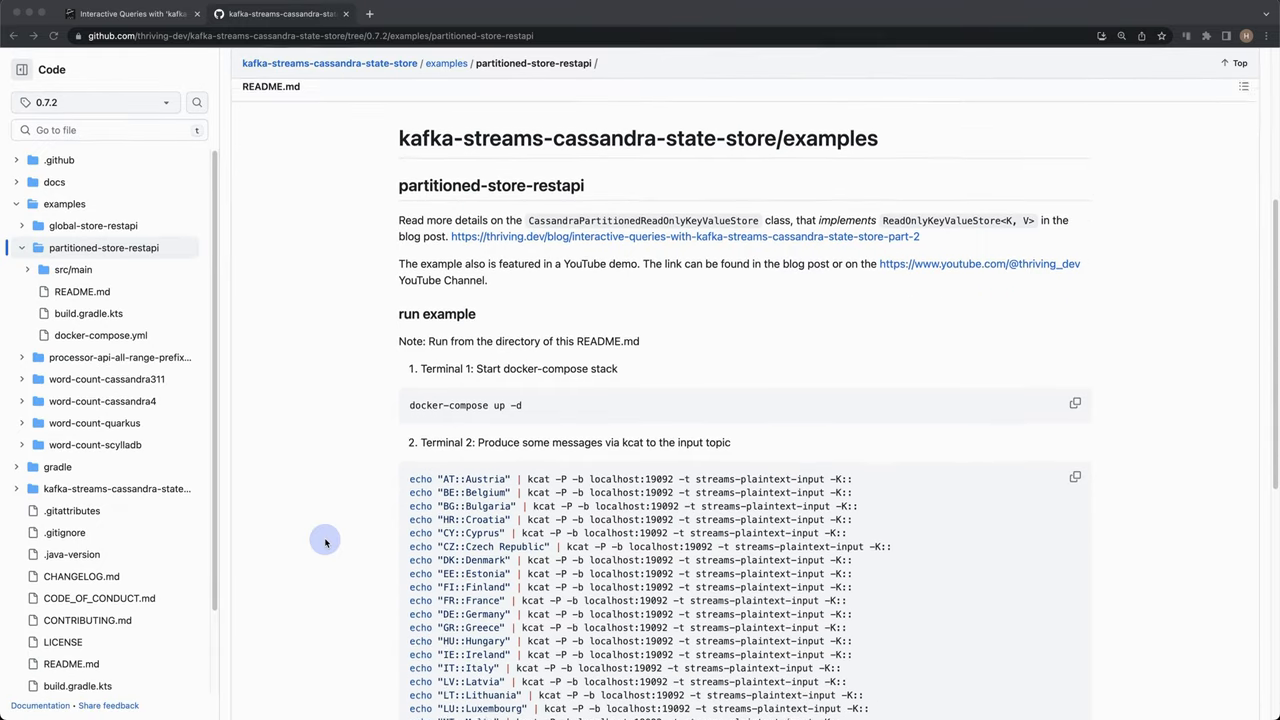
scroll(down, 3)
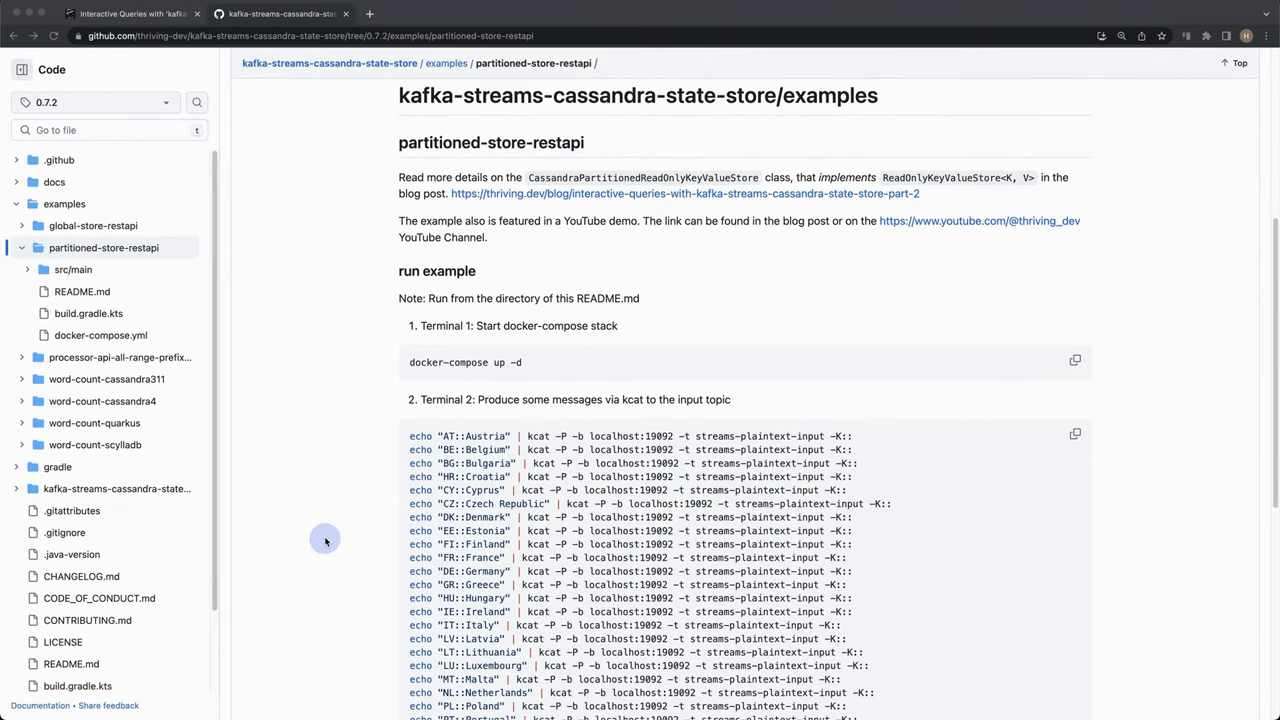
mouse_move(424, 380)
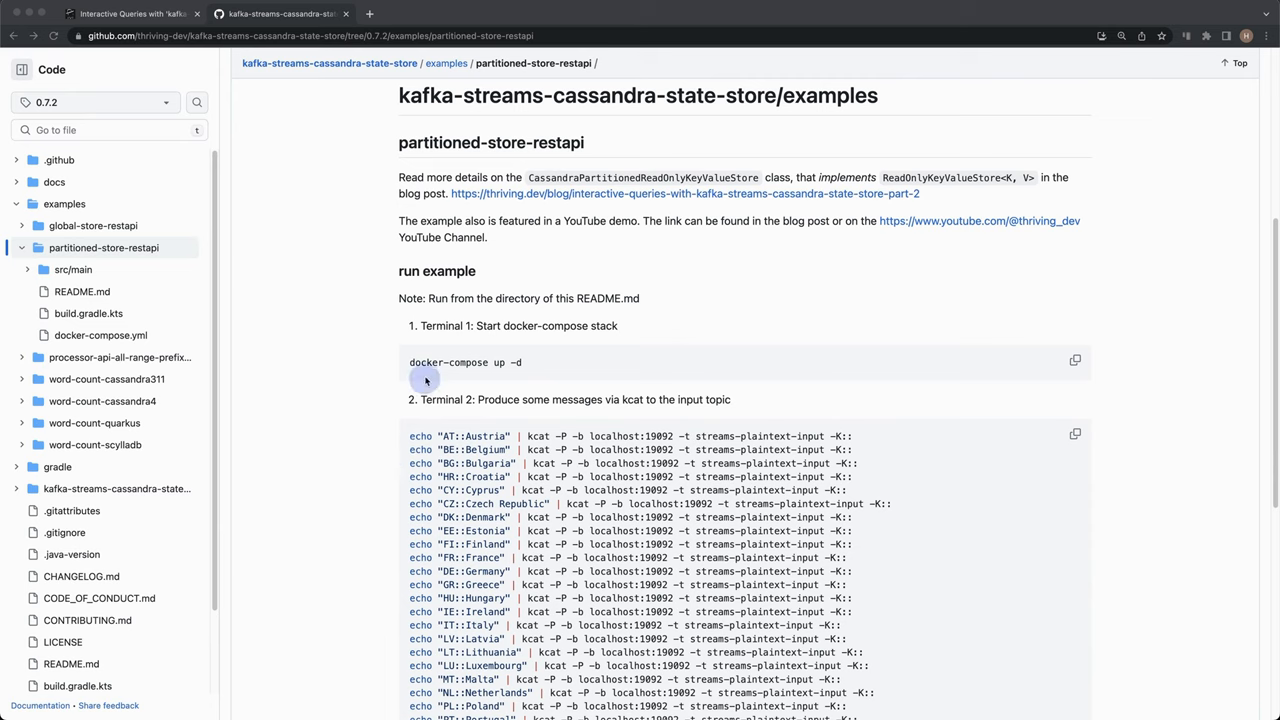
mouse_move(1100, 372)
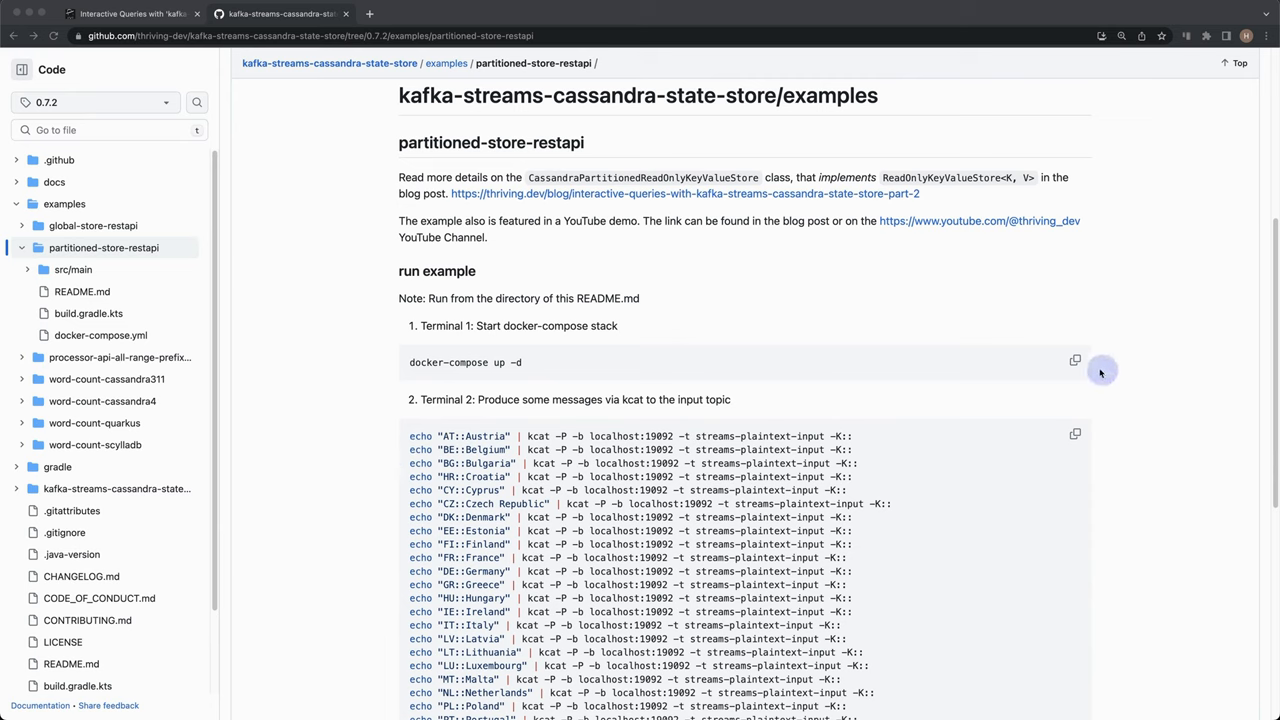
click(1076, 360)
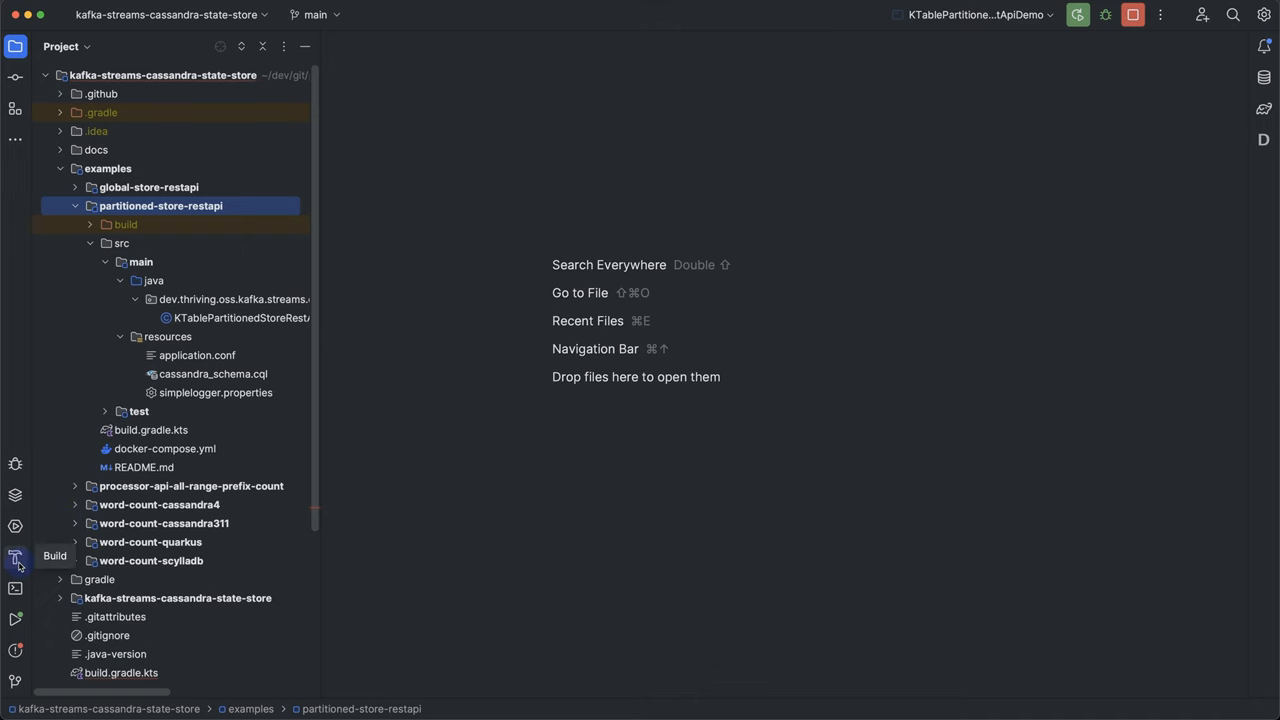
Run 'docker-compose up -d' in a project terminal at the partitioned-store-restapi folder.
click(16, 588)
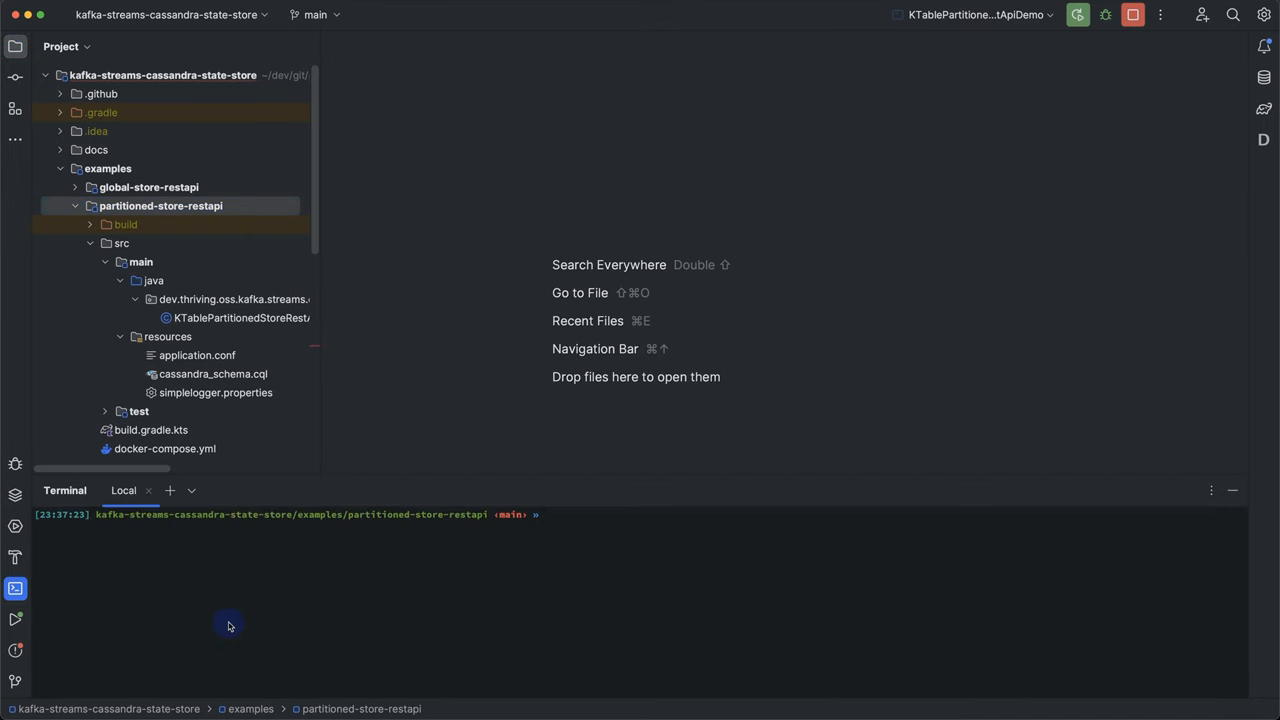
text(docker-compose up -d)
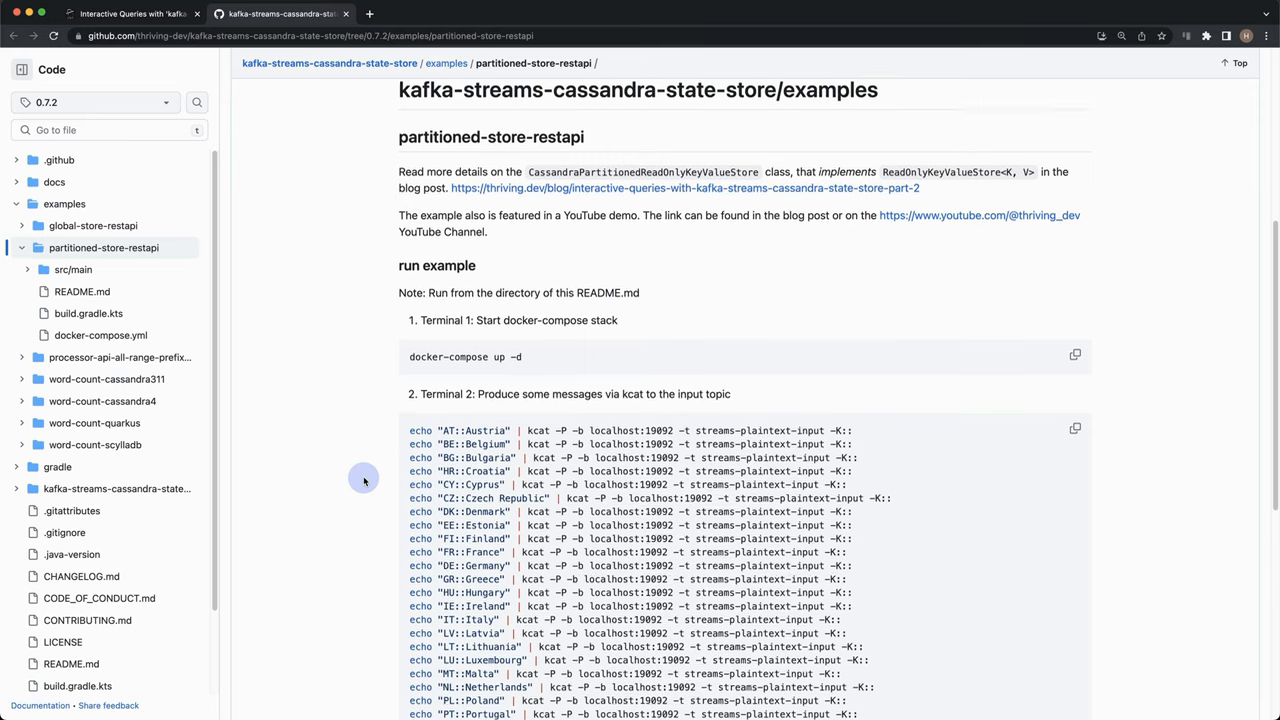
Scroll the README to Terminal 2 and copy the echo | kcat commands producing country messages.
scroll(down, 3)
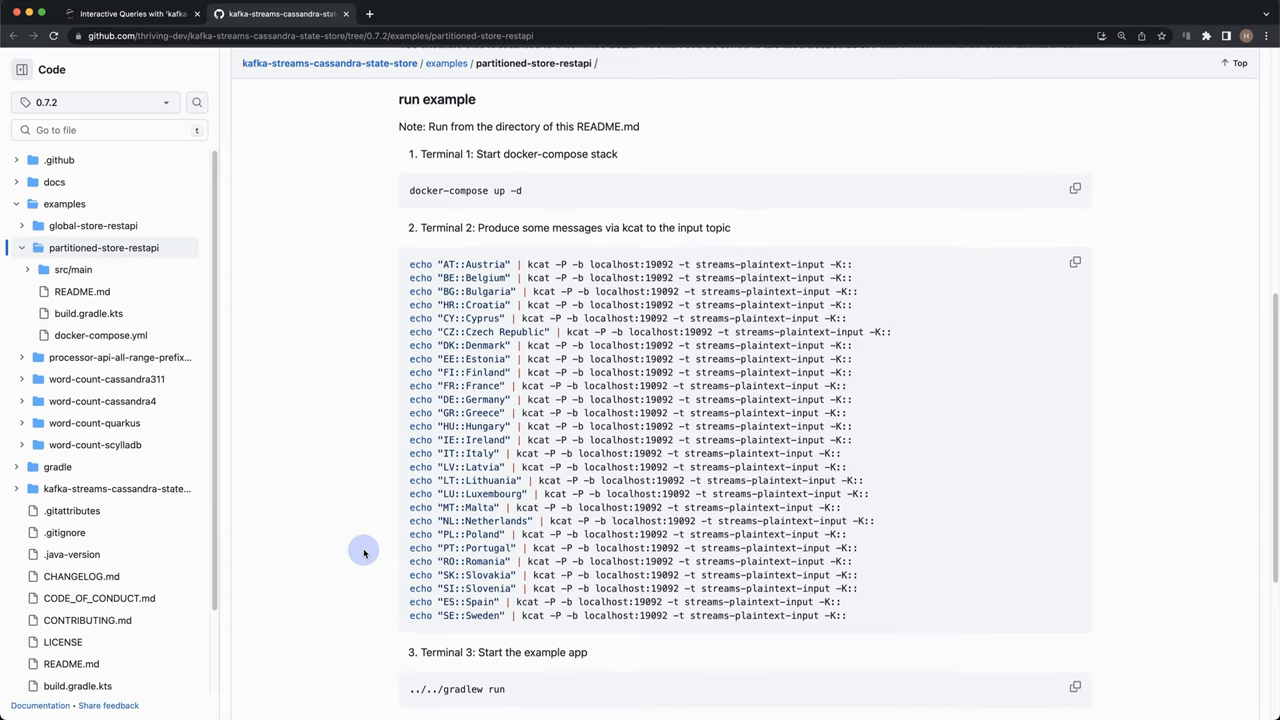
scroll(down, 3)
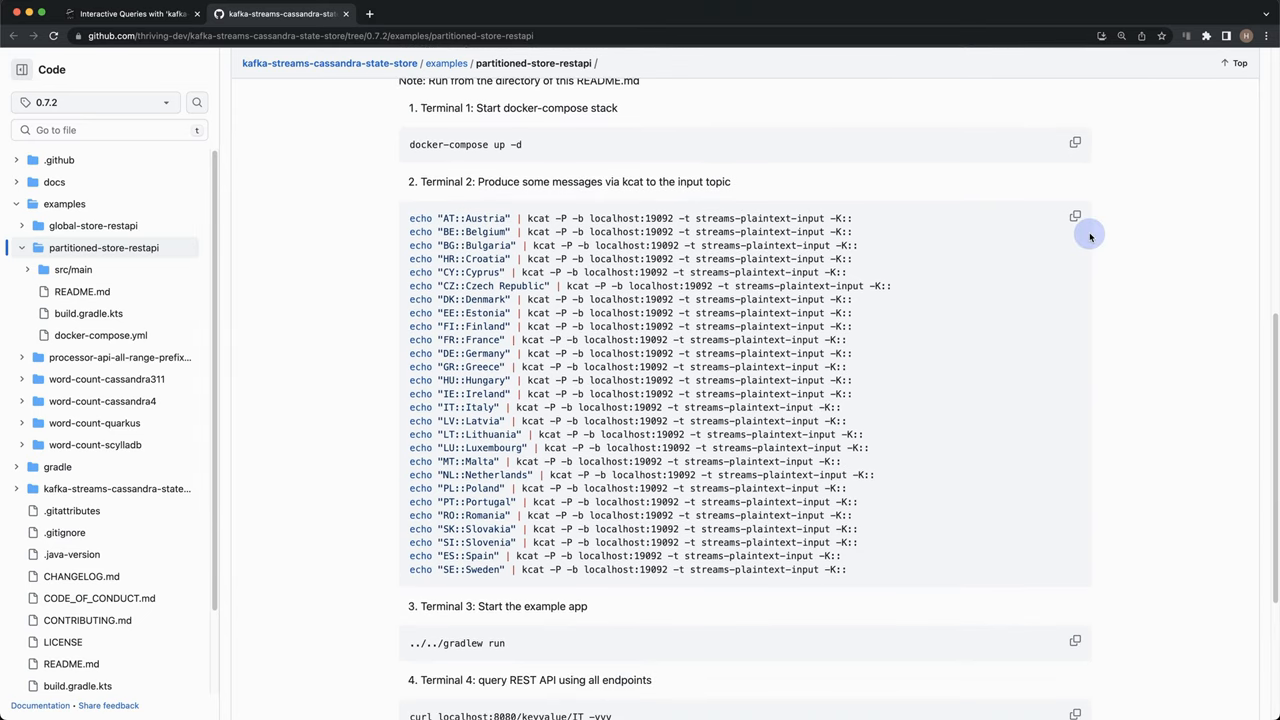
click(1076, 216)
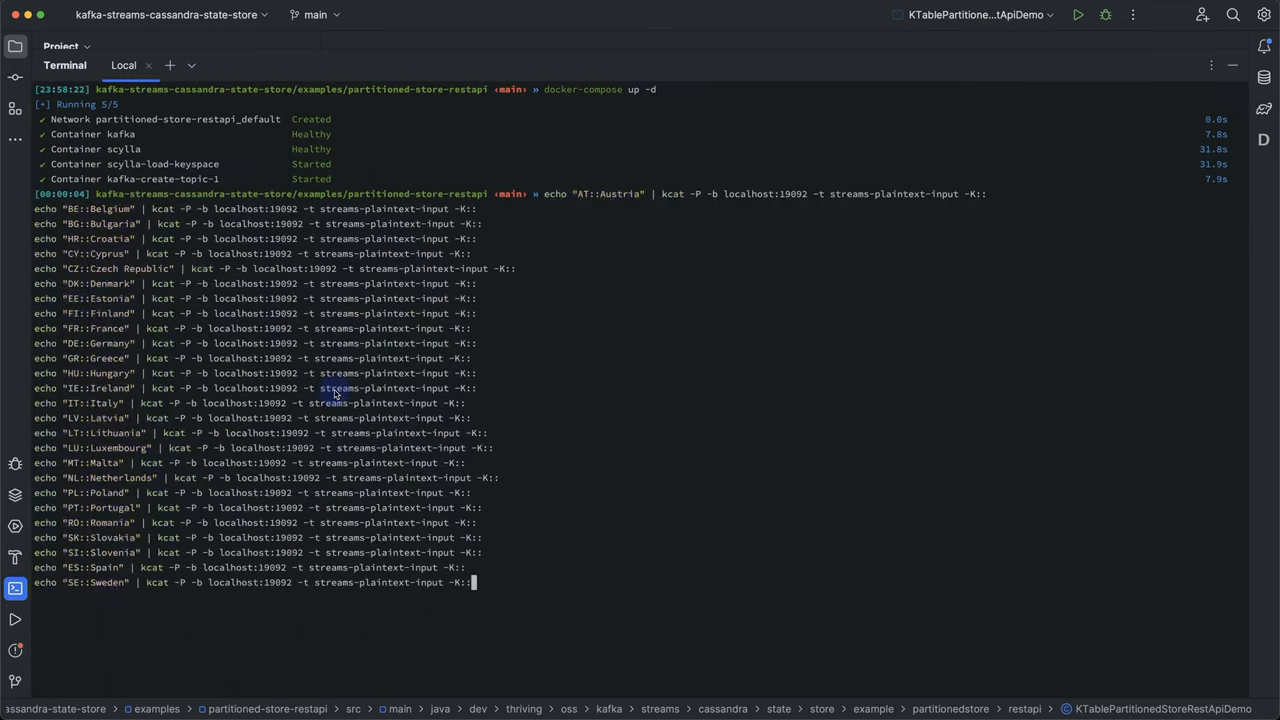
Run the pasted kcat commands, list containers with 'docker ps', and return to the browser.
key(Return)
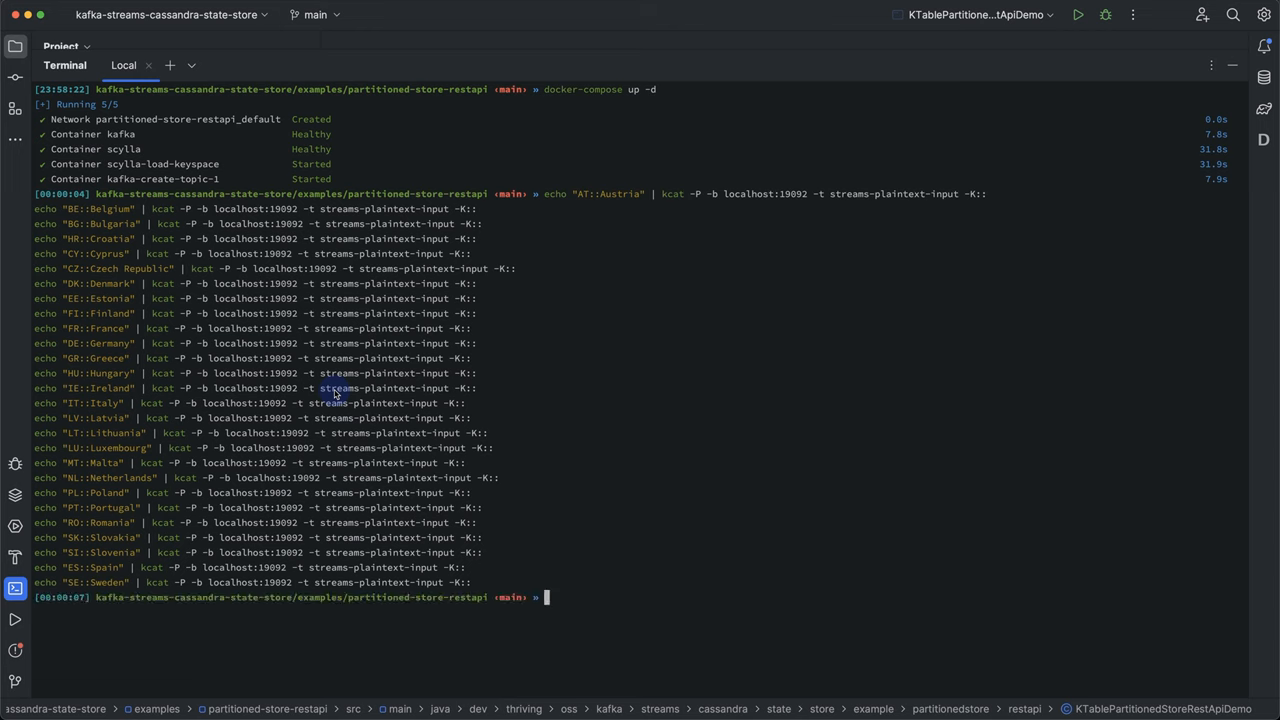
text(docker ps)
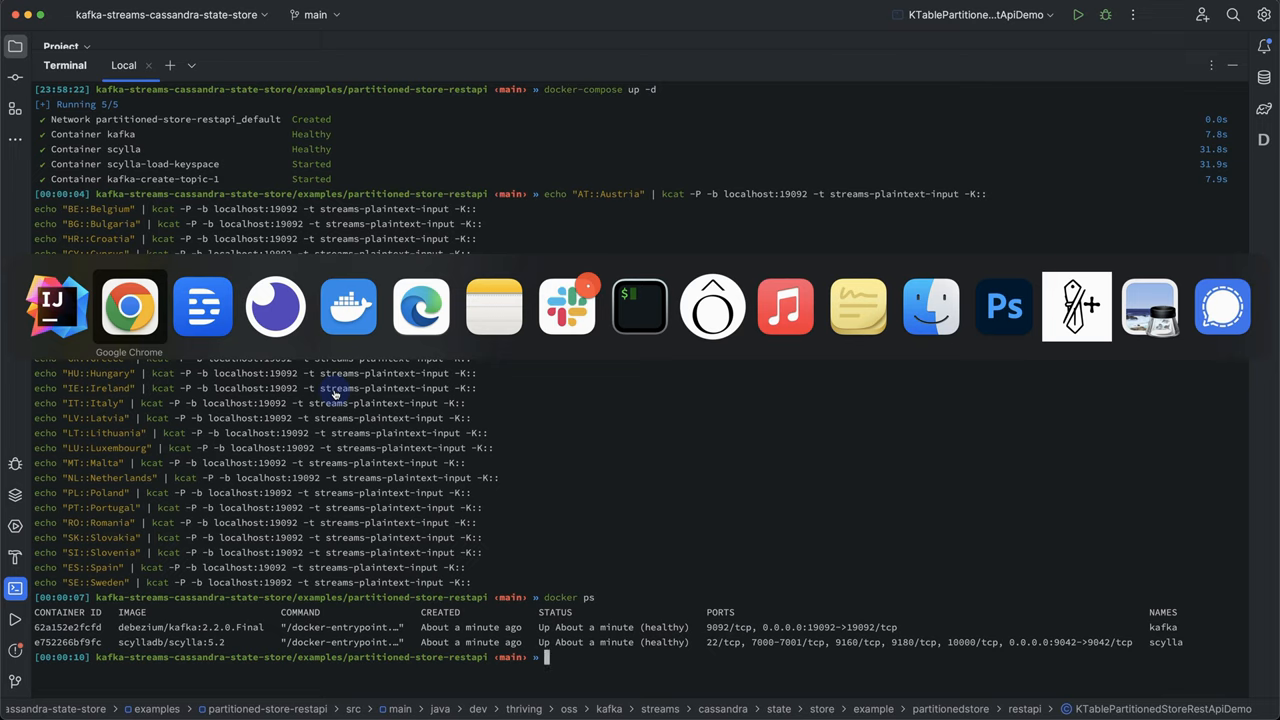
click(128, 308)
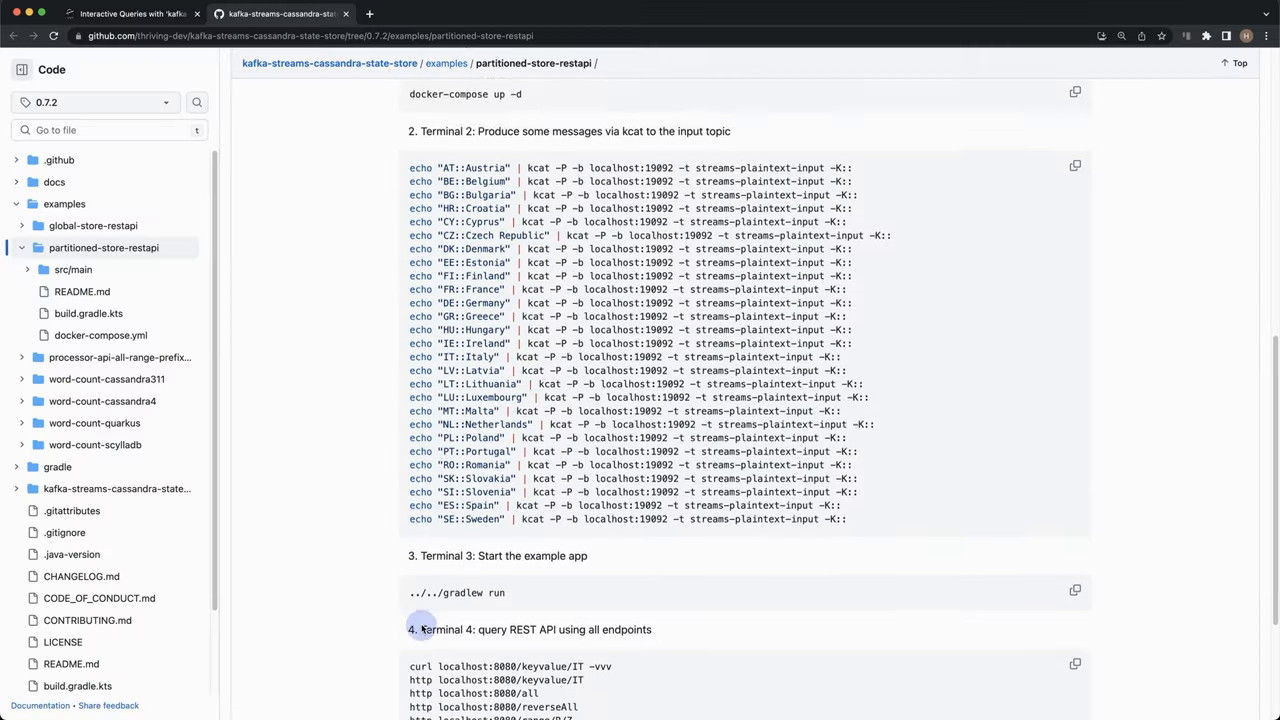
Scroll the README to the Terminal 3 gradle run and Terminal 4 curl query sections.
scroll(down, 3)
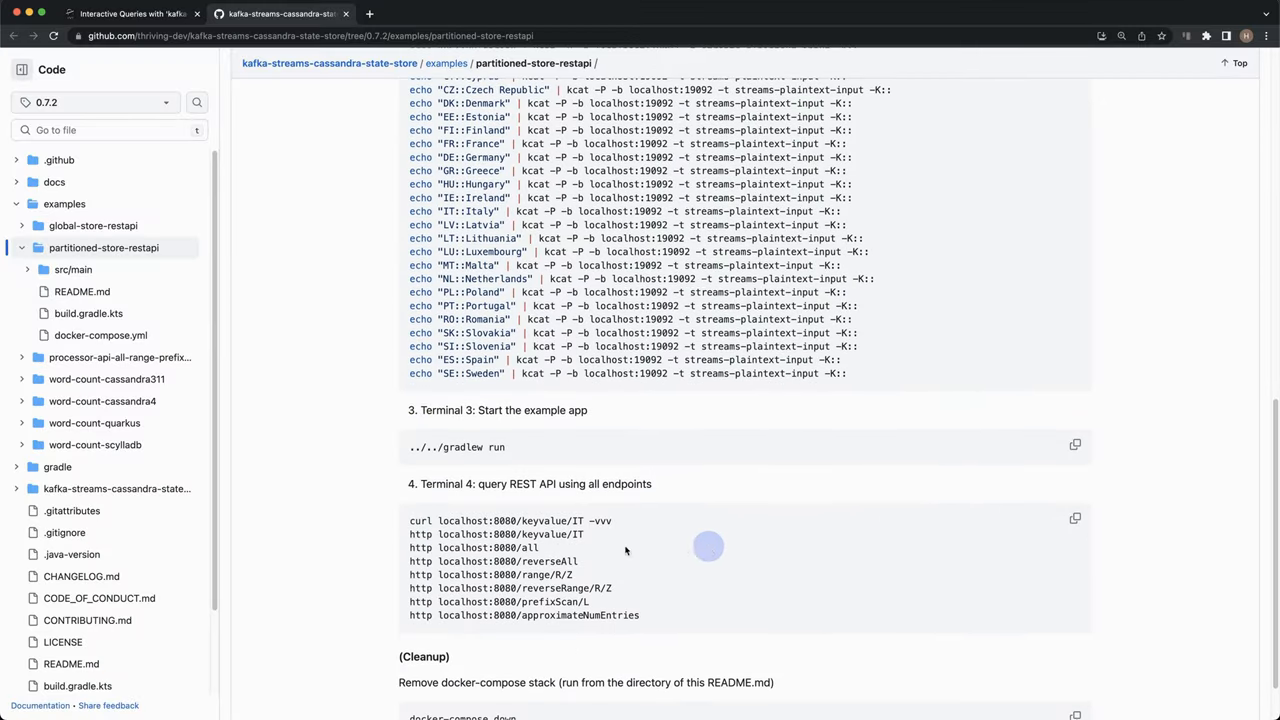
mouse_move(1074, 474)
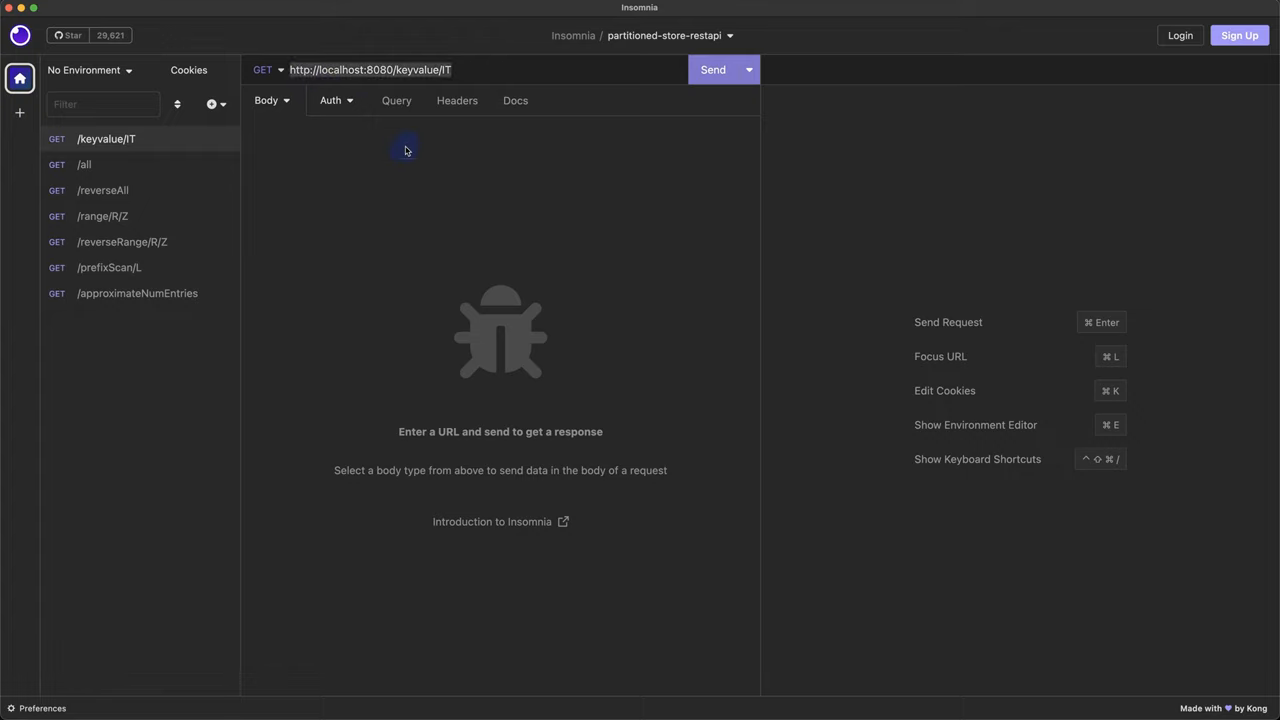
Change the keyvalue request key from IT to AT and send it, getting Austria back.
click(460, 68)
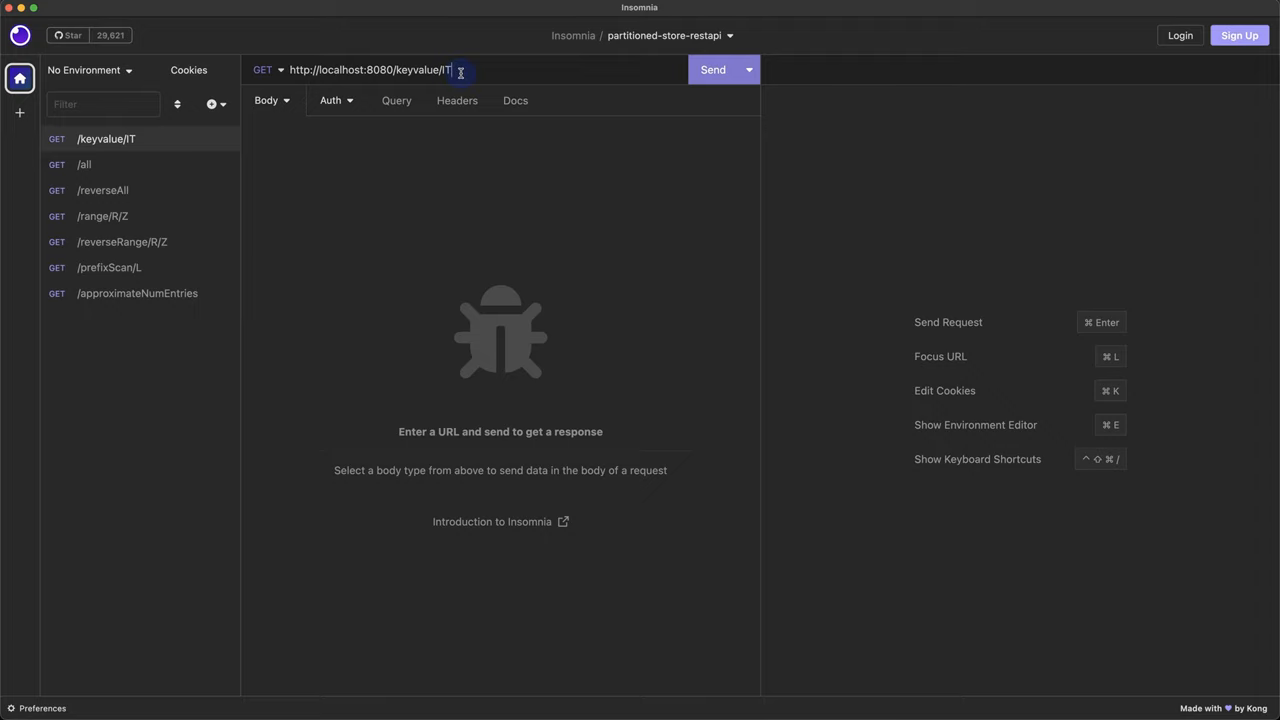
click(712, 68)
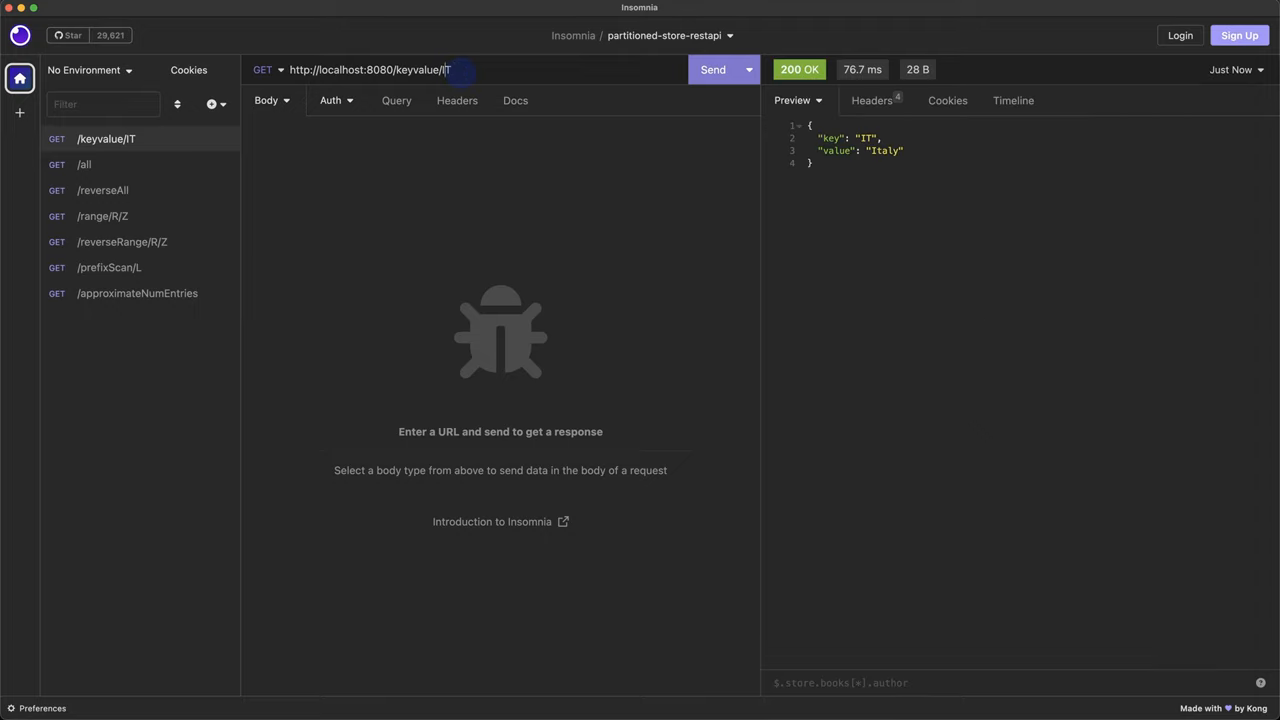
text(A)
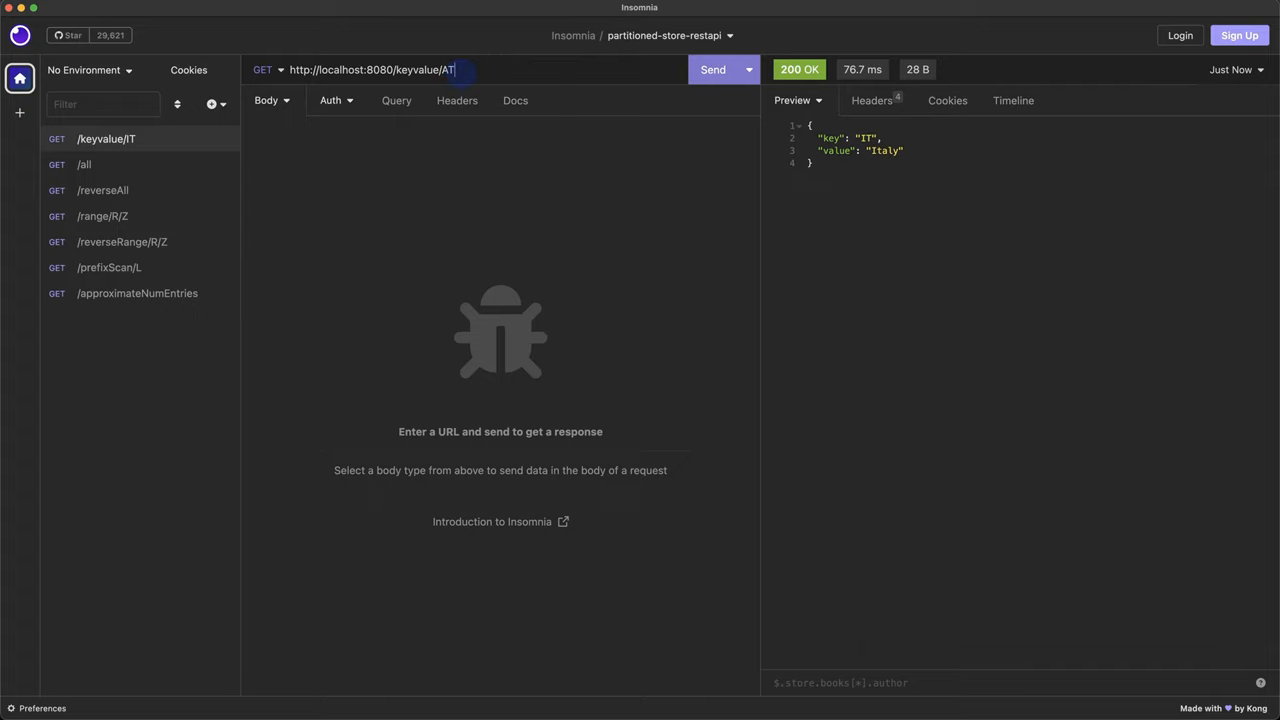
click(712, 68)
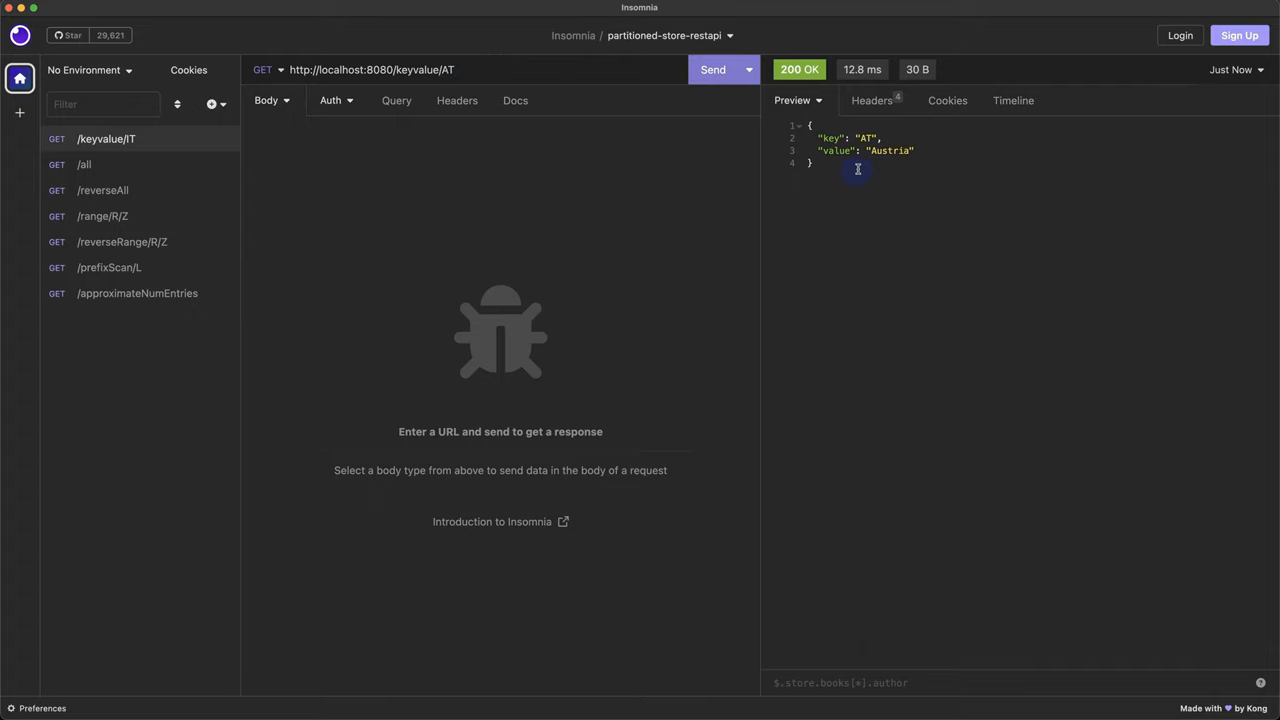
mouse_move(408, 374)
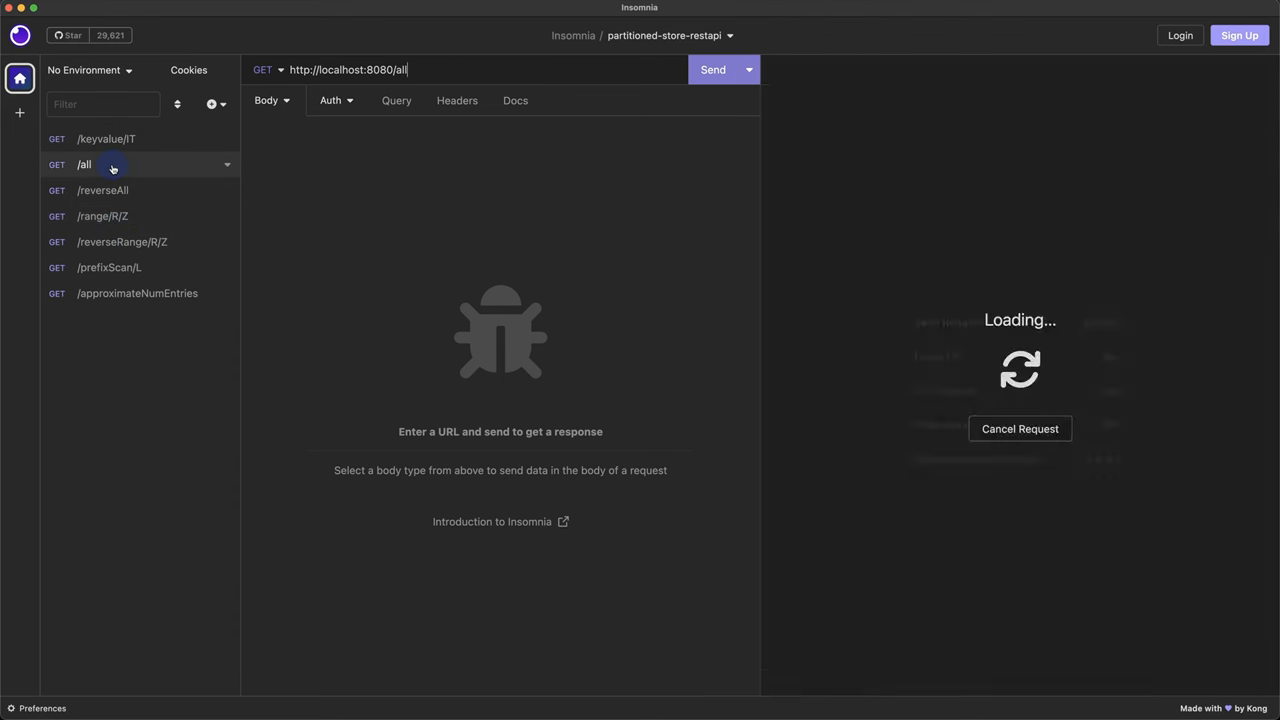
Send /all, /range/R/Z, /reverseRange/R/Z, /prefixScan/A and /approximateNumEntries, which returns 27.
click(712, 68)
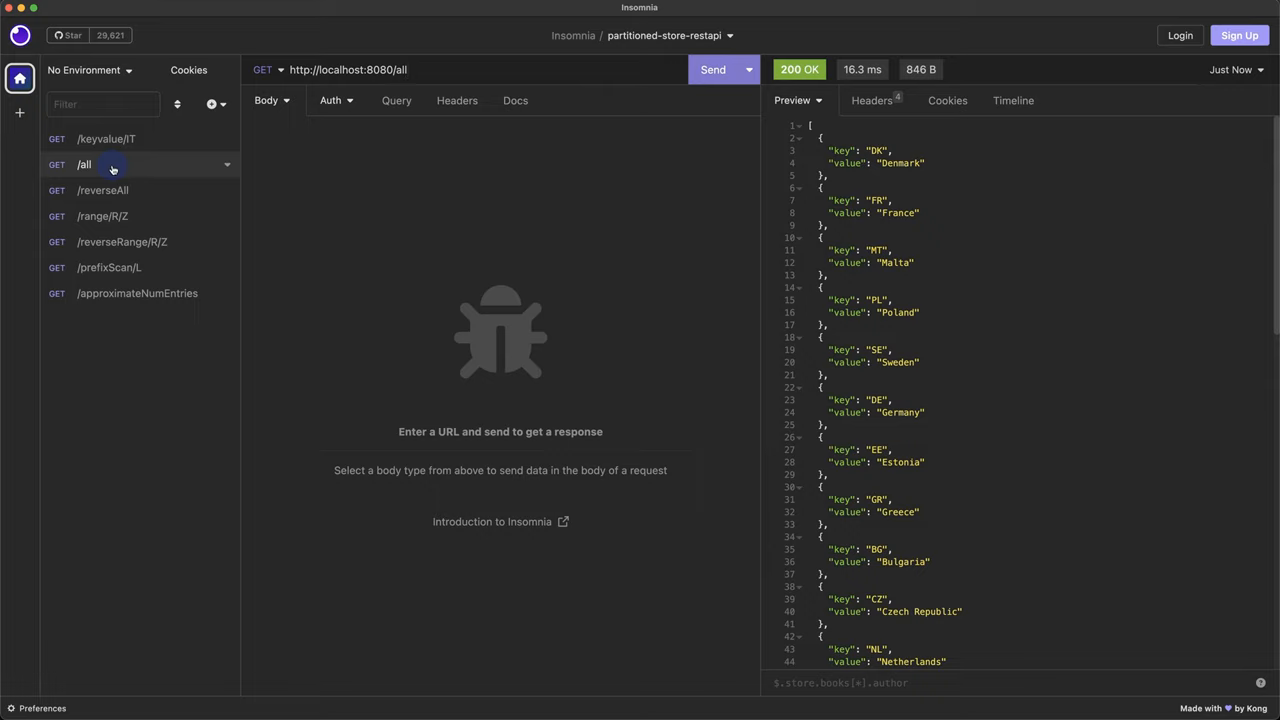
click(102, 216)
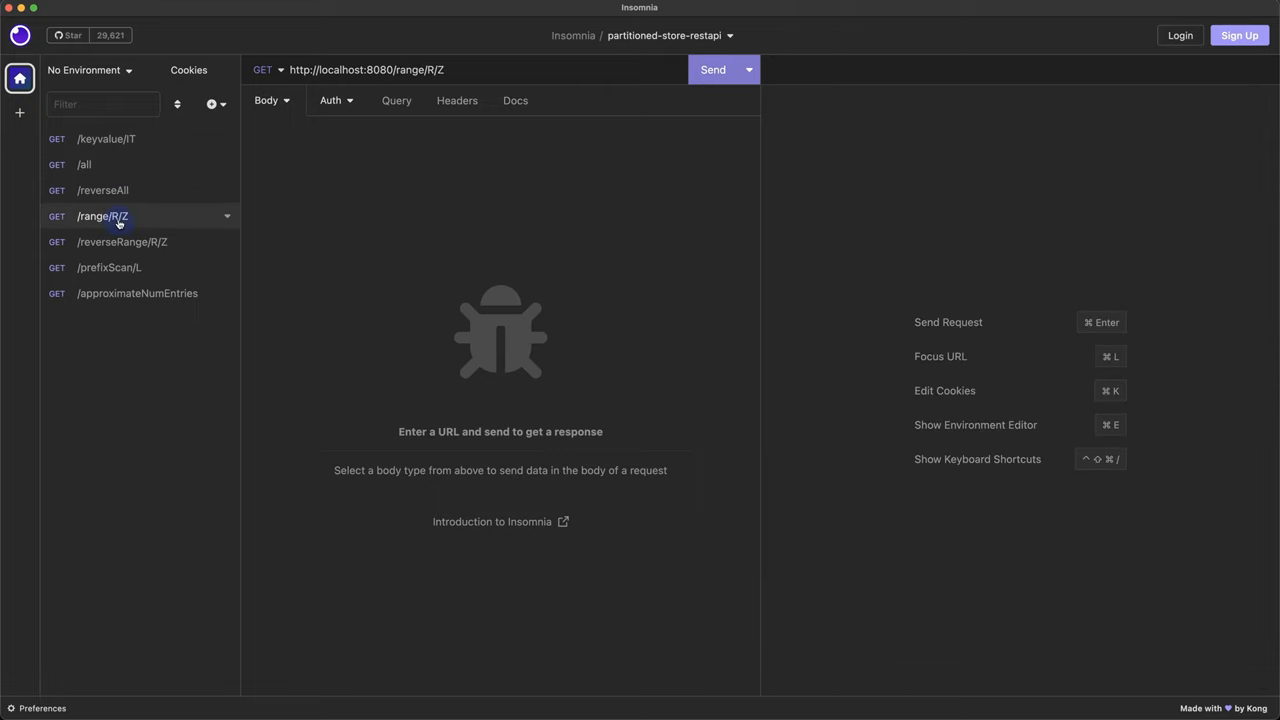
click(712, 68)
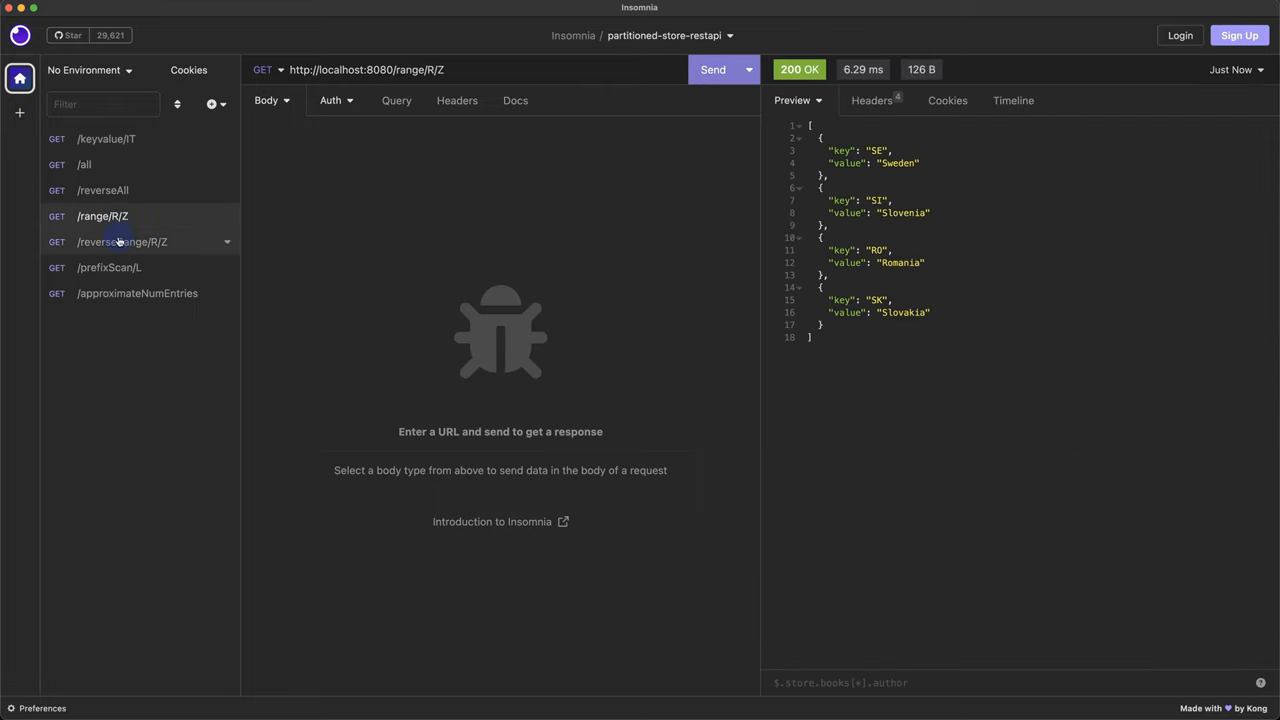
click(122, 240)
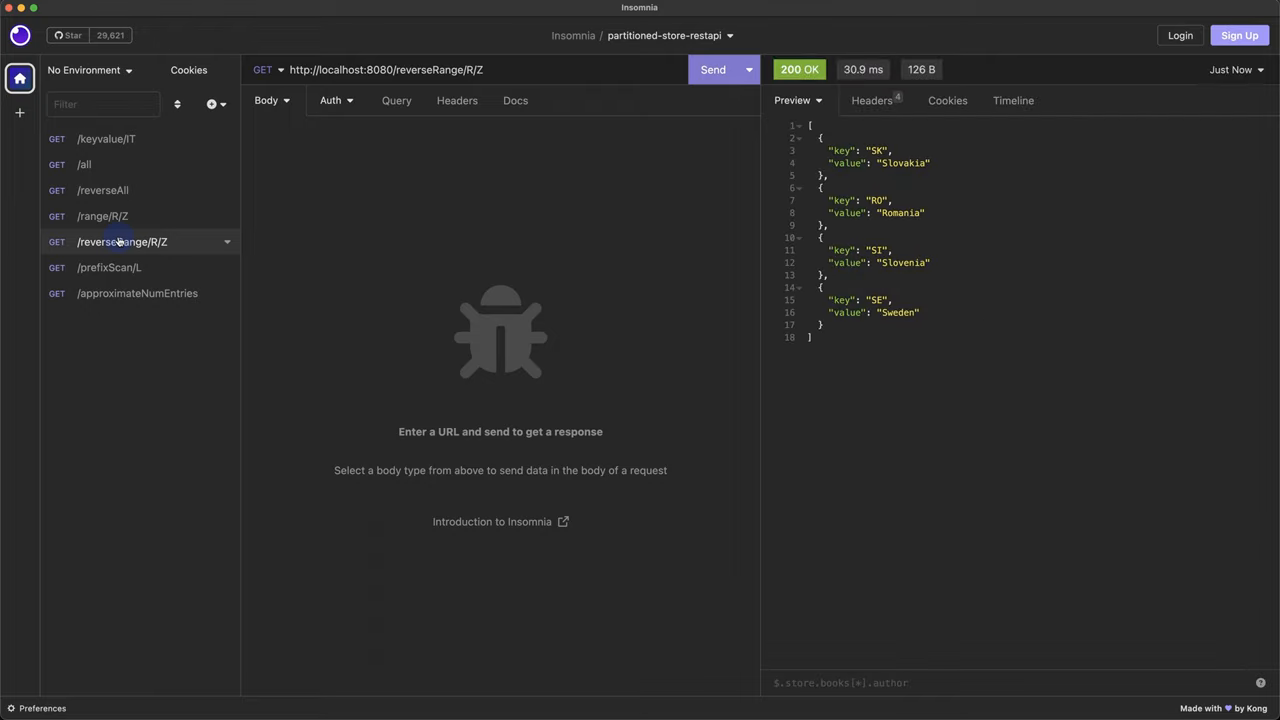
click(110, 268)
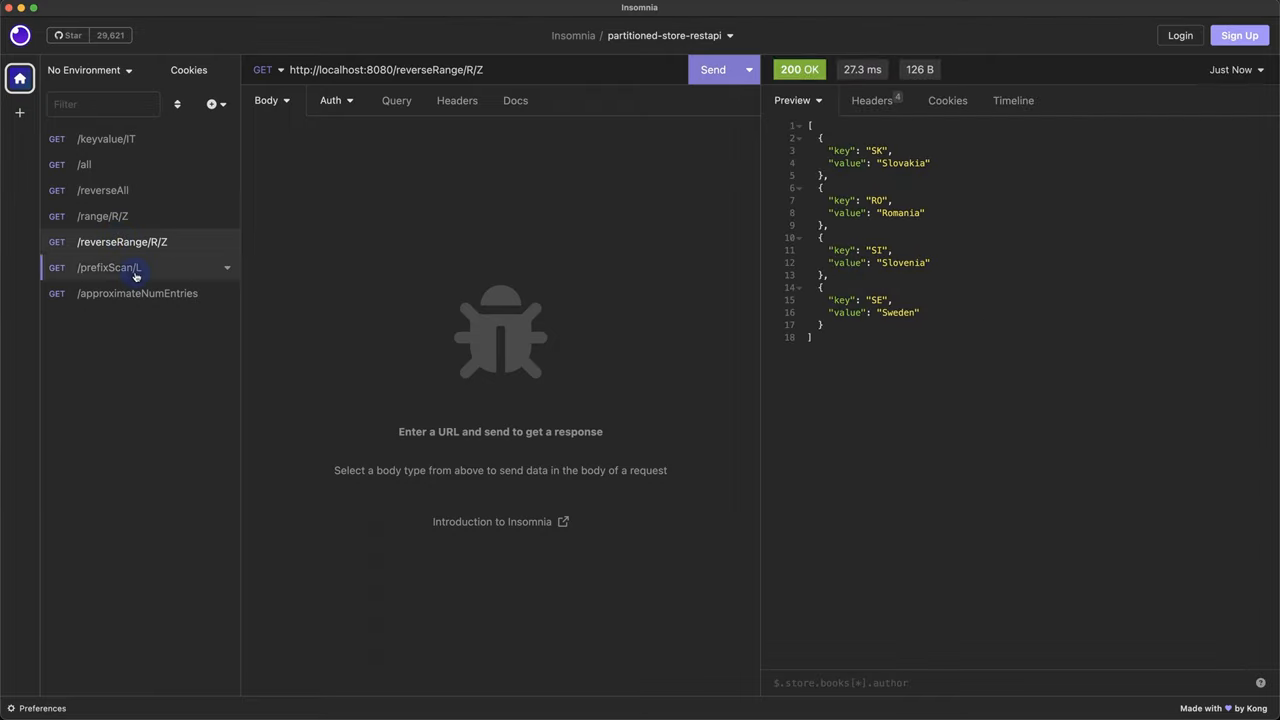
click(712, 68)
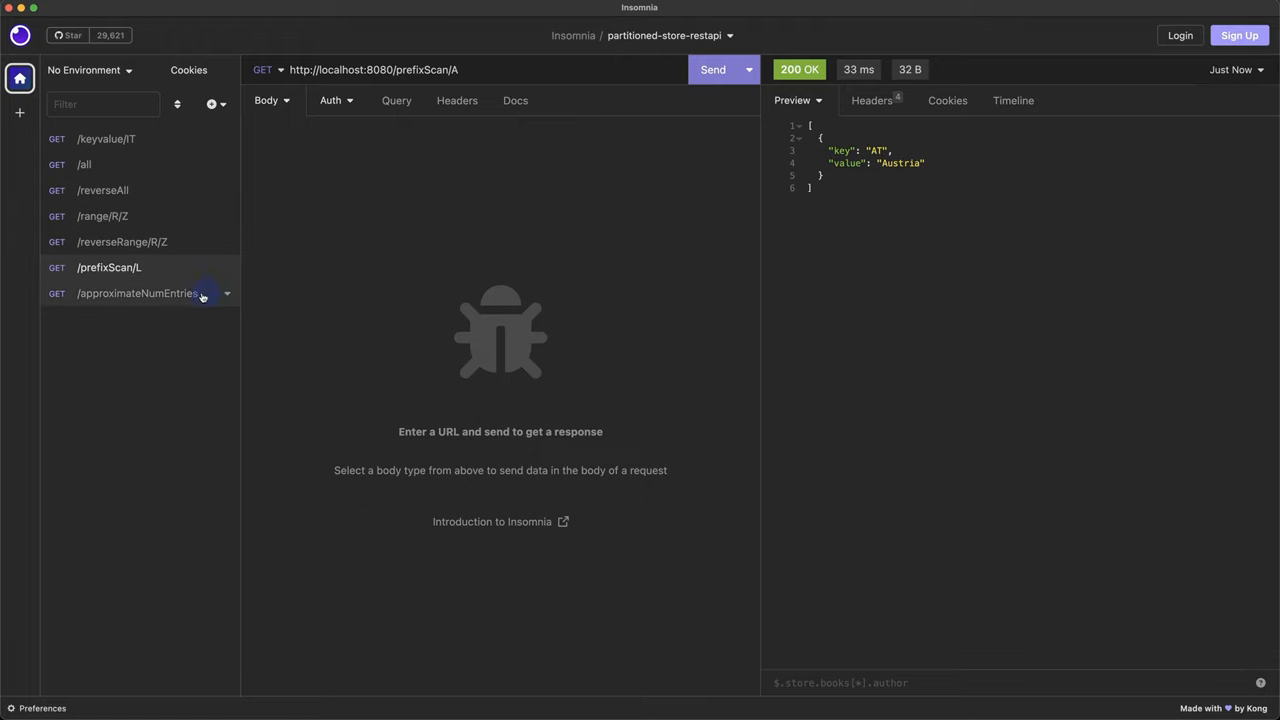
click(136, 292)
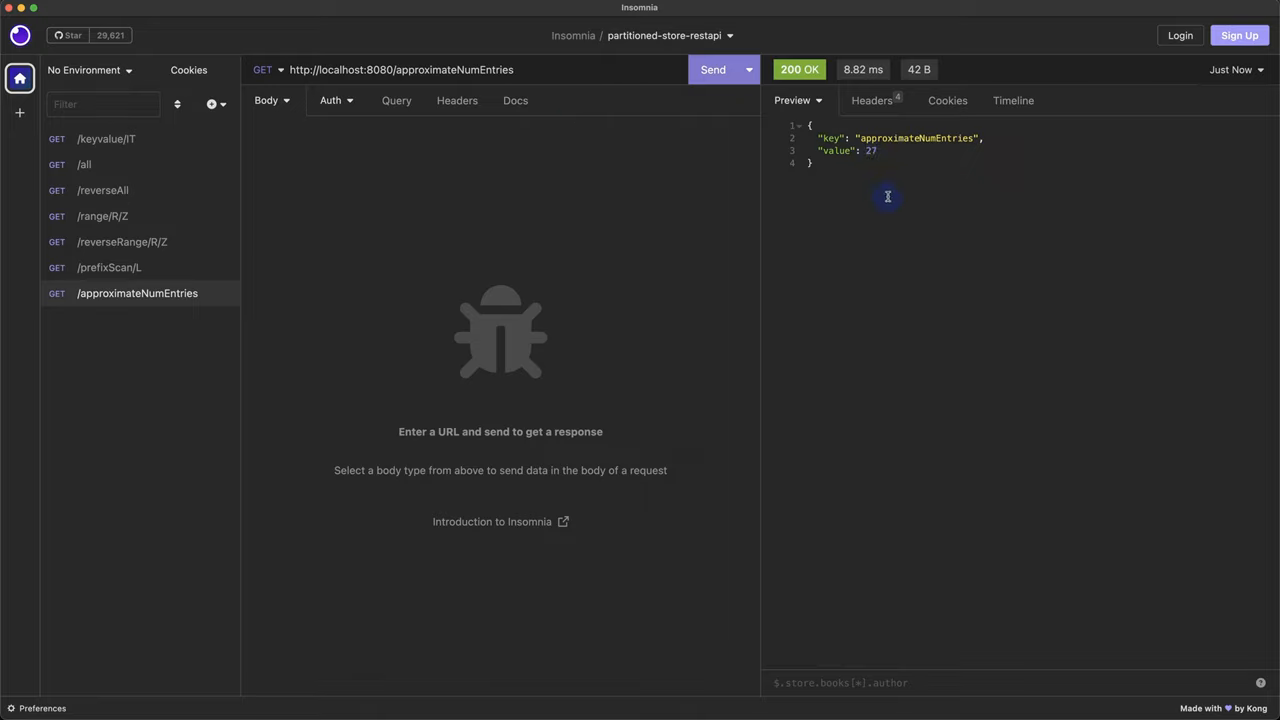
mouse_move(880, 204)
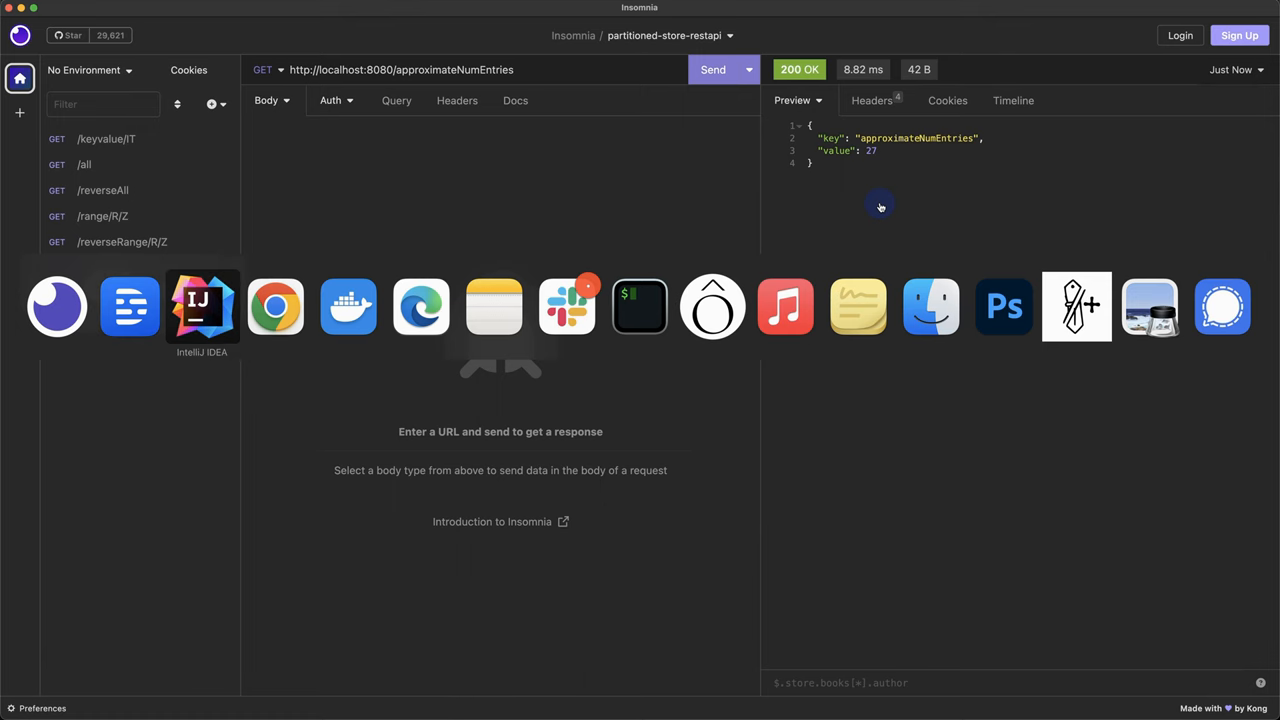
Resend /keyvalue/AT (Austria) and /prefixScan/A requests, both 200 OK.
click(202, 308)
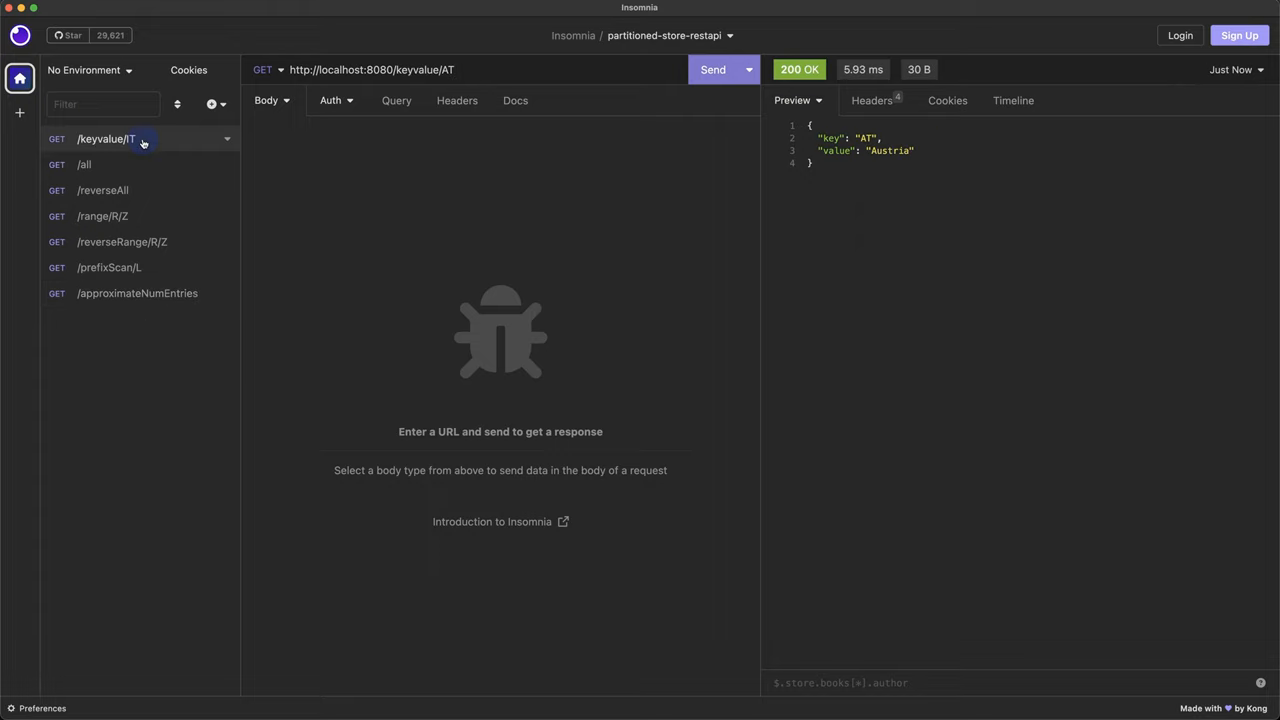
click(136, 292)
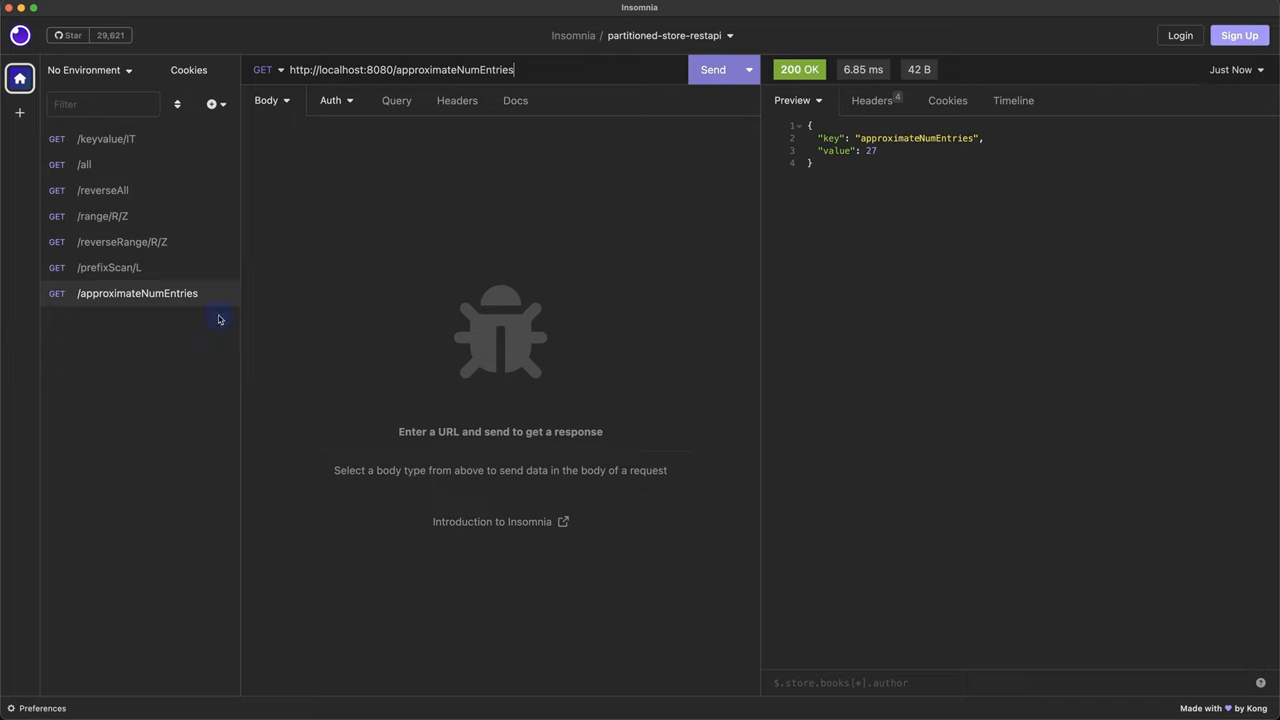
mouse_move(132, 268)
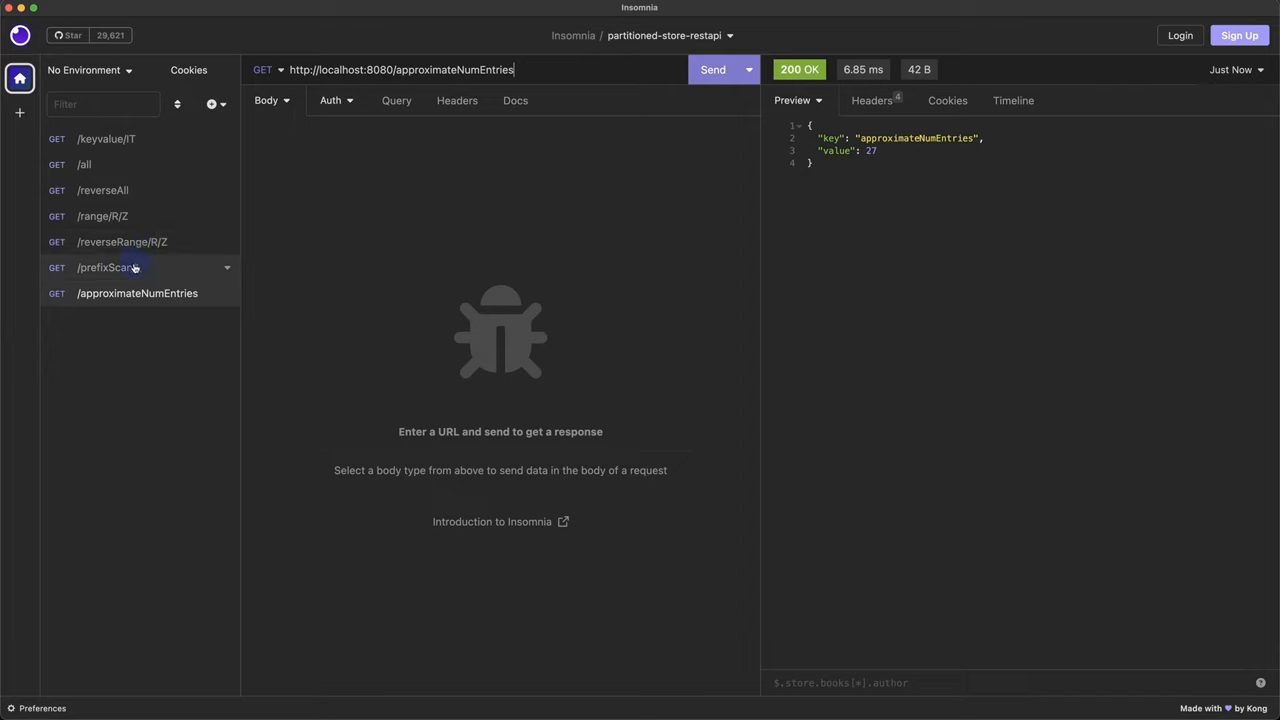
click(110, 268)
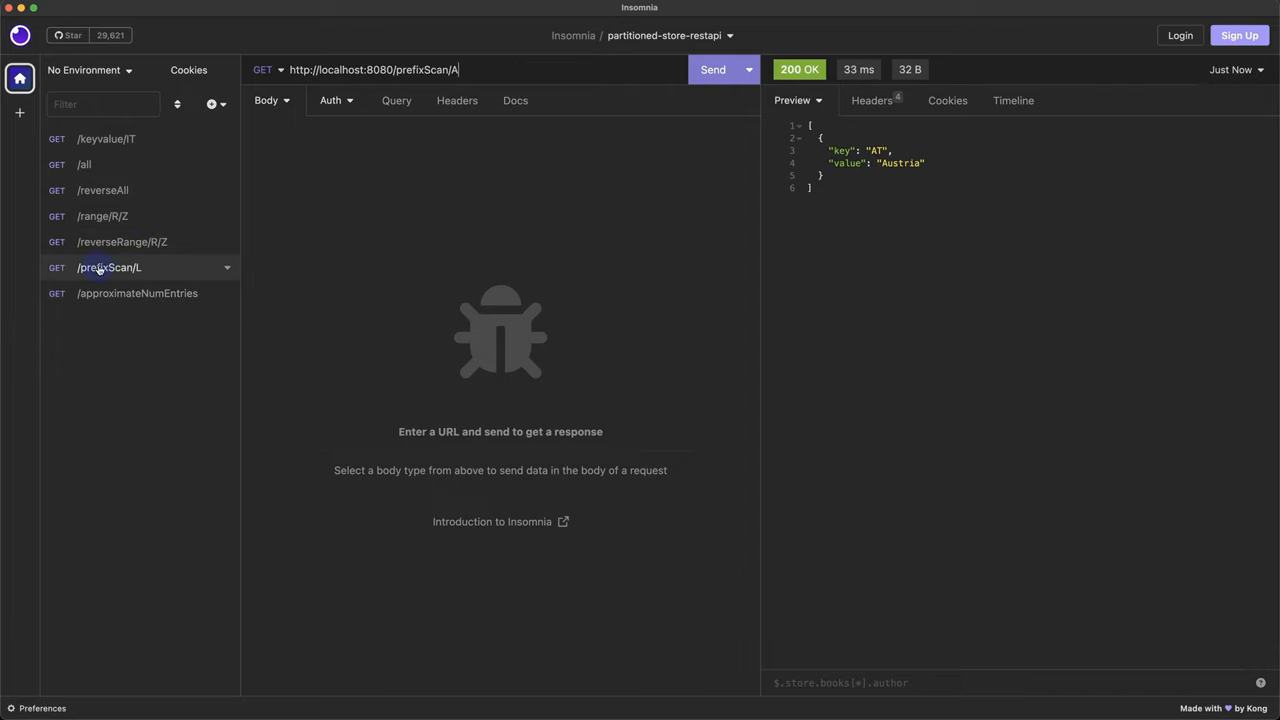
mouse_move(424, 88)
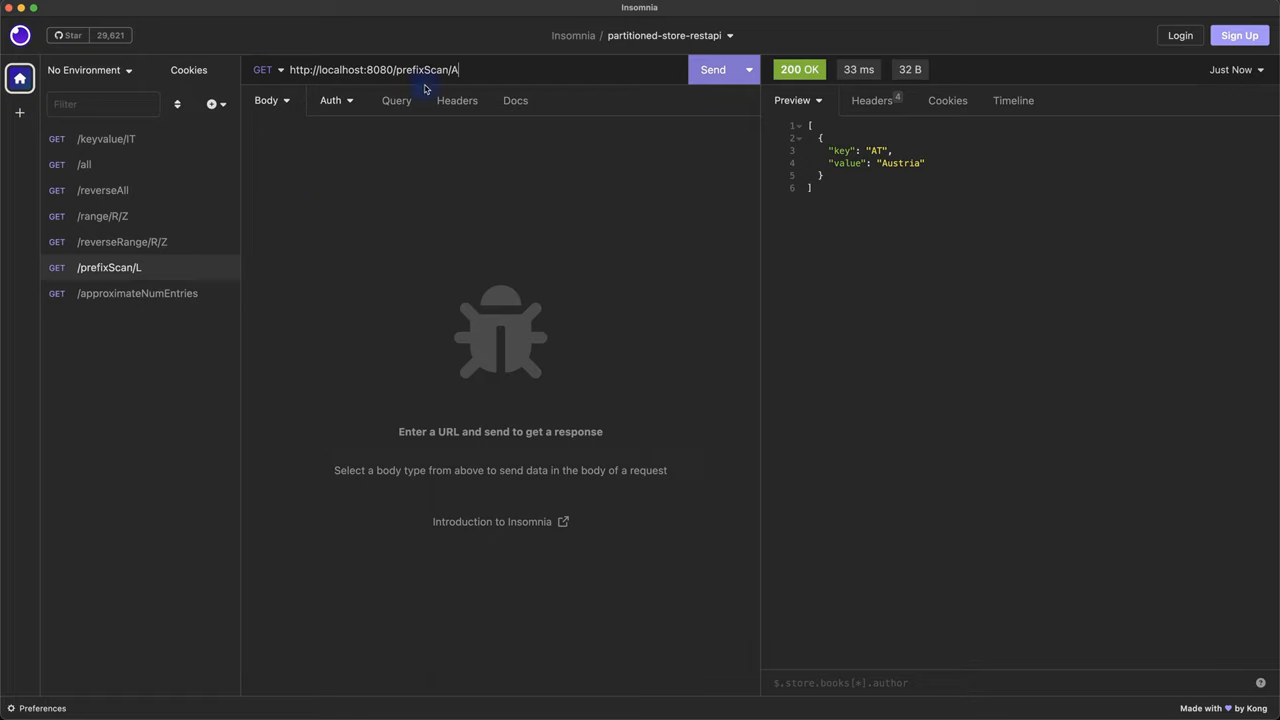
mouse_move(496, 100)
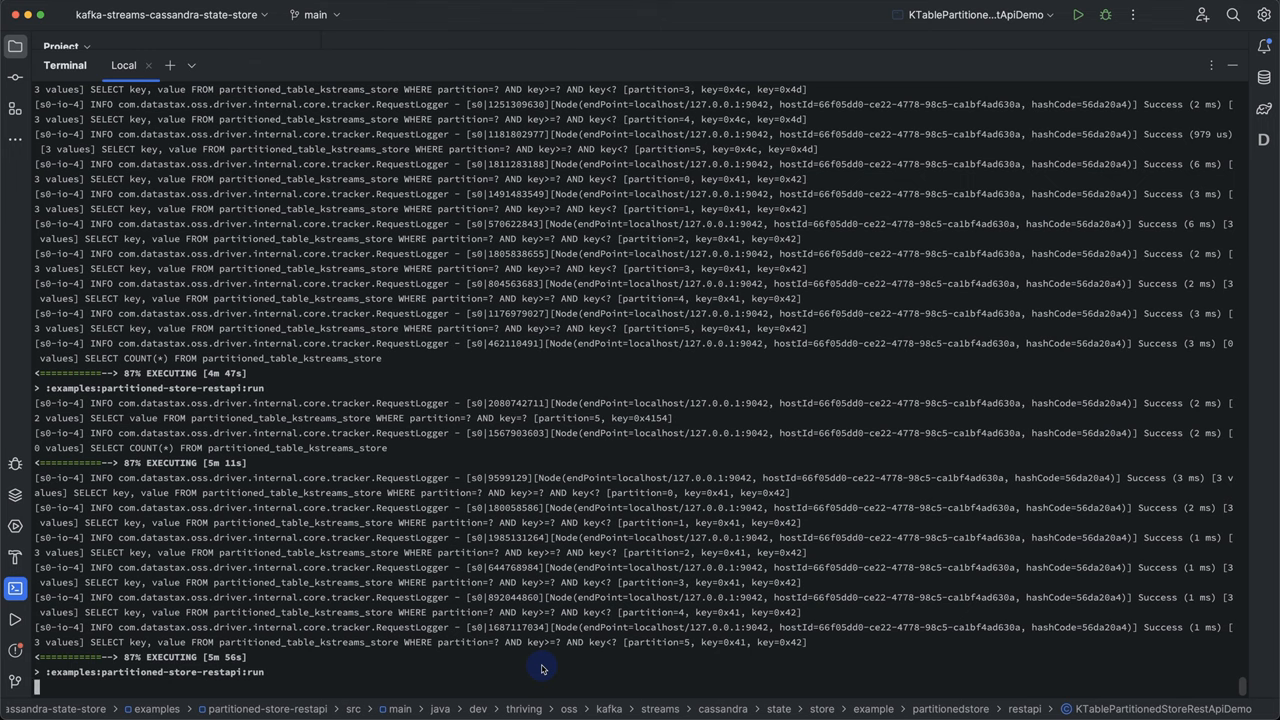
mouse_move(196, 492)
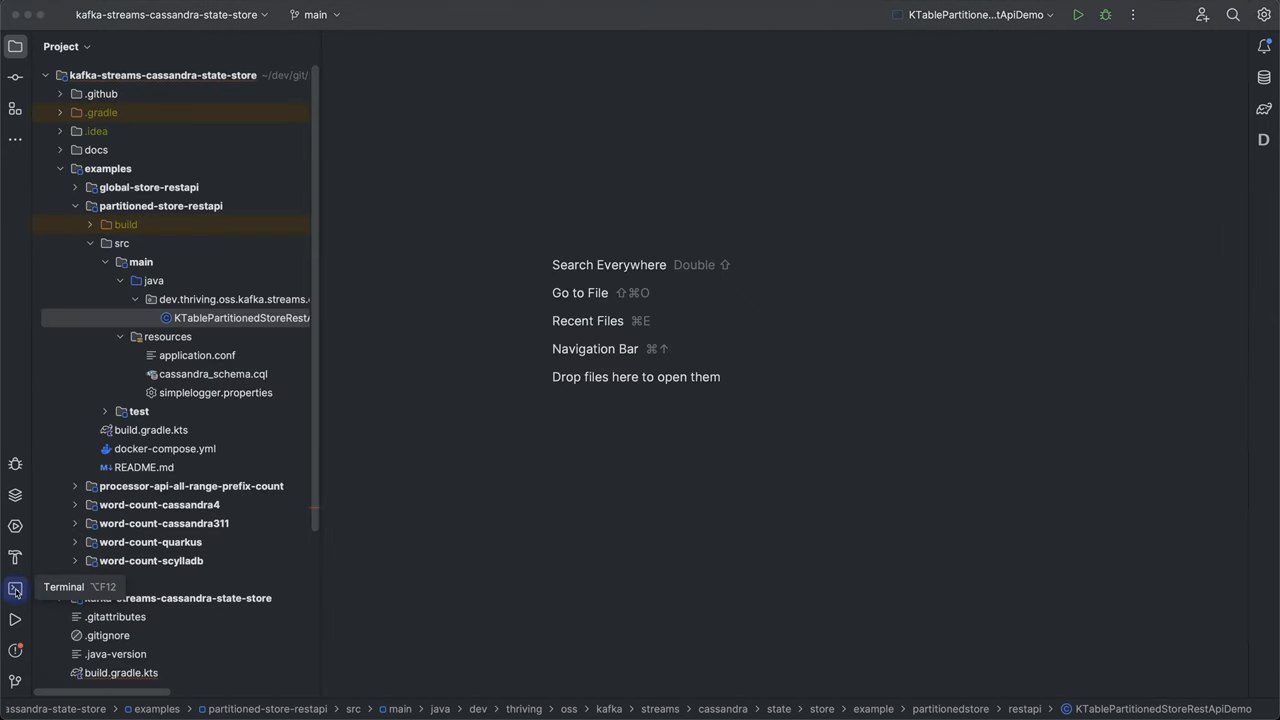
Open KTablePartitionedStoreRestApiDemo, scroll to getStreamsConfig and leave it folded.
double_click(240, 316)
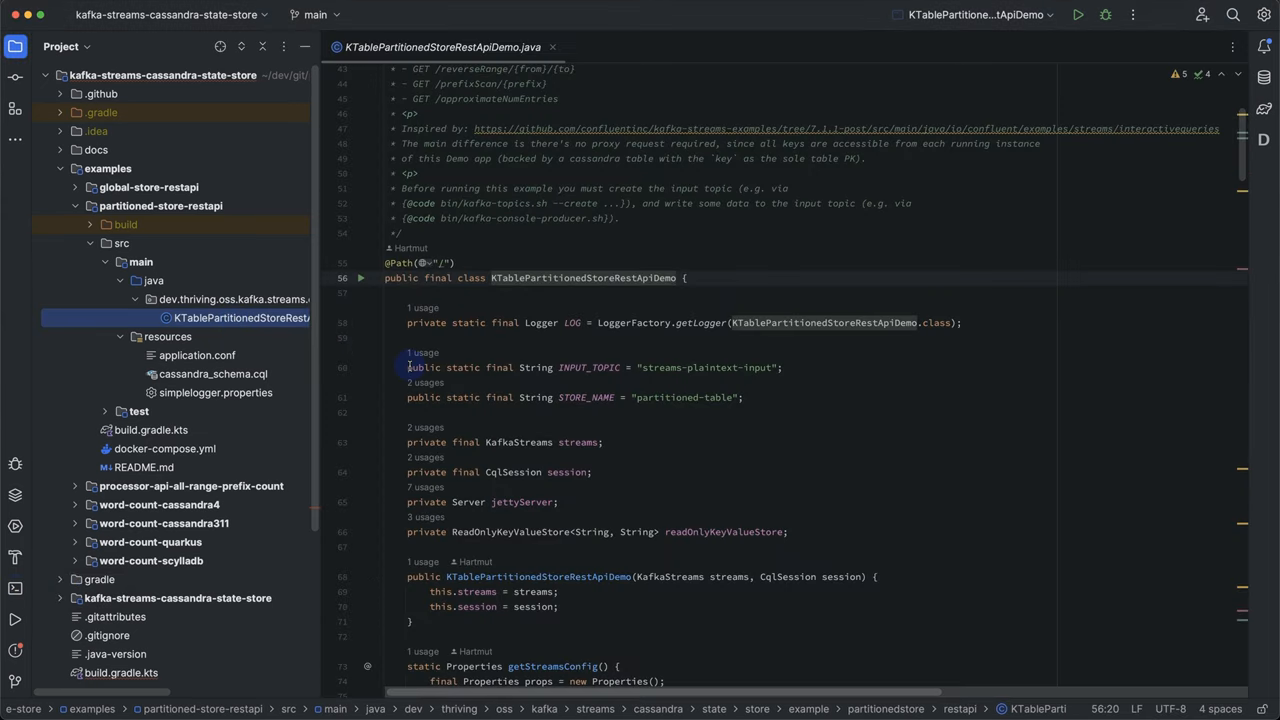
scroll(up, 3)
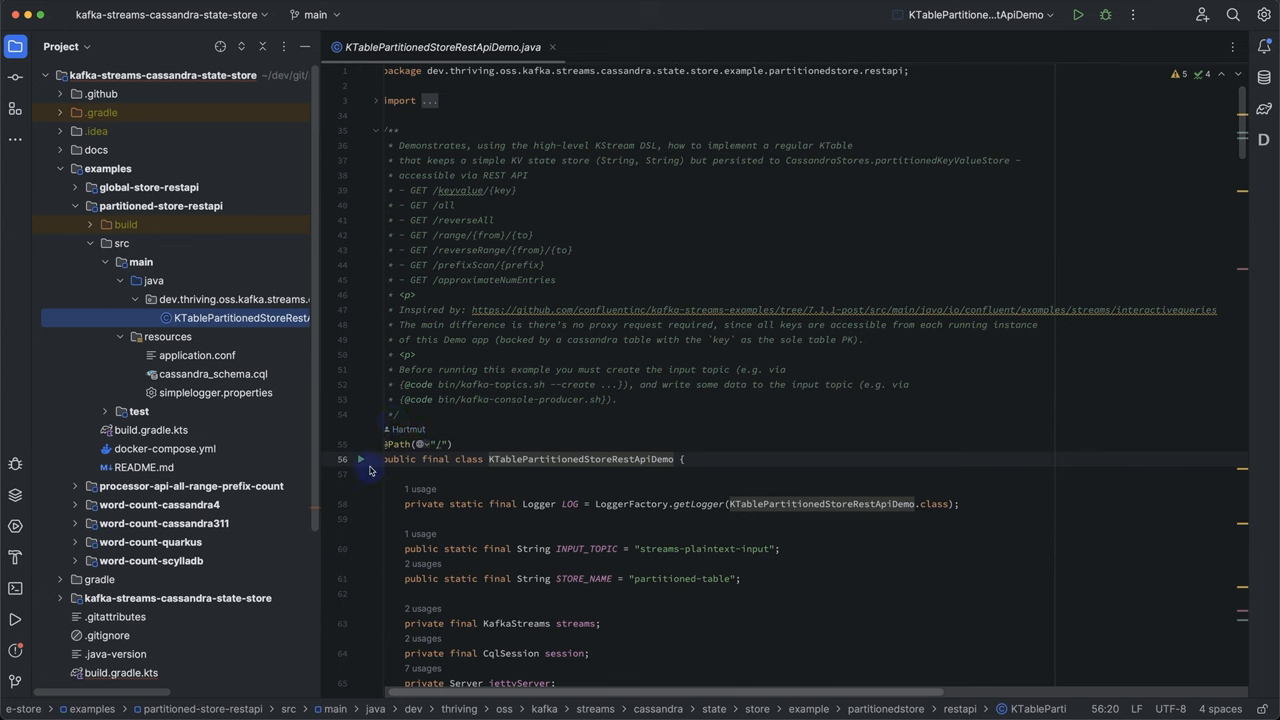
scroll(down, 3)
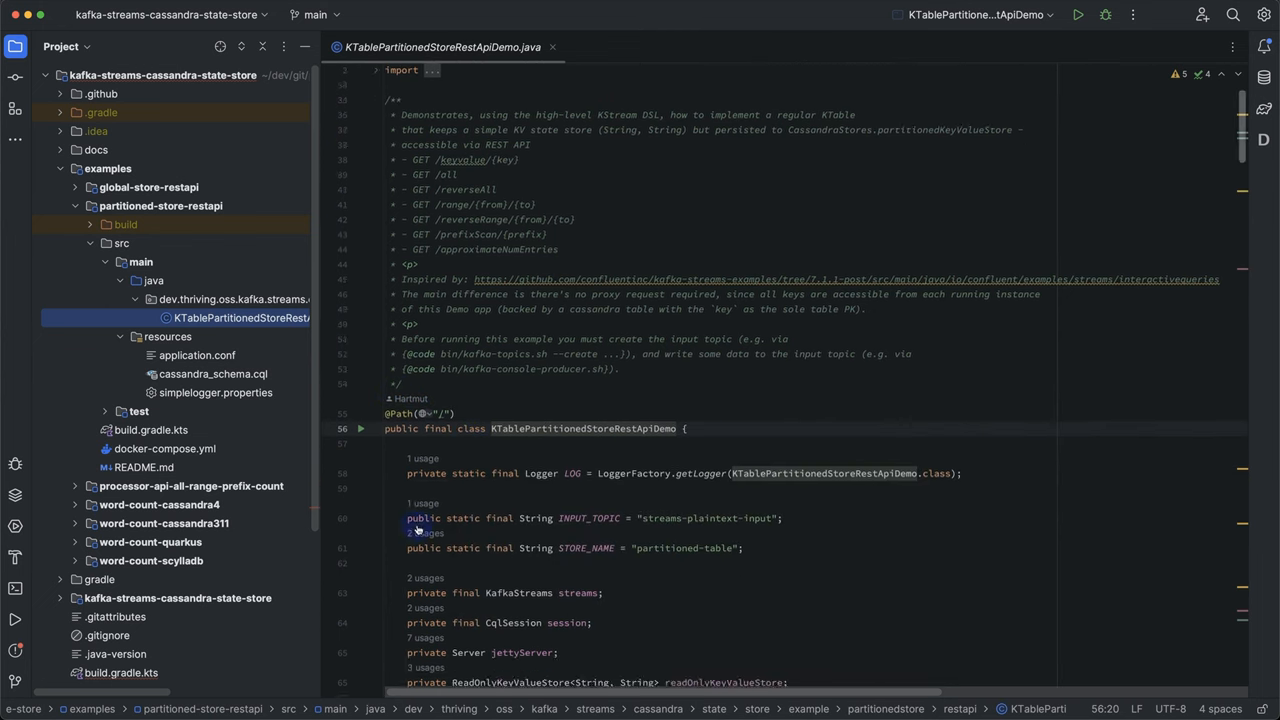
scroll(down, 3)
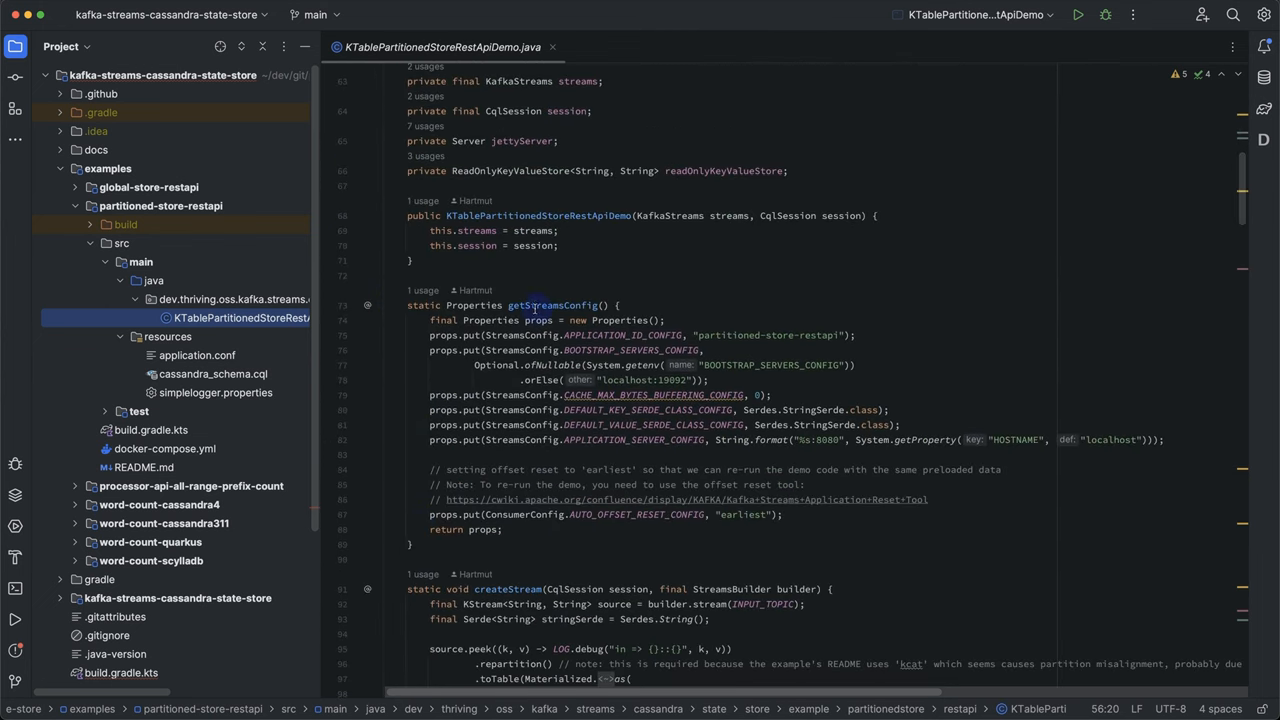
click(376, 304)
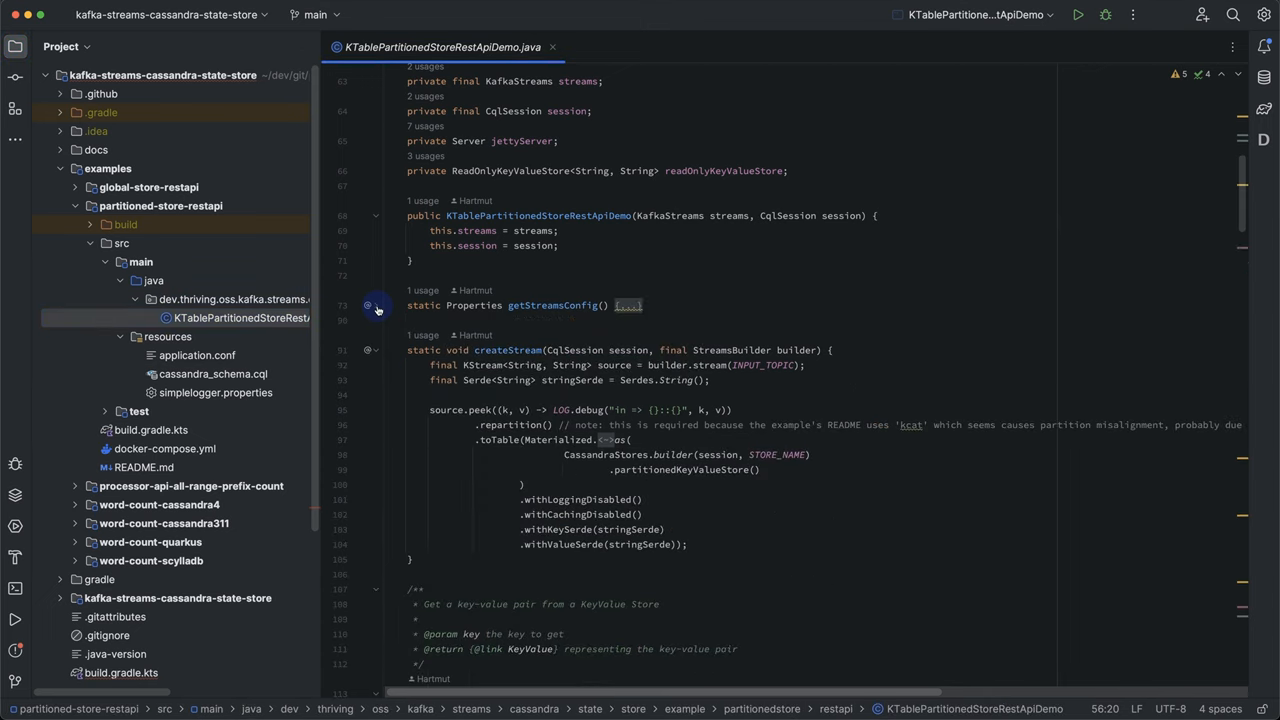
click(376, 304)
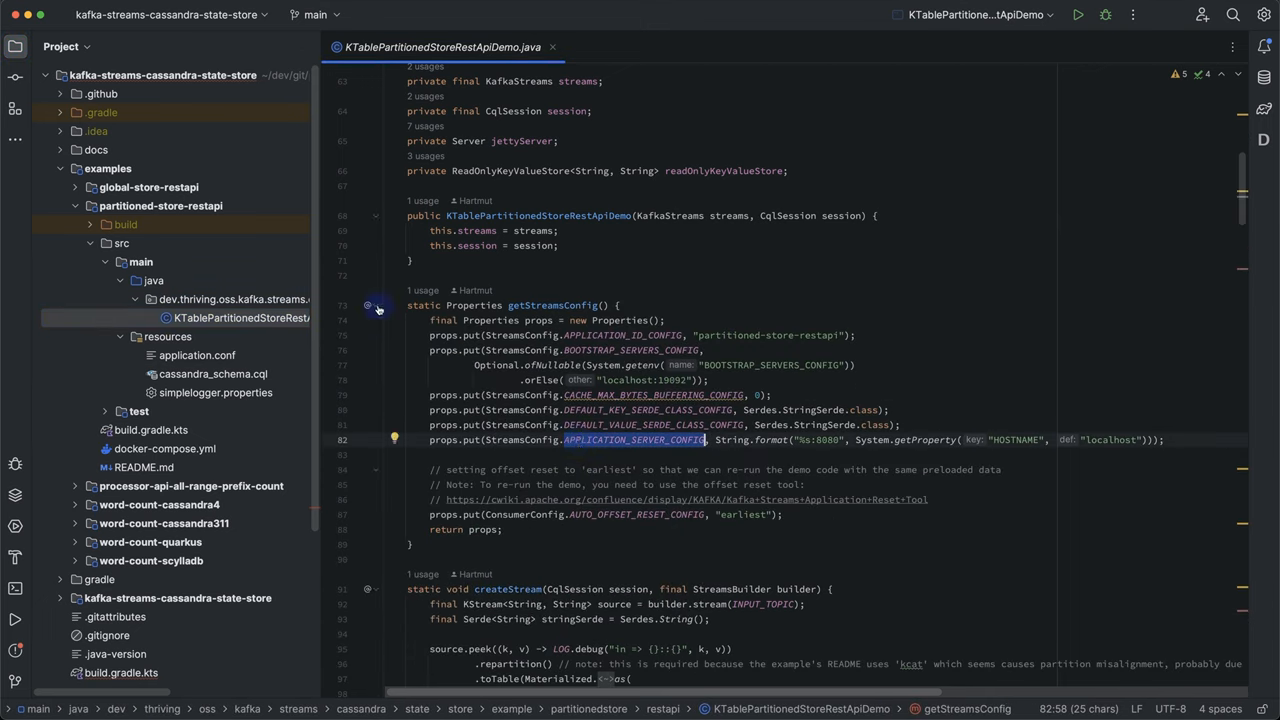
click(376, 308)
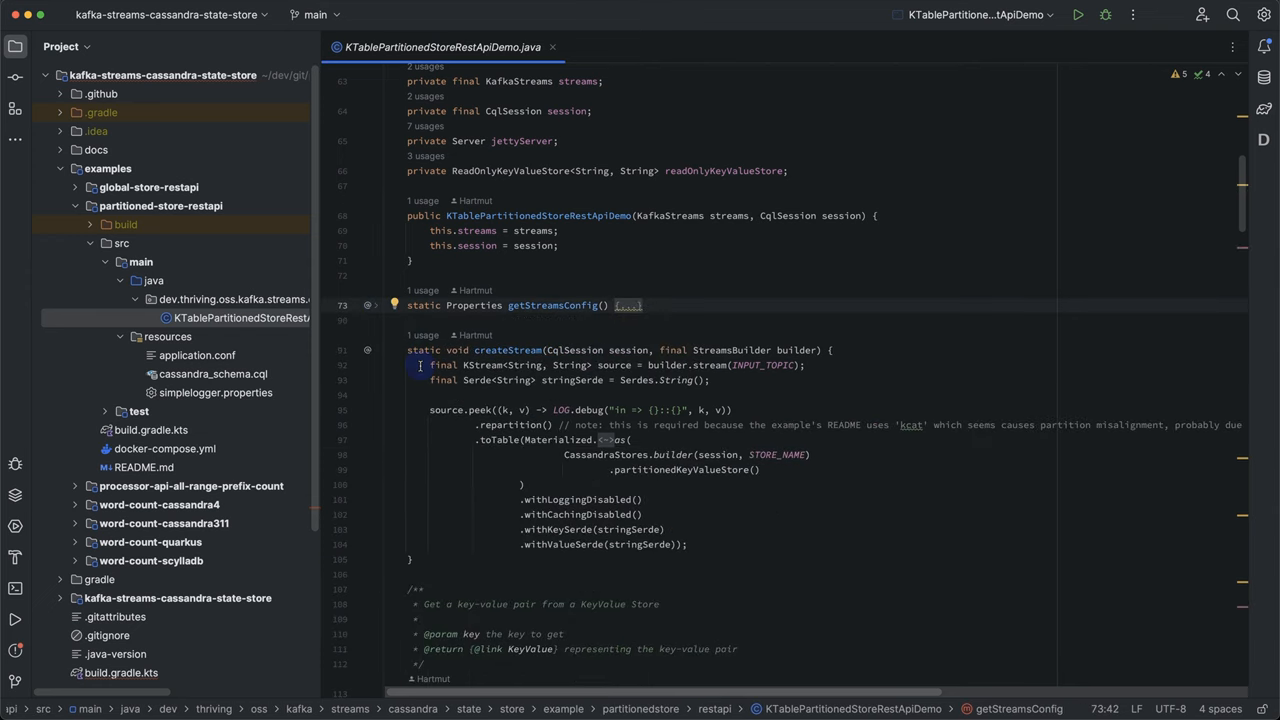
Scroll the REST endpoint code to review the keyValue GET and approximateNumEntries handlers.
scroll(down, 3)
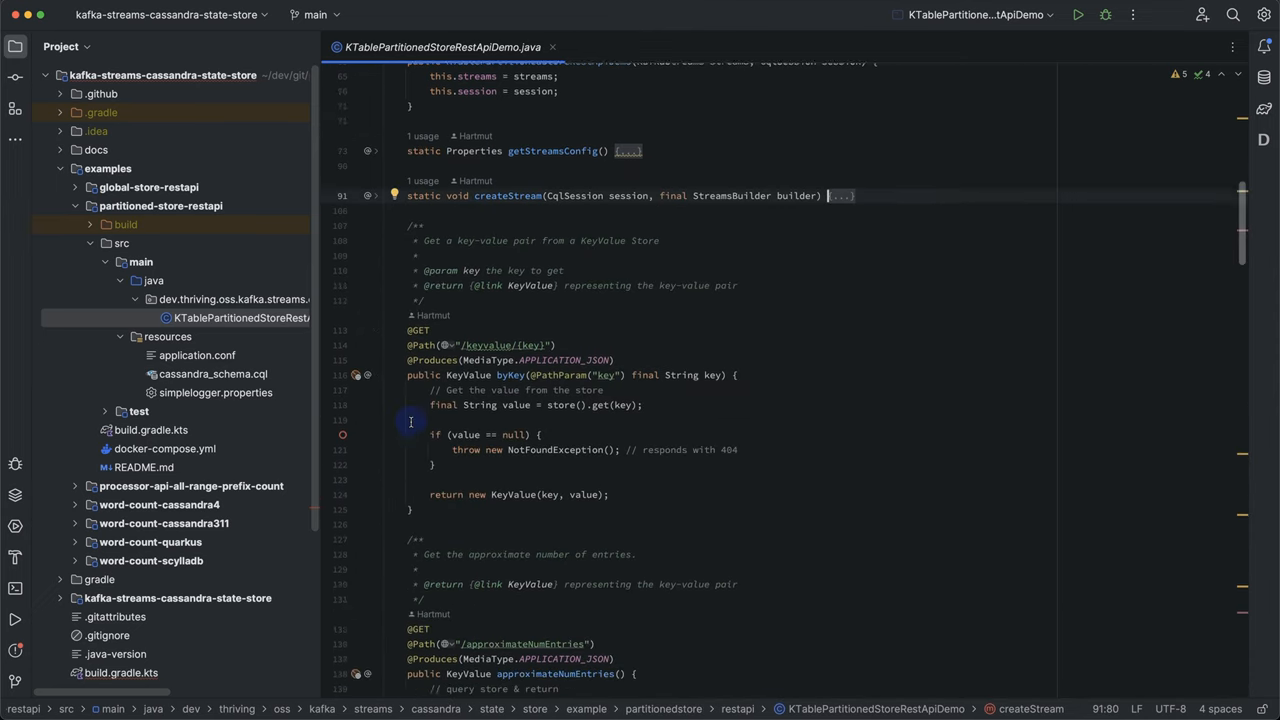
scroll(down, 3)
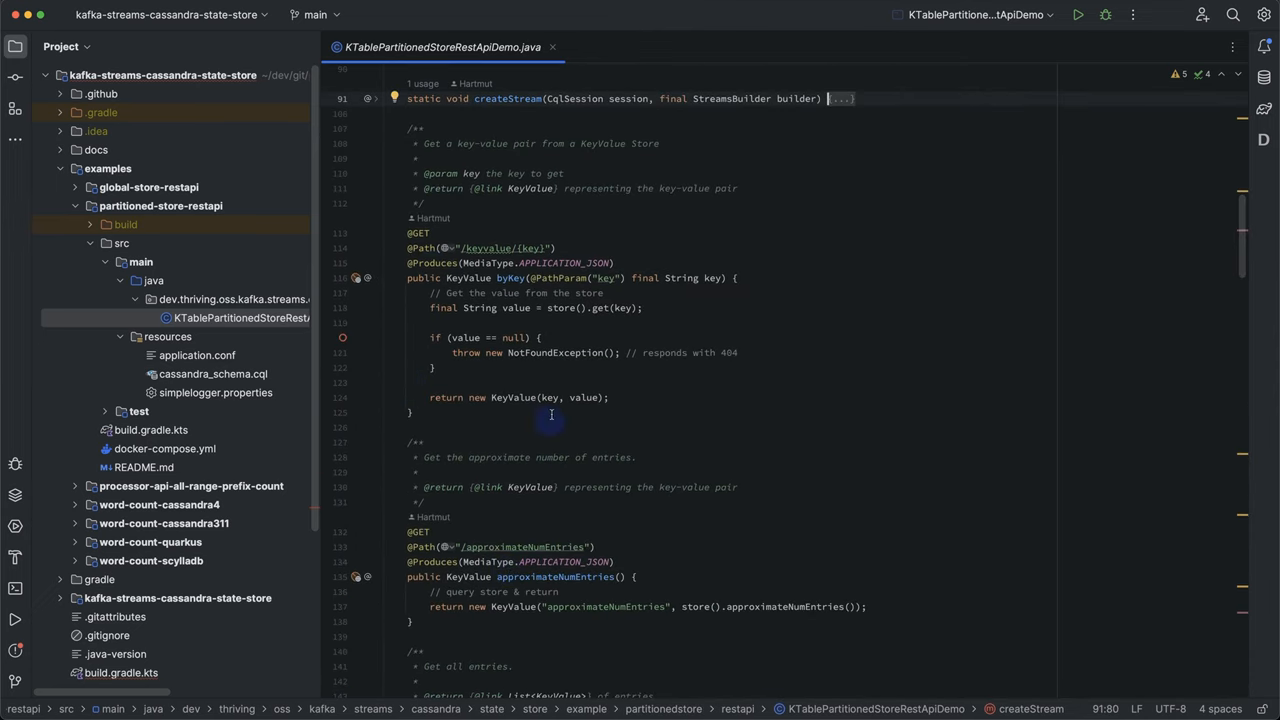
mouse_move(560, 308)
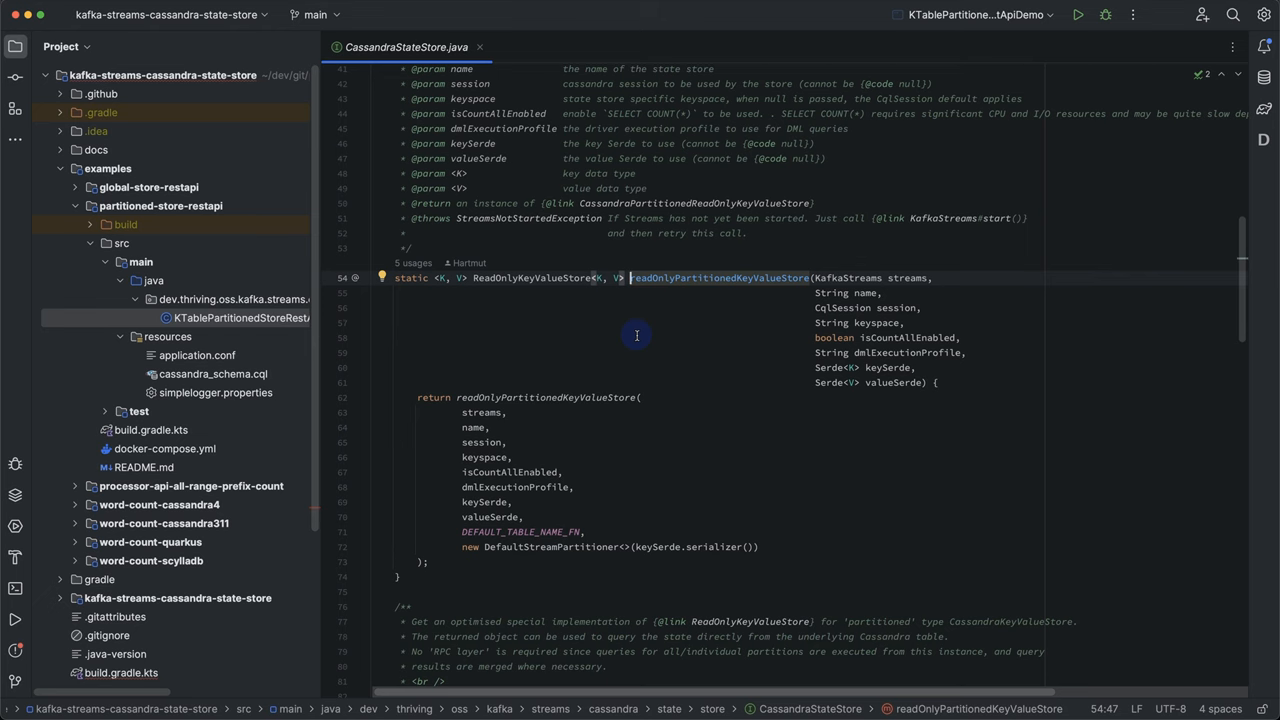
scroll(up, 3)
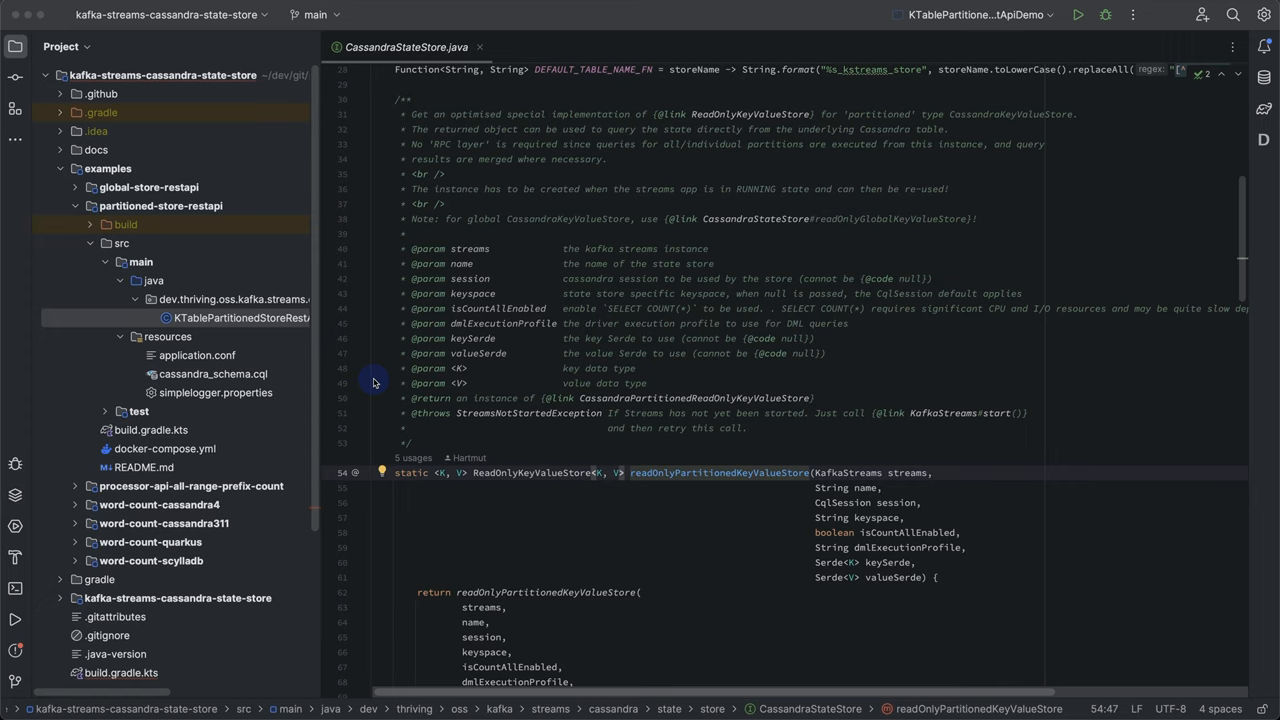
mouse_move(380, 336)
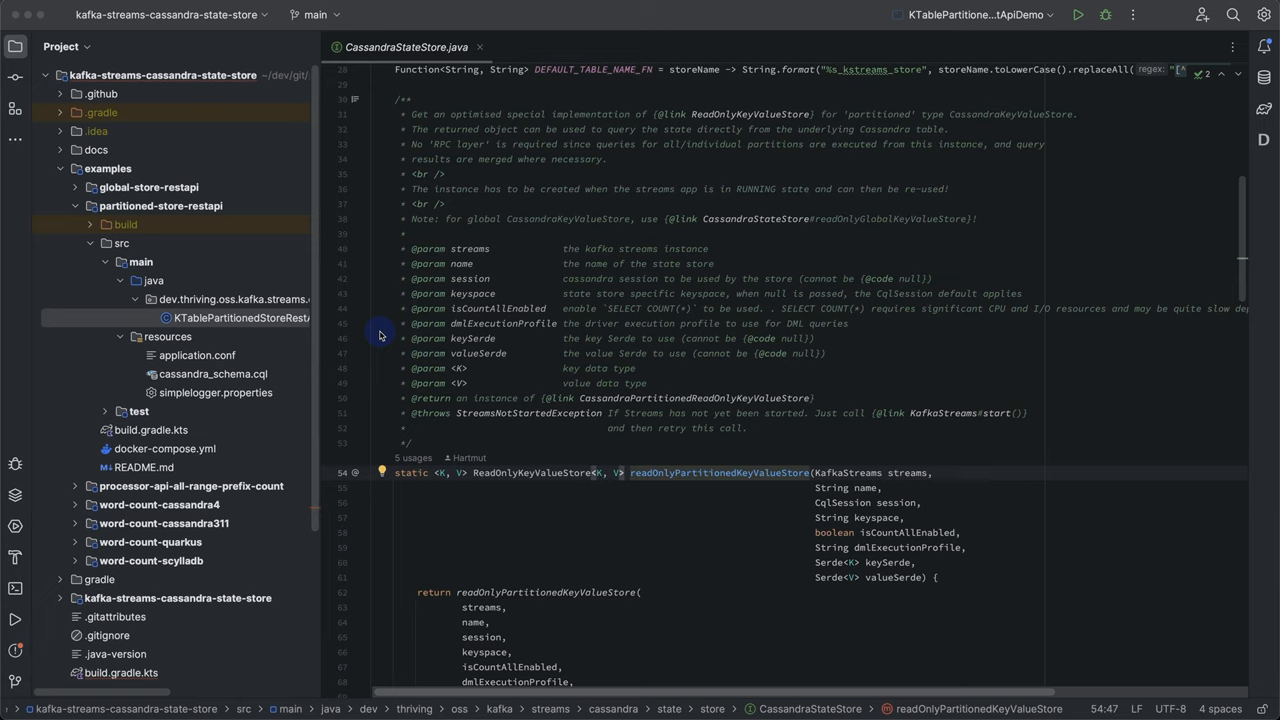